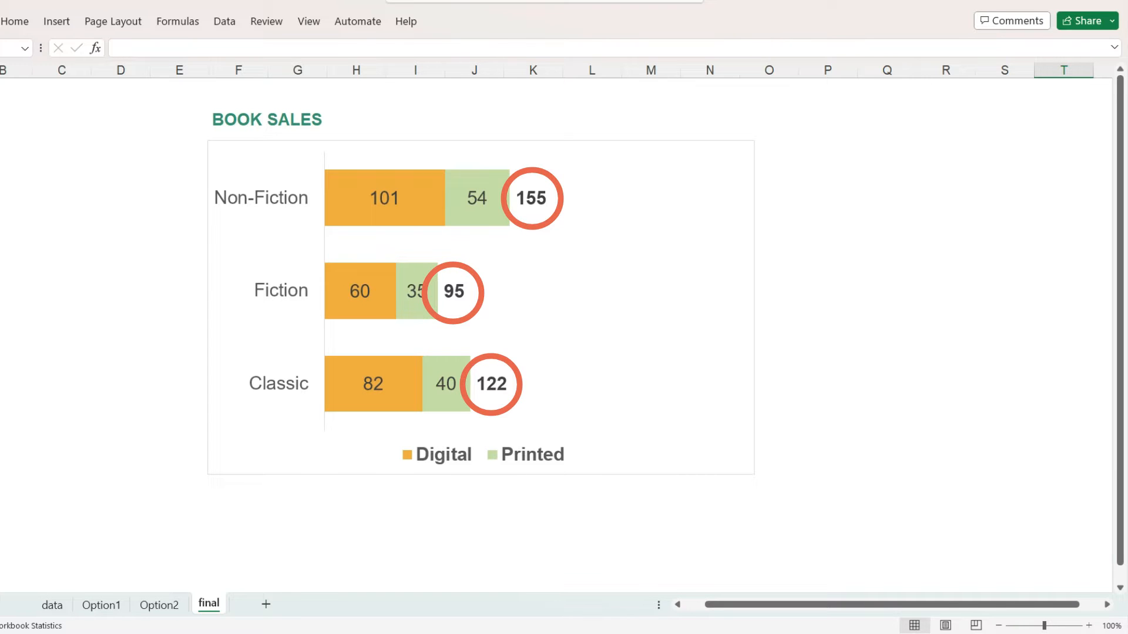
Switch to the Option1 sheet with the book sales table.
left_click(101, 605)
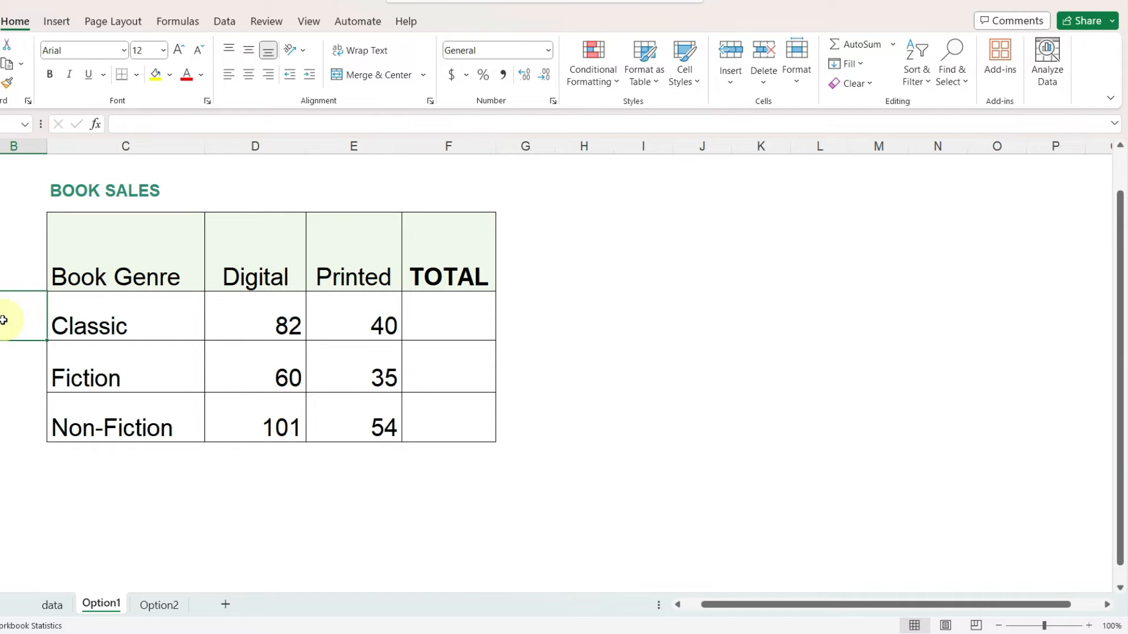
mouse_move(55, 298)
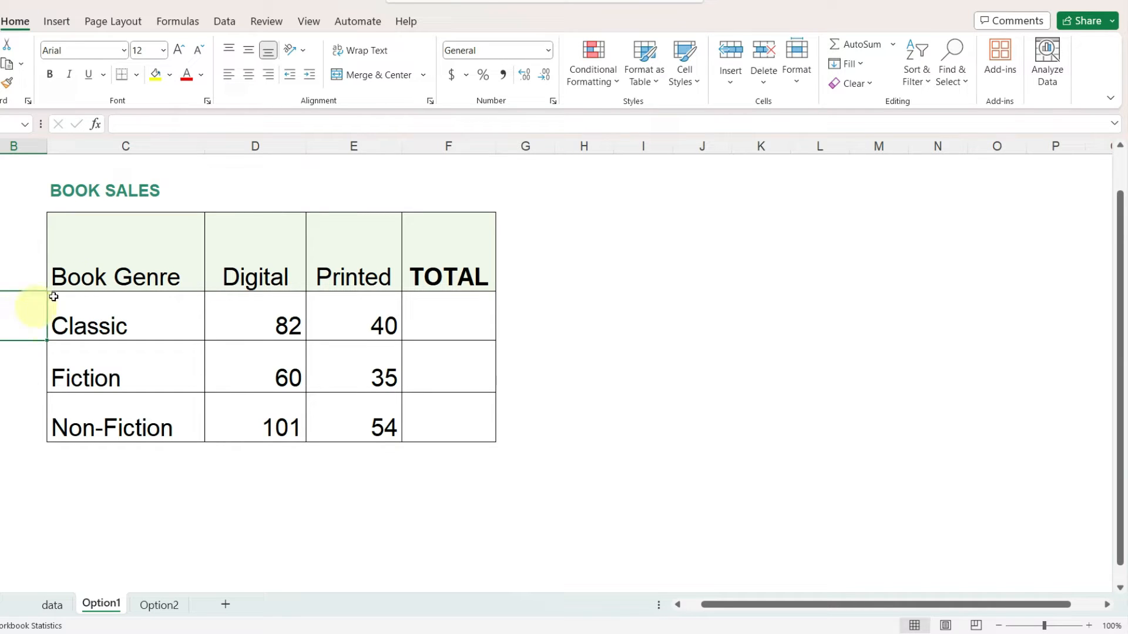
AutoSum D4:F6 so TOTAL shows 122, 95 and 155.
left_click(253, 324)
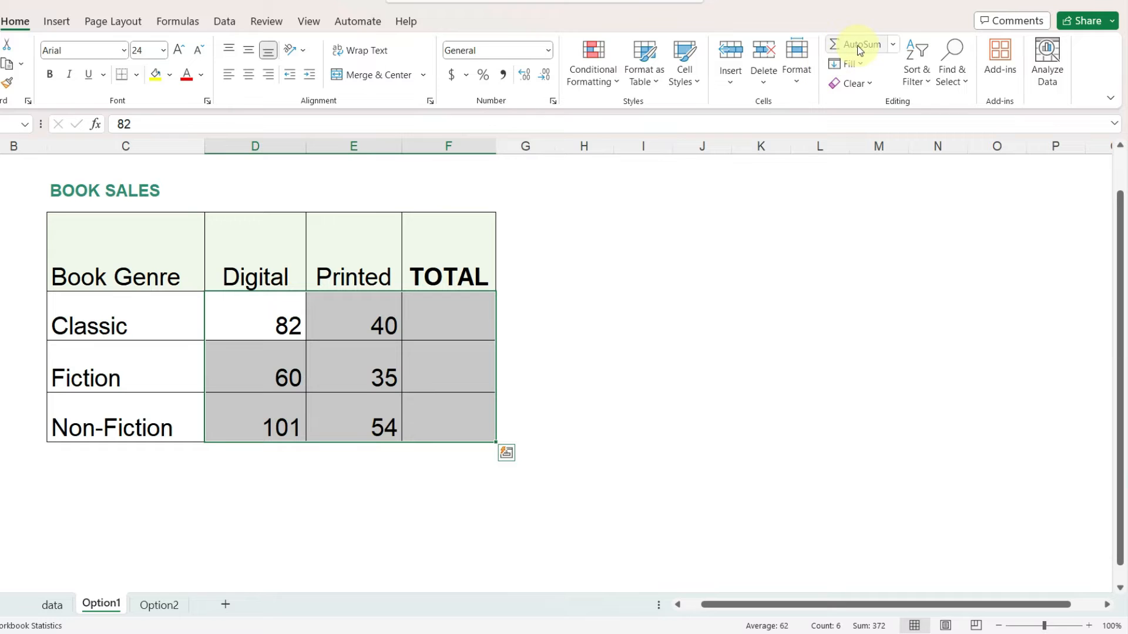
left_click(856, 44)
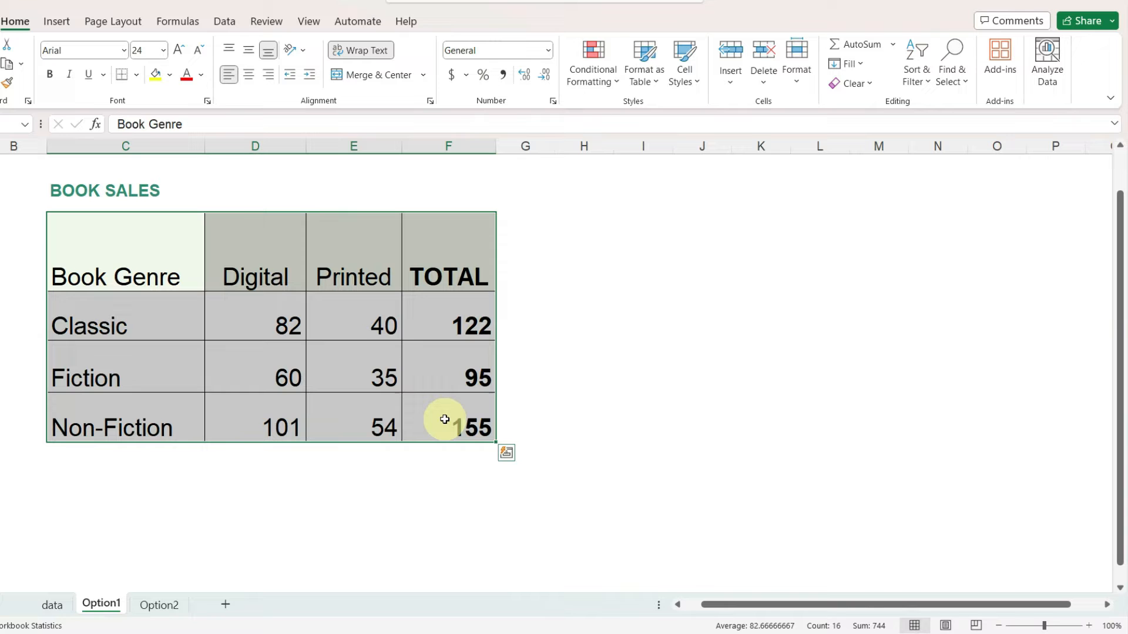
Insert a 2-D stacked bar chart of the book sales table.
left_click(57, 21)
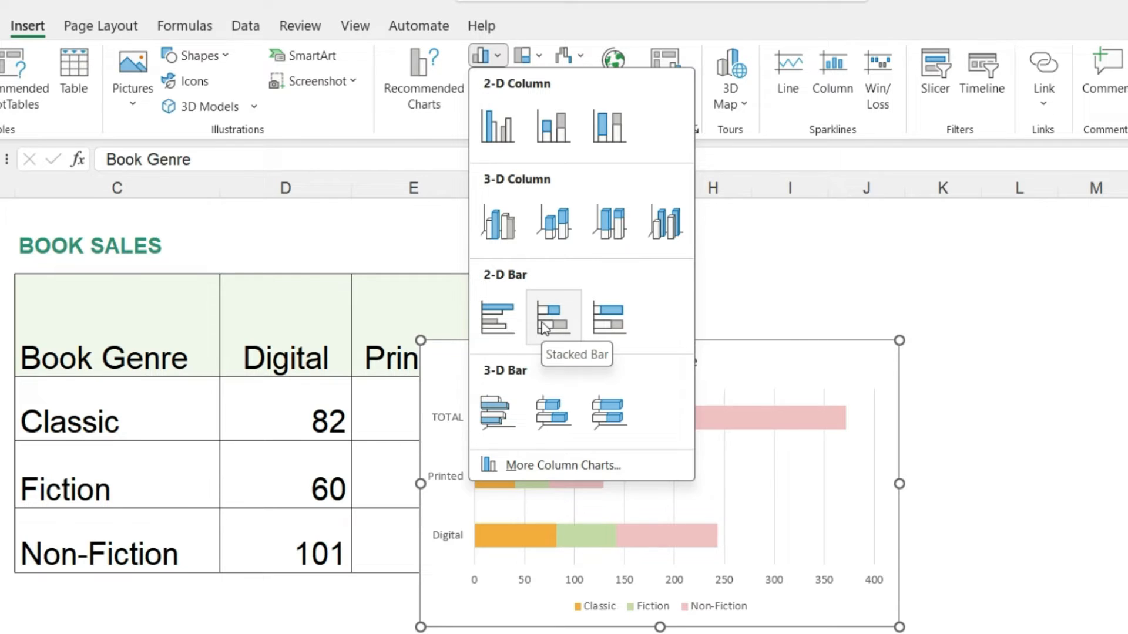
left_click(552, 316)
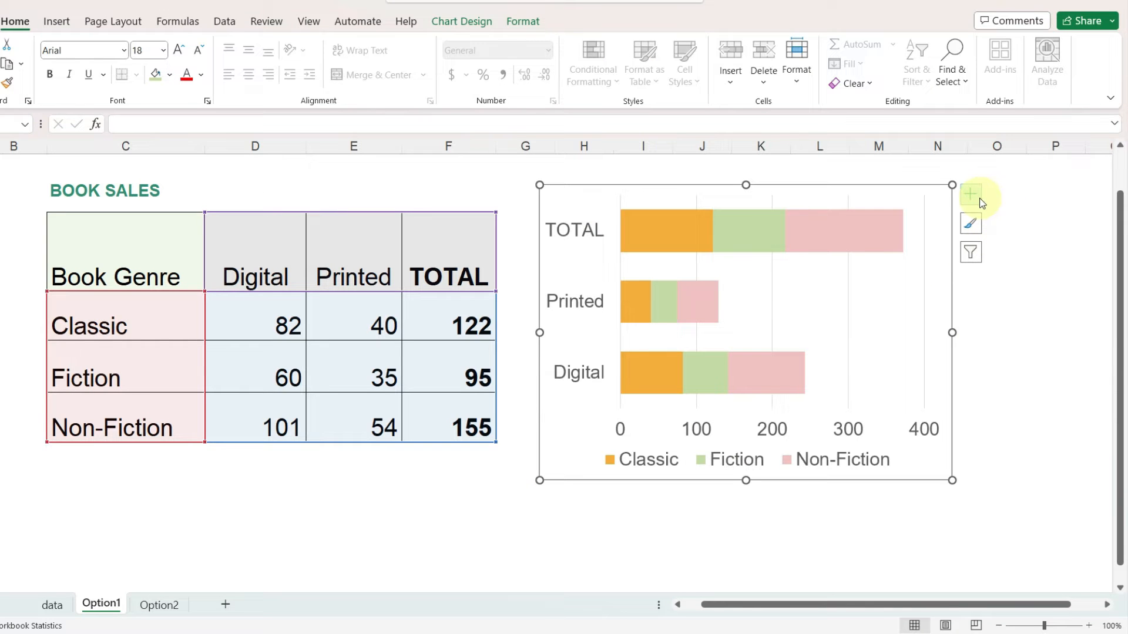
left_click(970, 193)
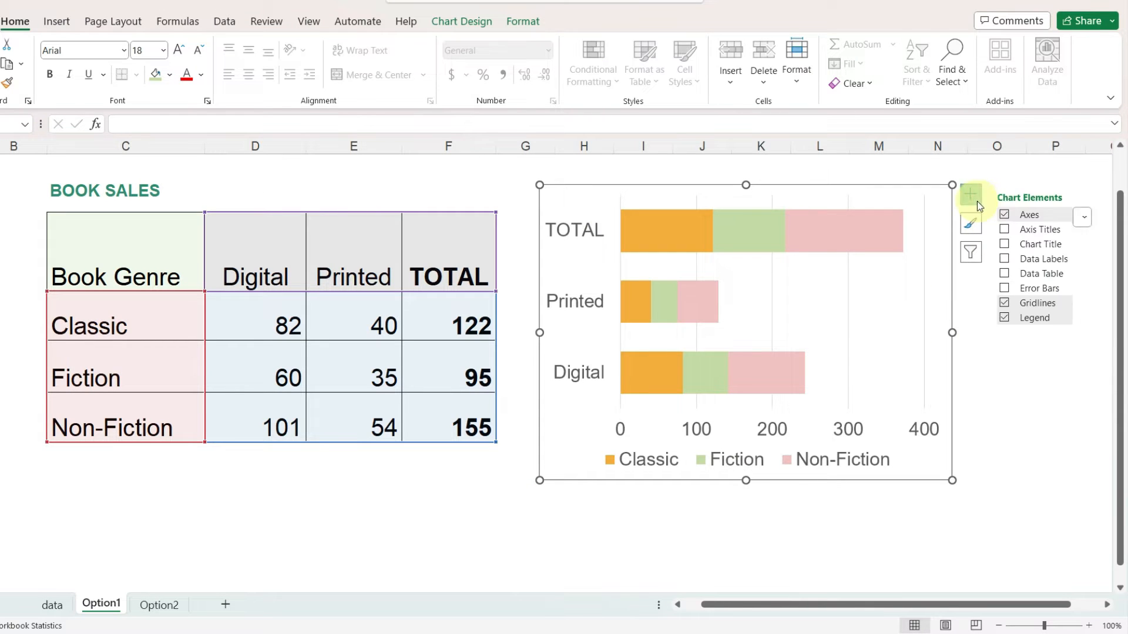
Turn on data labels for all bar segments.
left_click(1005, 259)
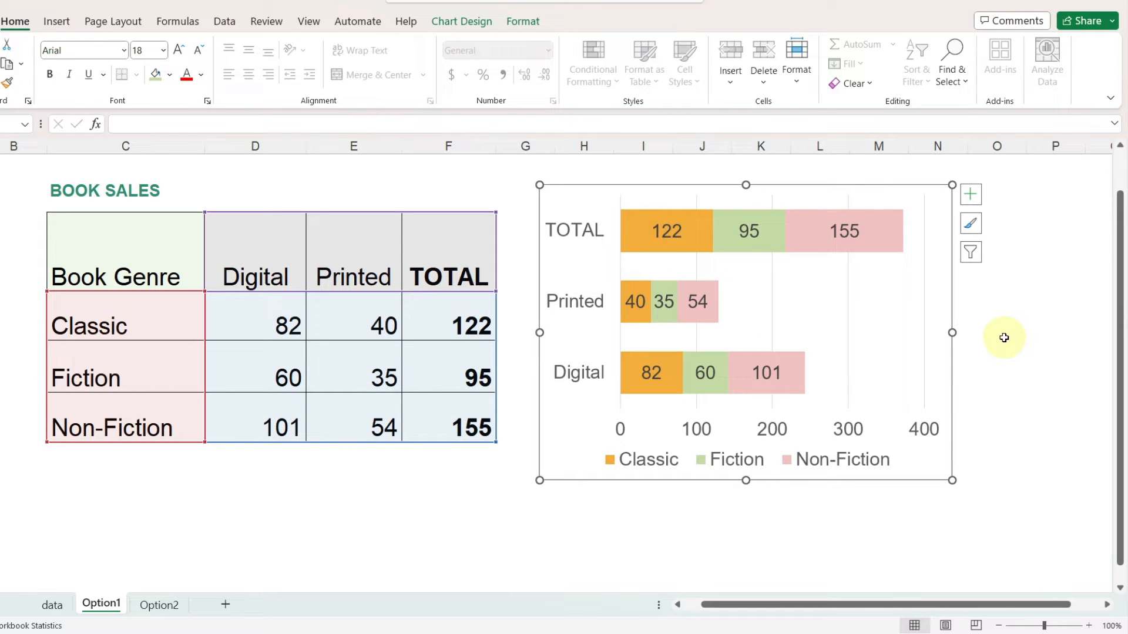
mouse_move(573, 236)
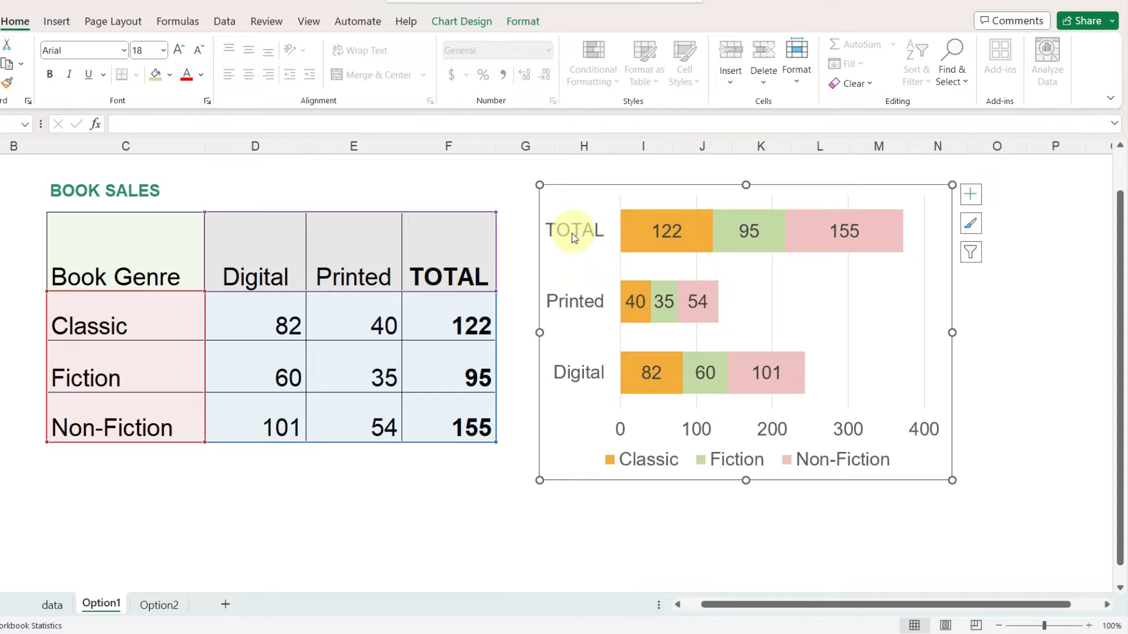
mouse_move(609, 395)
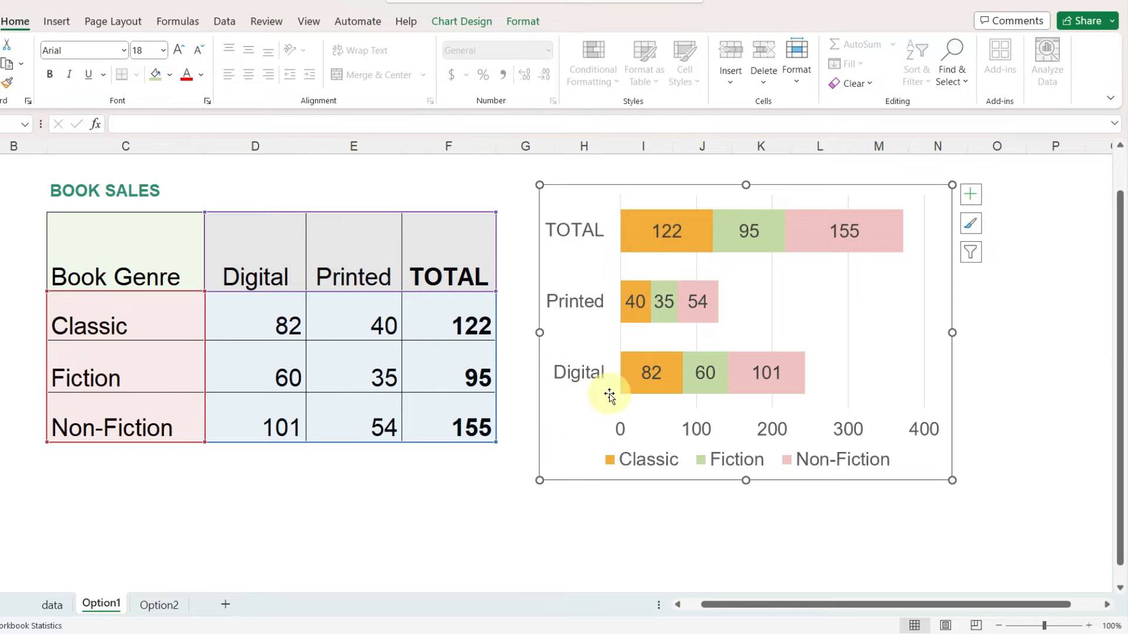
mouse_move(807, 399)
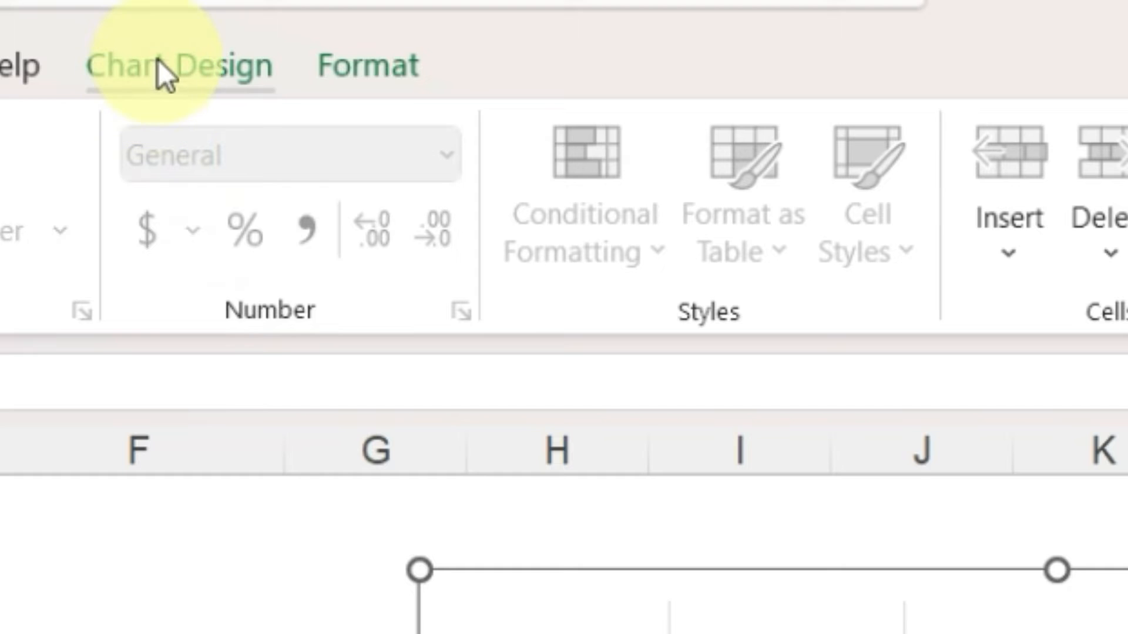
Switch rows and columns so bars represent Classic, Fiction and Non-Fiction.
left_click(179, 65)
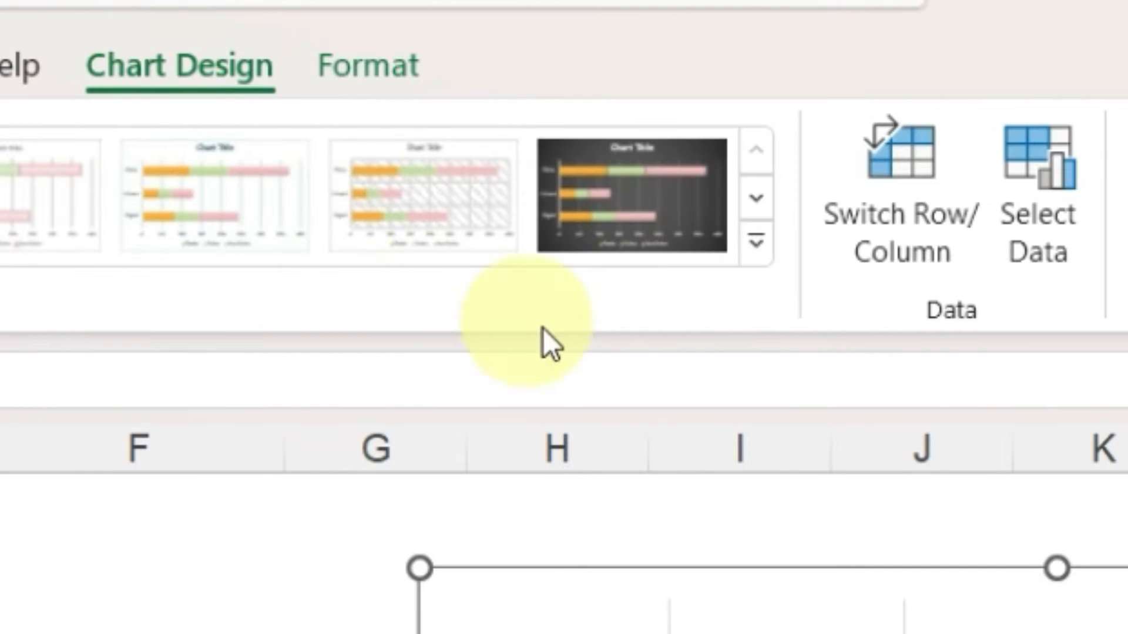
mouse_move(913, 360)
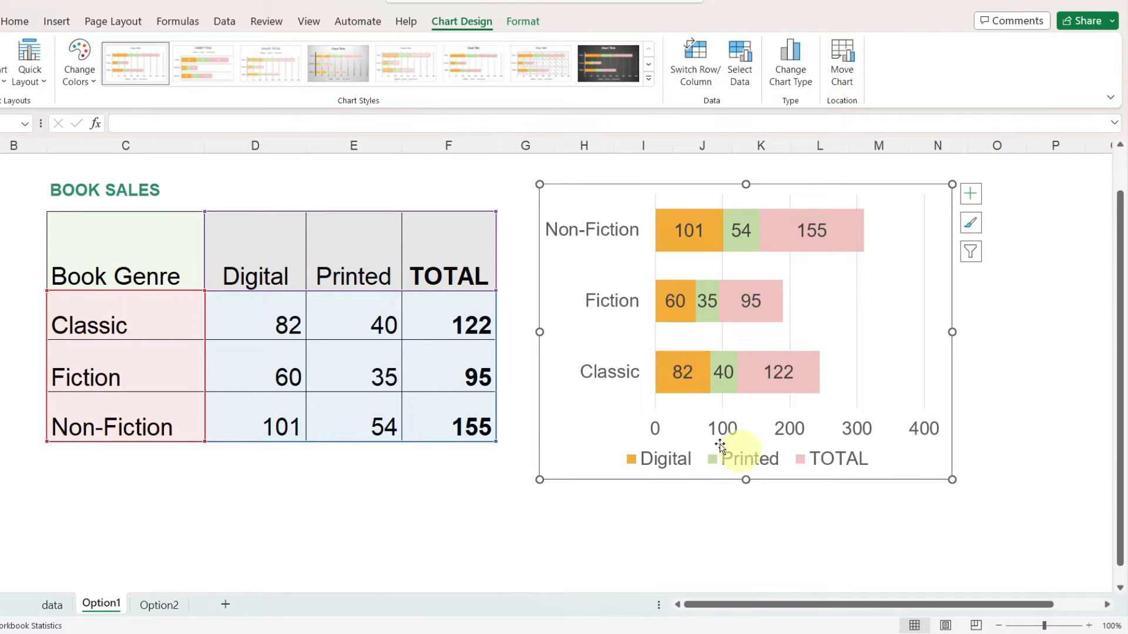
mouse_move(794, 399)
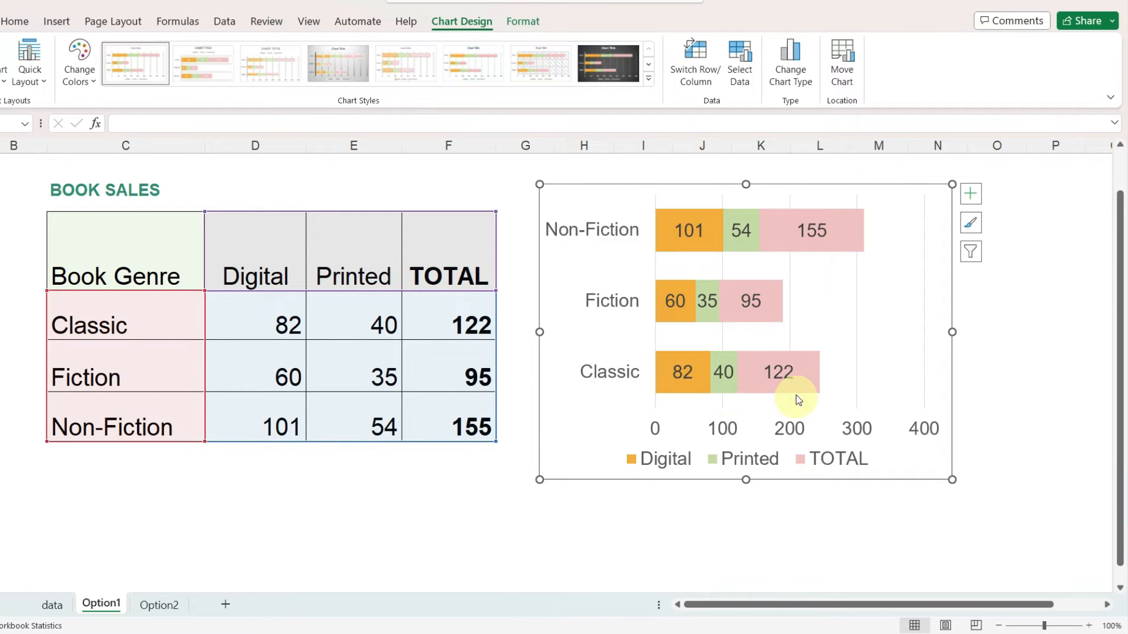
left_click(776, 372)
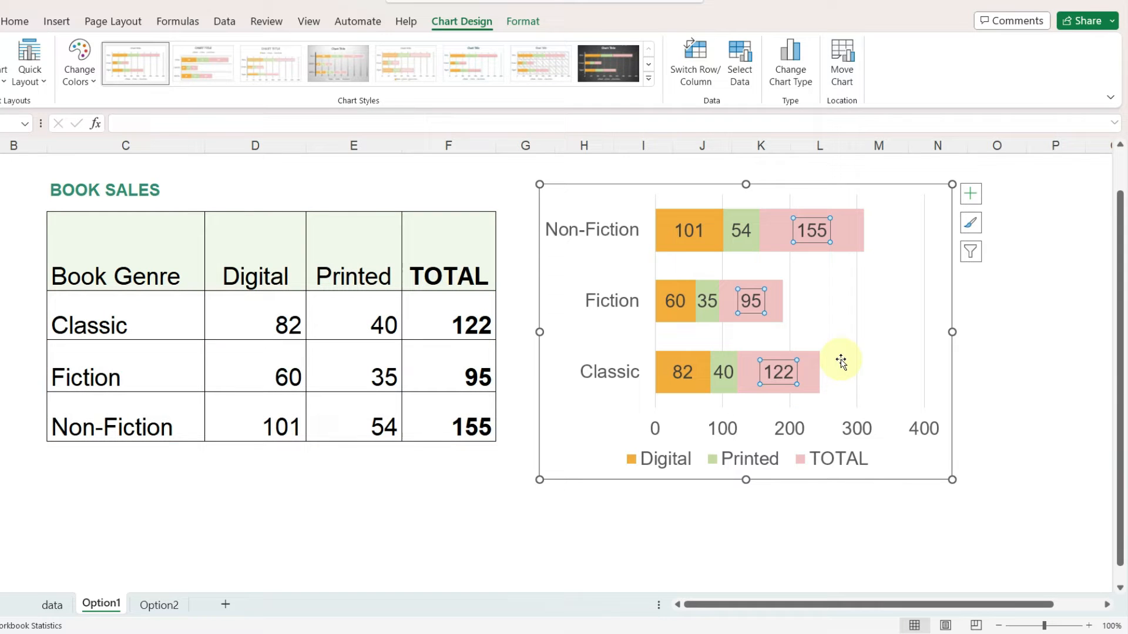
Position the TOTAL data labels at Inside Base.
right_click(778, 372)
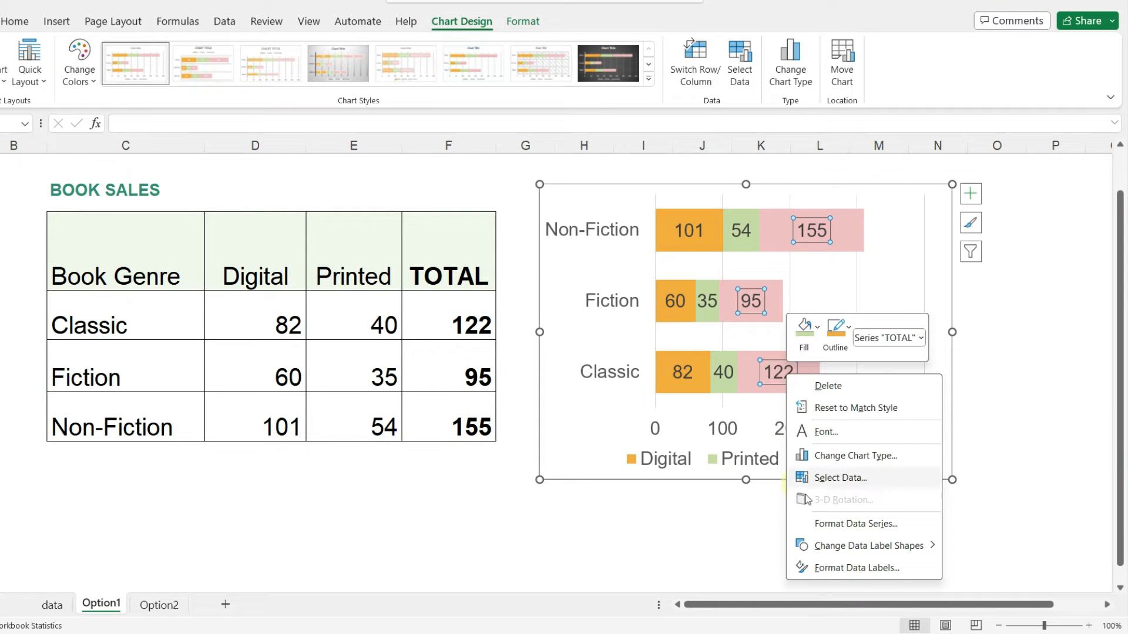
left_click(858, 567)
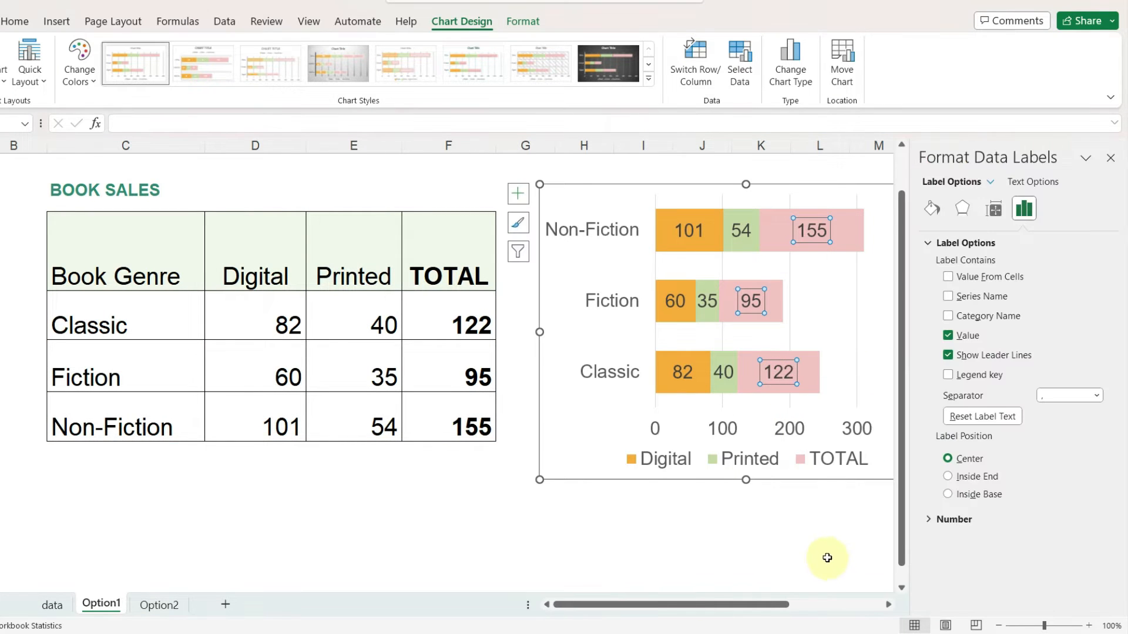
mouse_move(1089, 177)
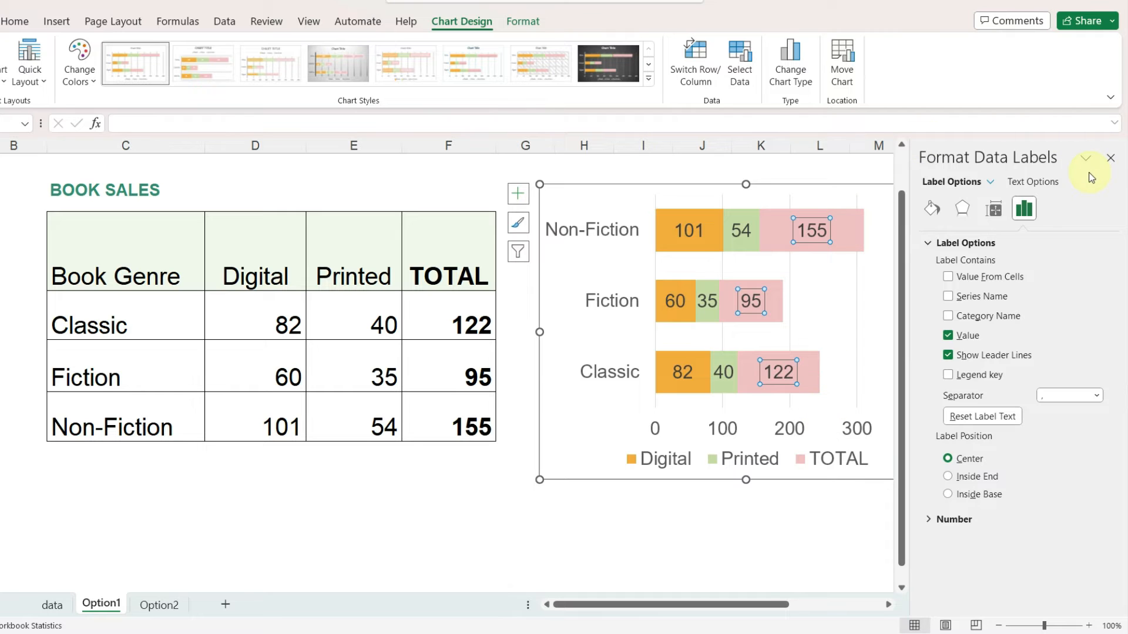
mouse_move(1067, 221)
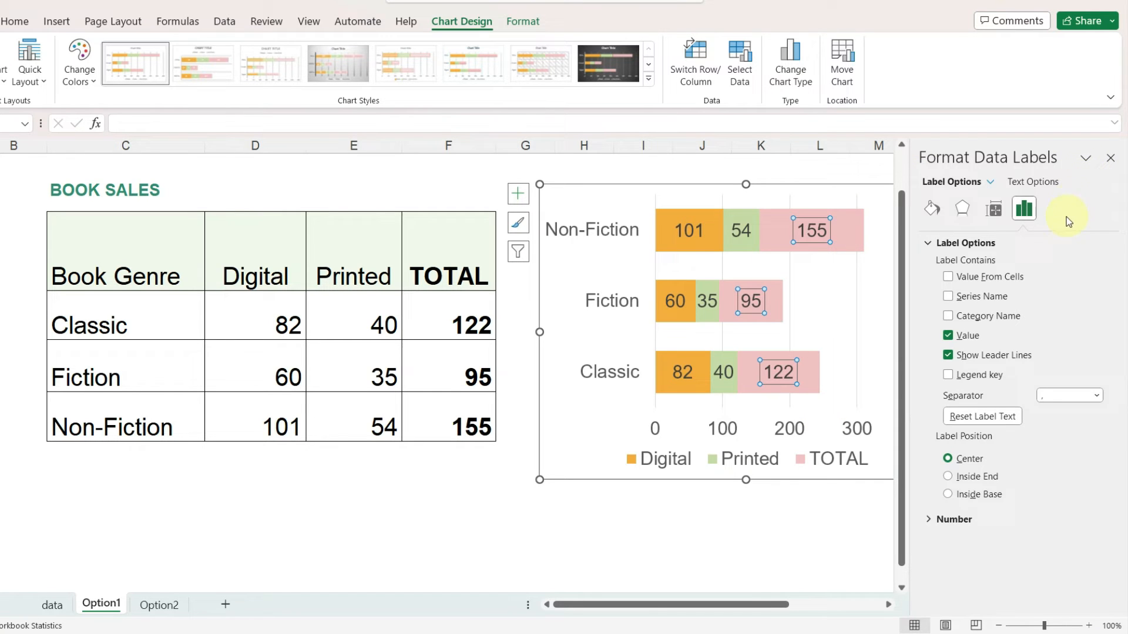
mouse_move(999, 451)
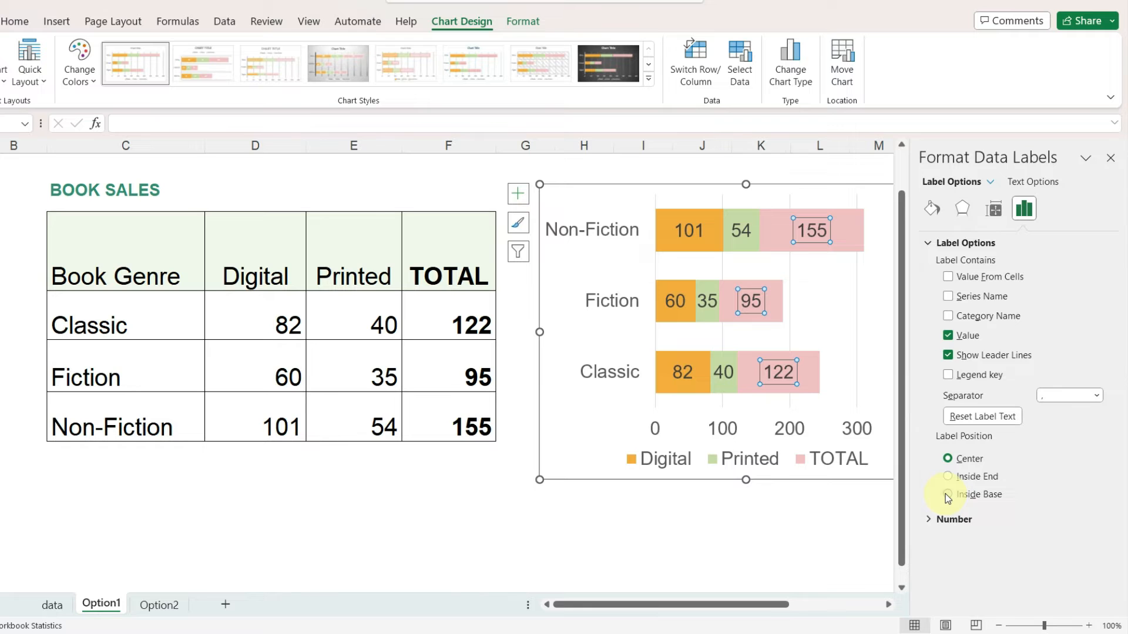
left_click(949, 494)
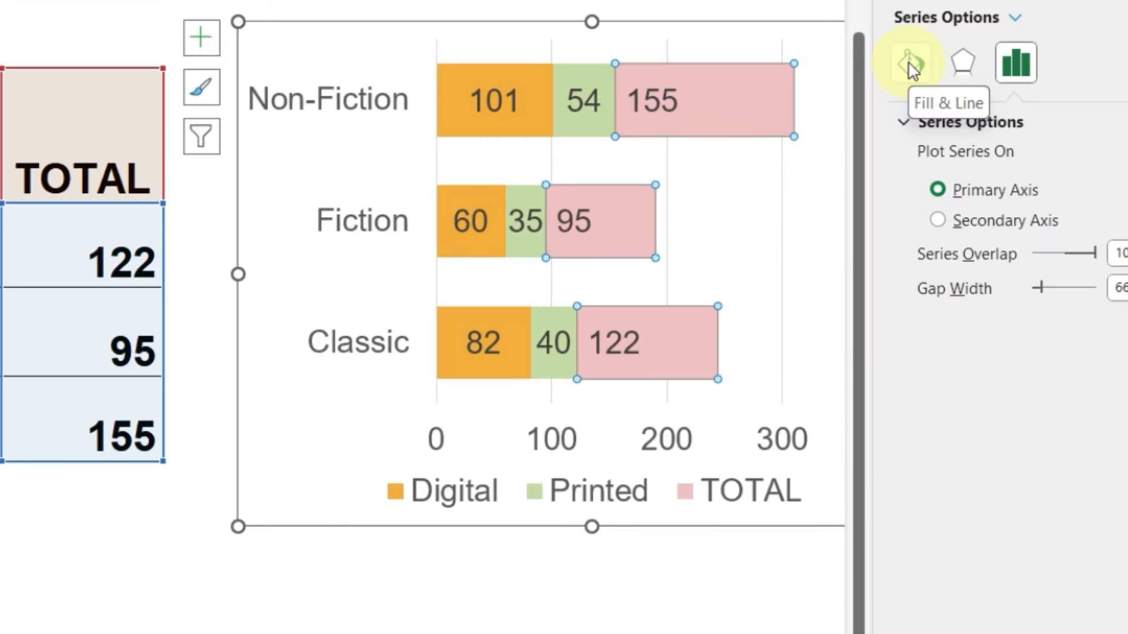
Give the TOTAL series No fill so only its values show.
left_click(910, 61)
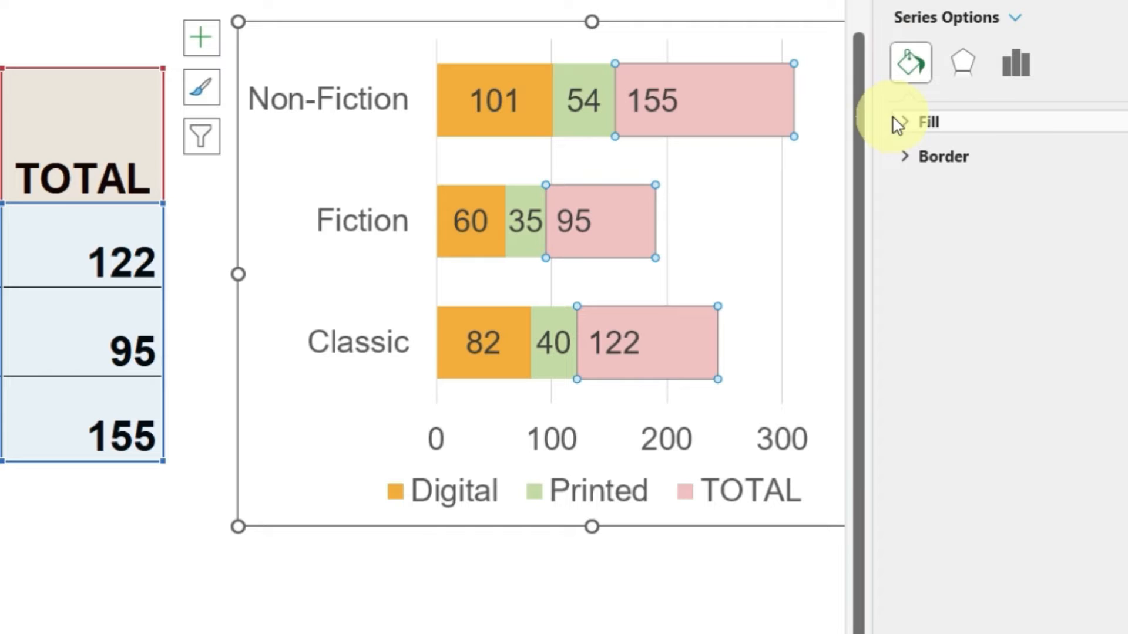
left_click(929, 122)
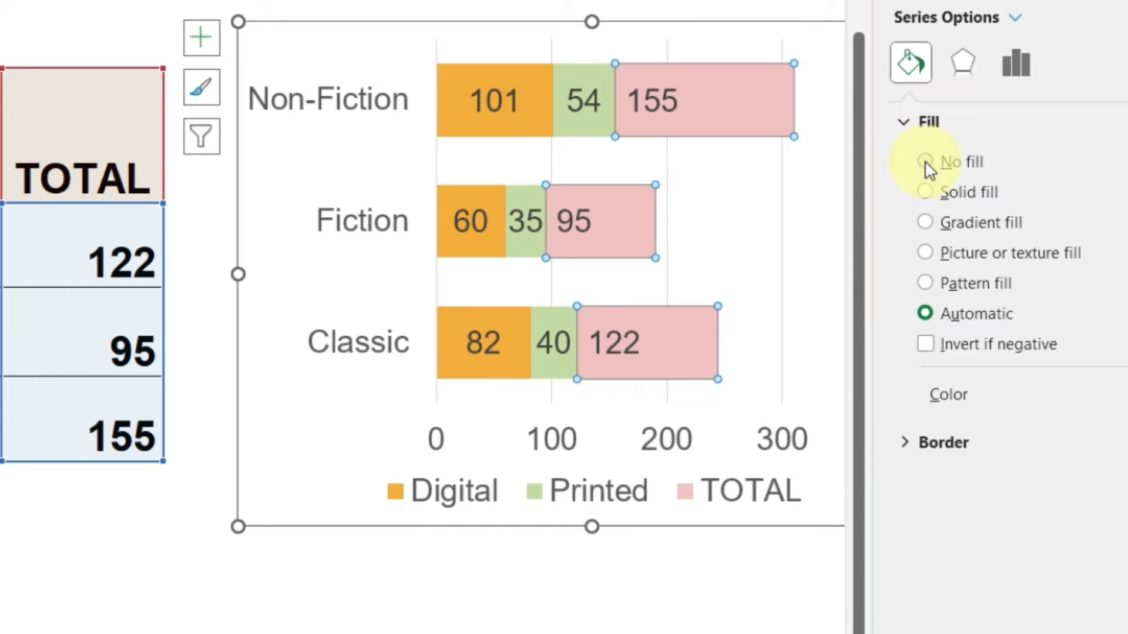
left_click(925, 161)
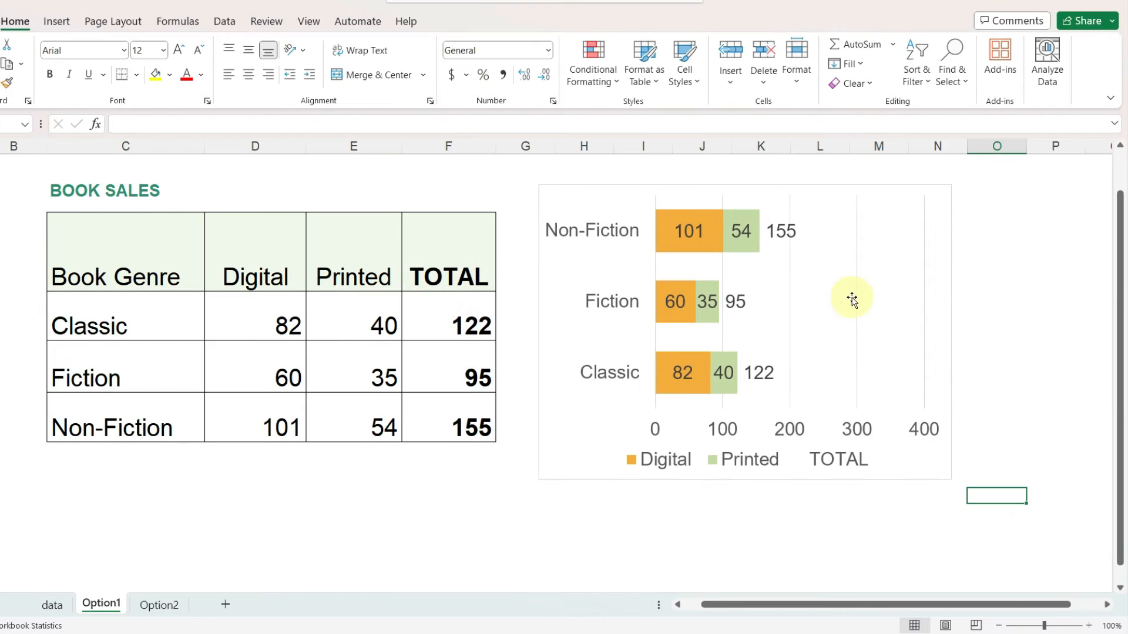
left_click(852, 301)
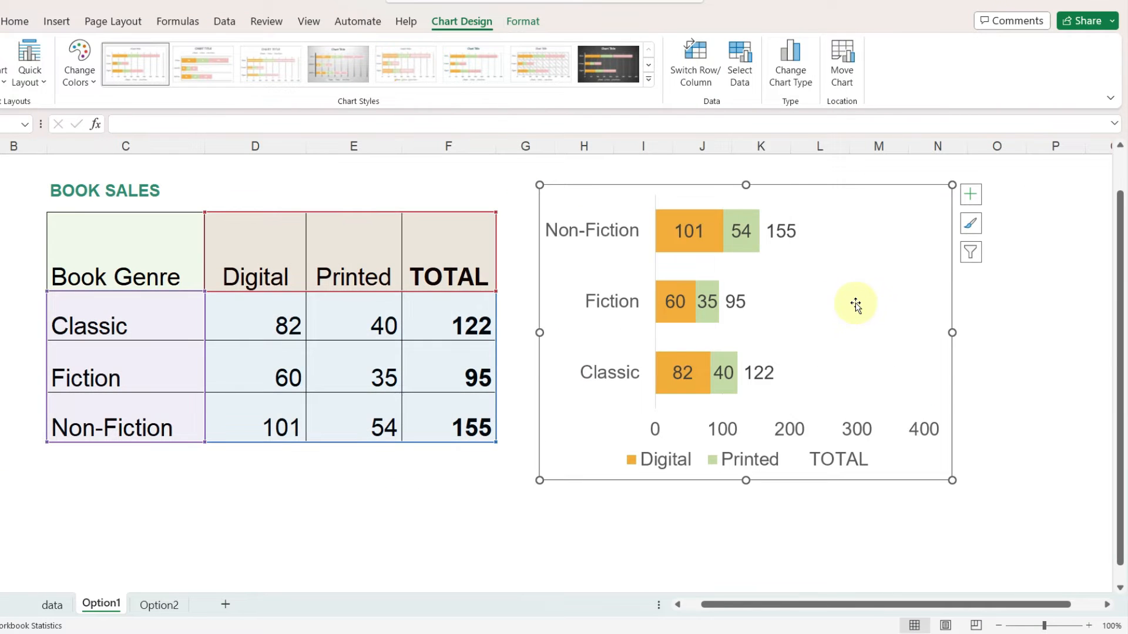
Select the TOTAL legend entry and delete it.
left_click(748, 460)
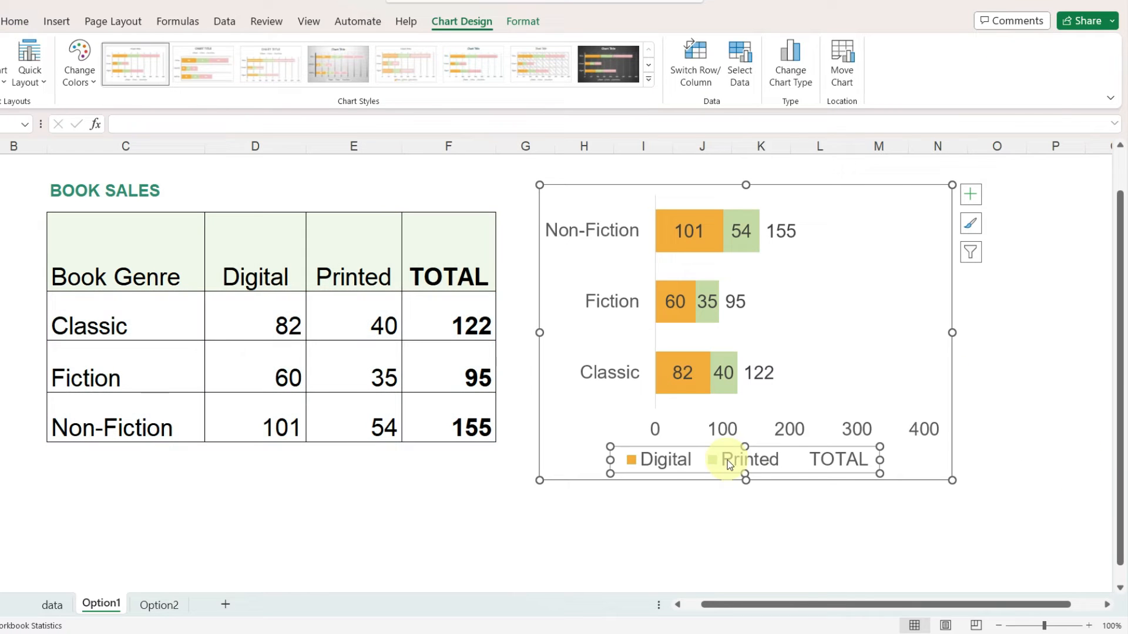
mouse_move(842, 488)
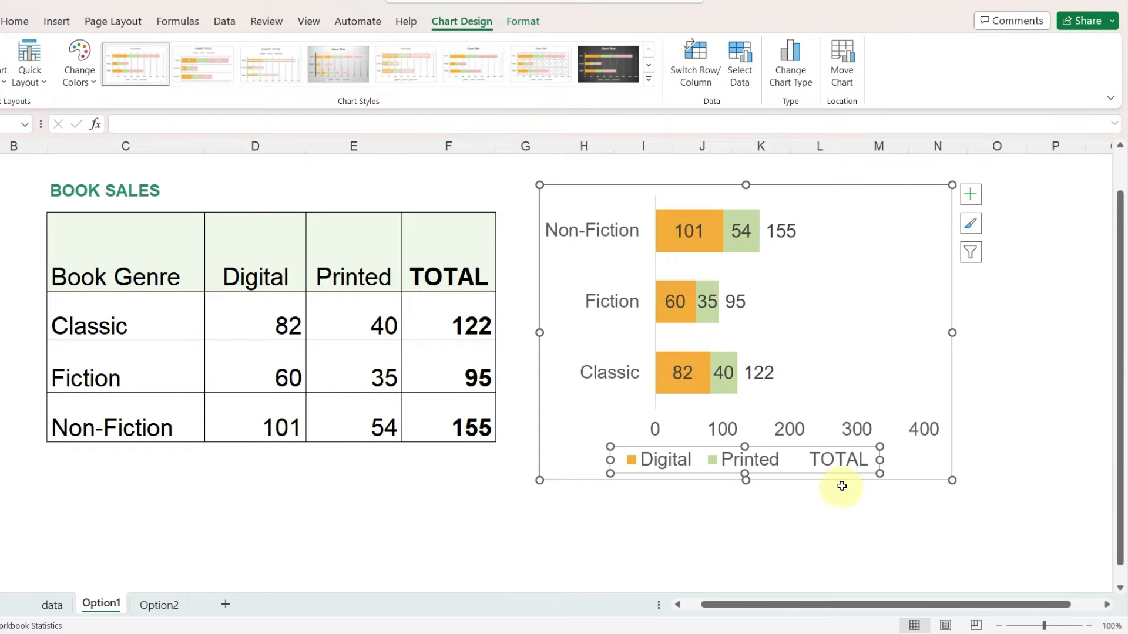
left_click(839, 458)
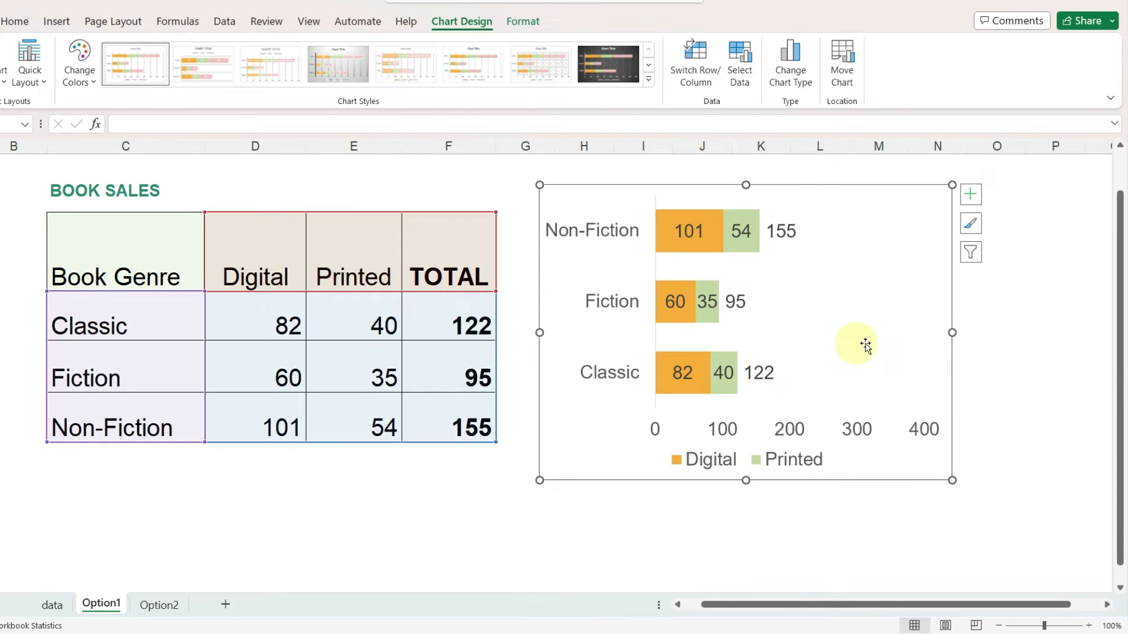
mouse_move(791, 254)
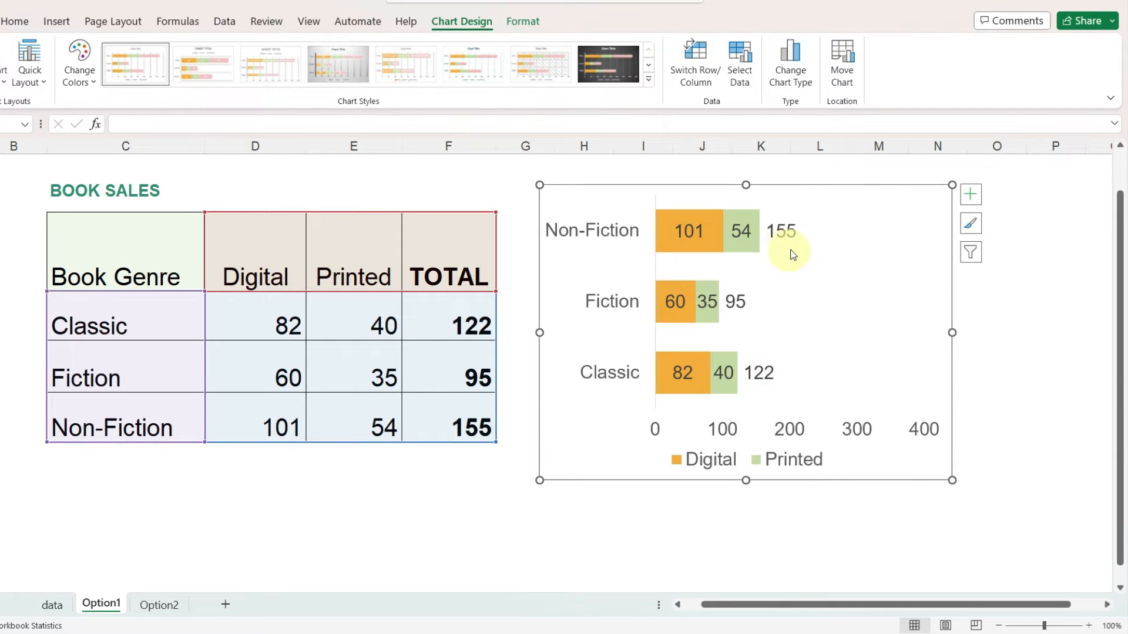
mouse_move(891, 244)
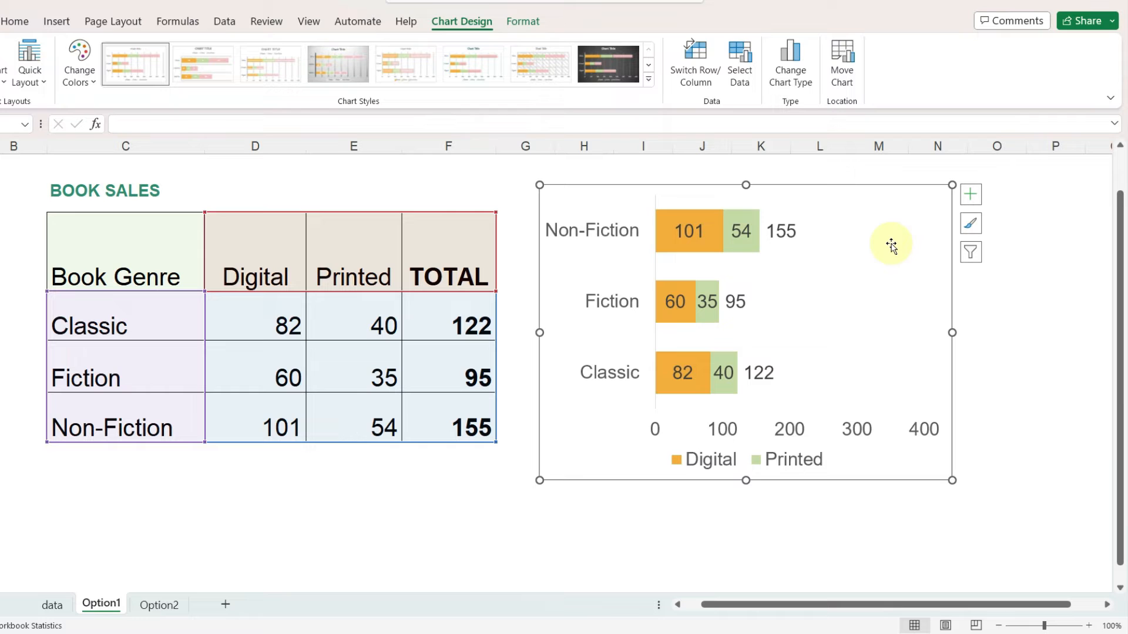
mouse_move(753, 436)
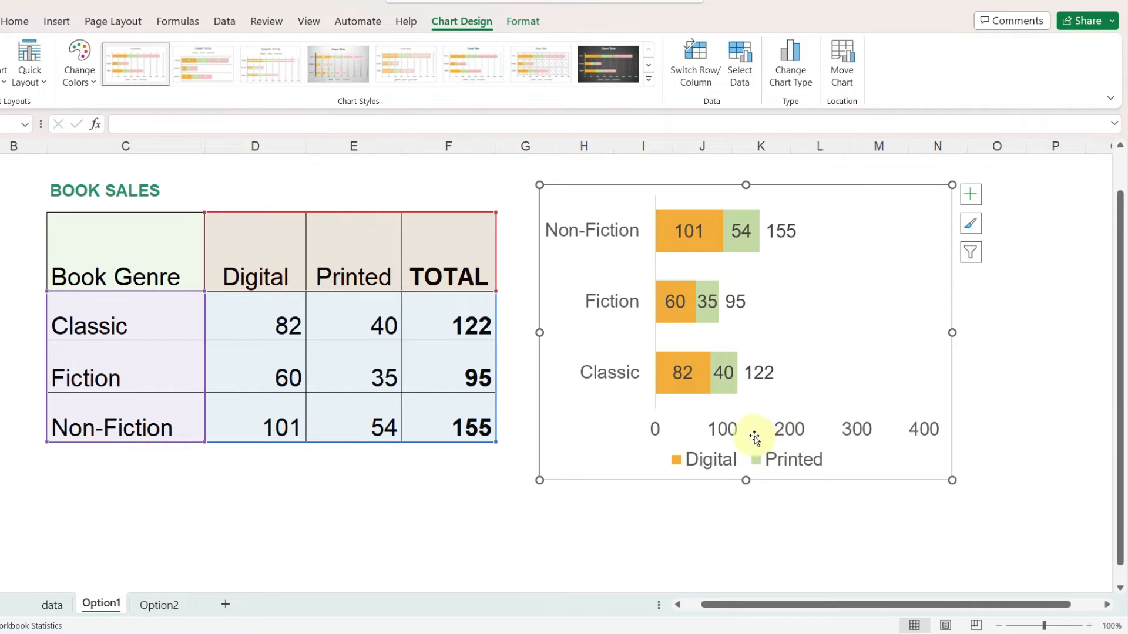
mouse_move(890, 442)
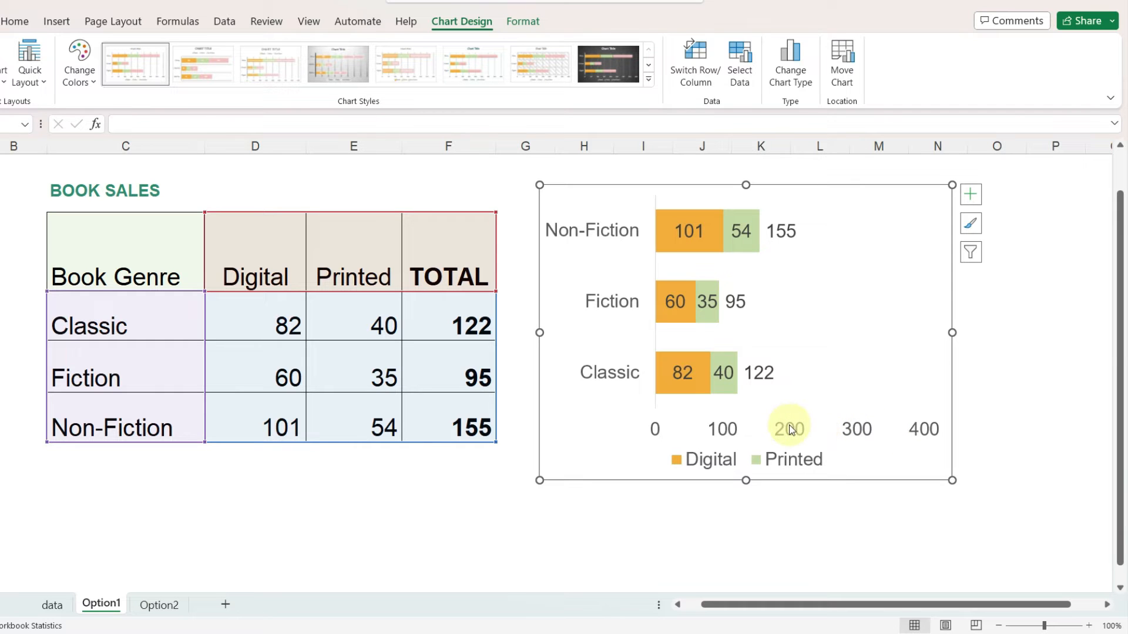
left_click(789, 429)
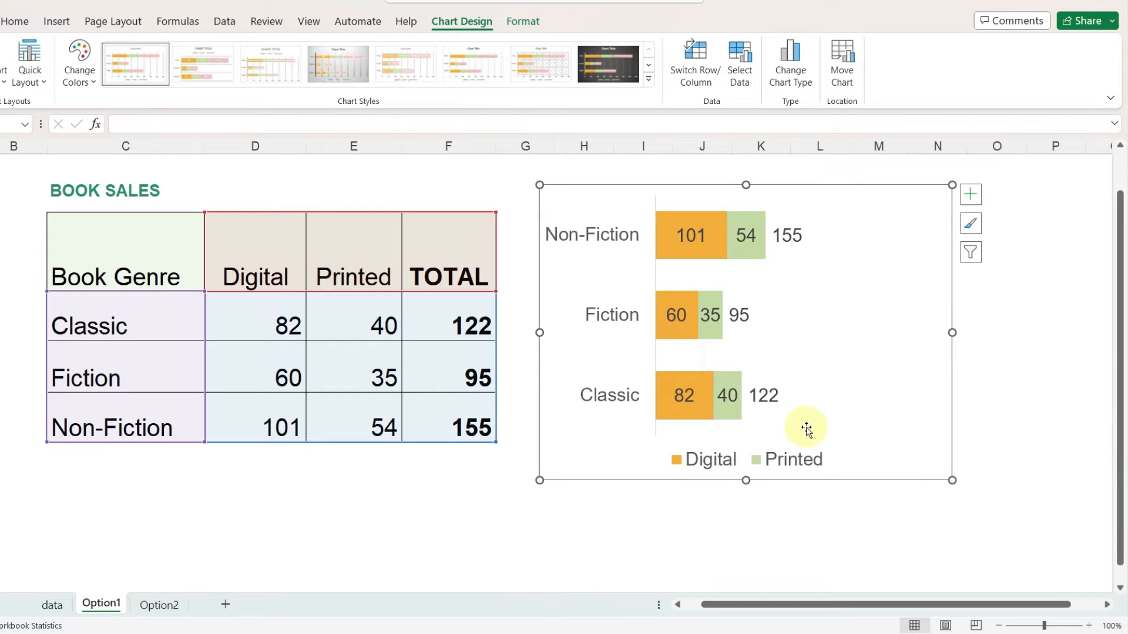
left_click(971, 194)
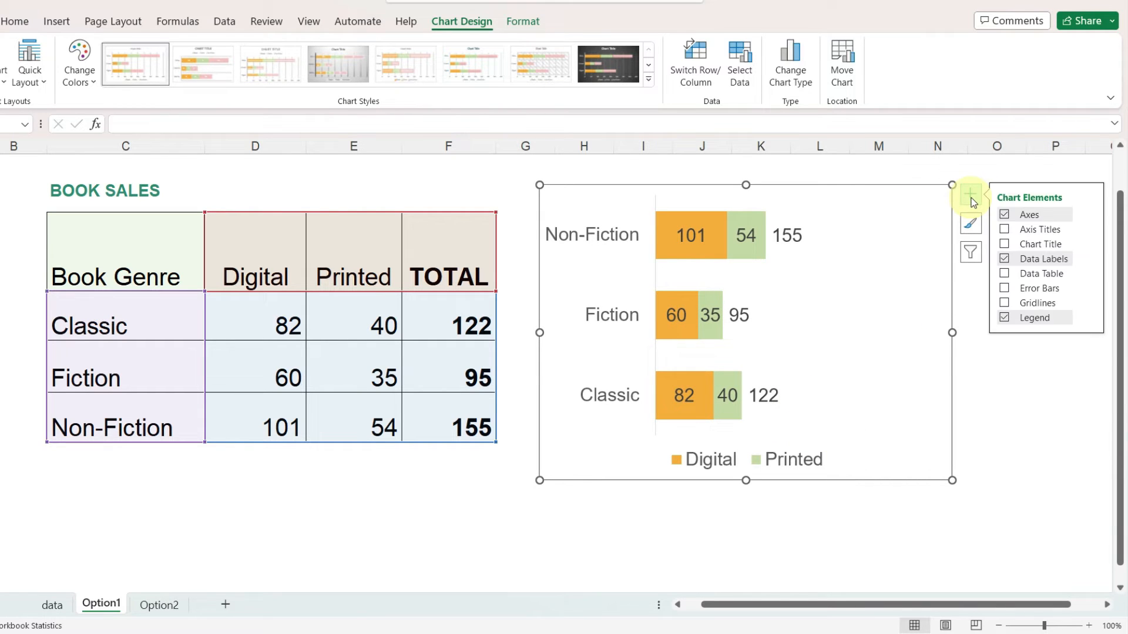
mouse_move(1079, 219)
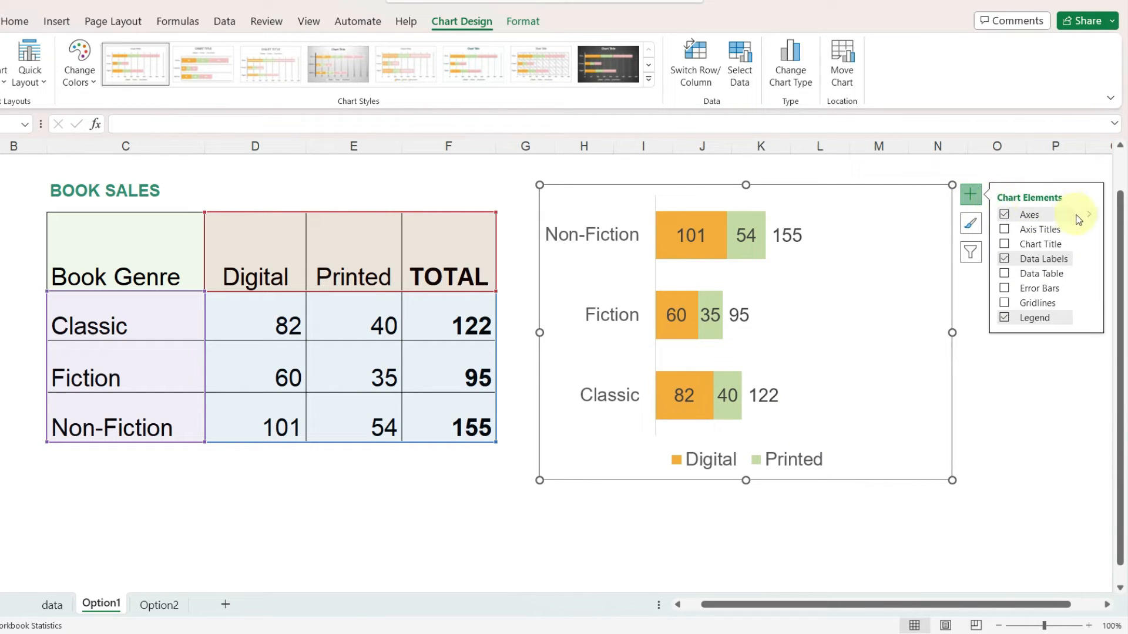
left_click(1088, 214)
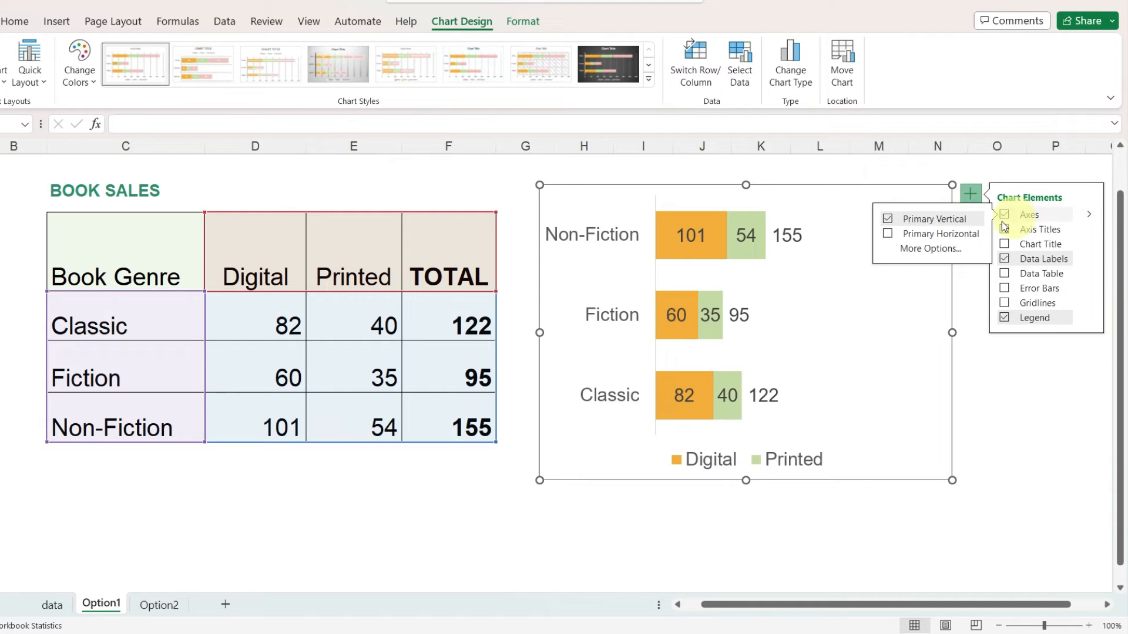
left_click(887, 234)
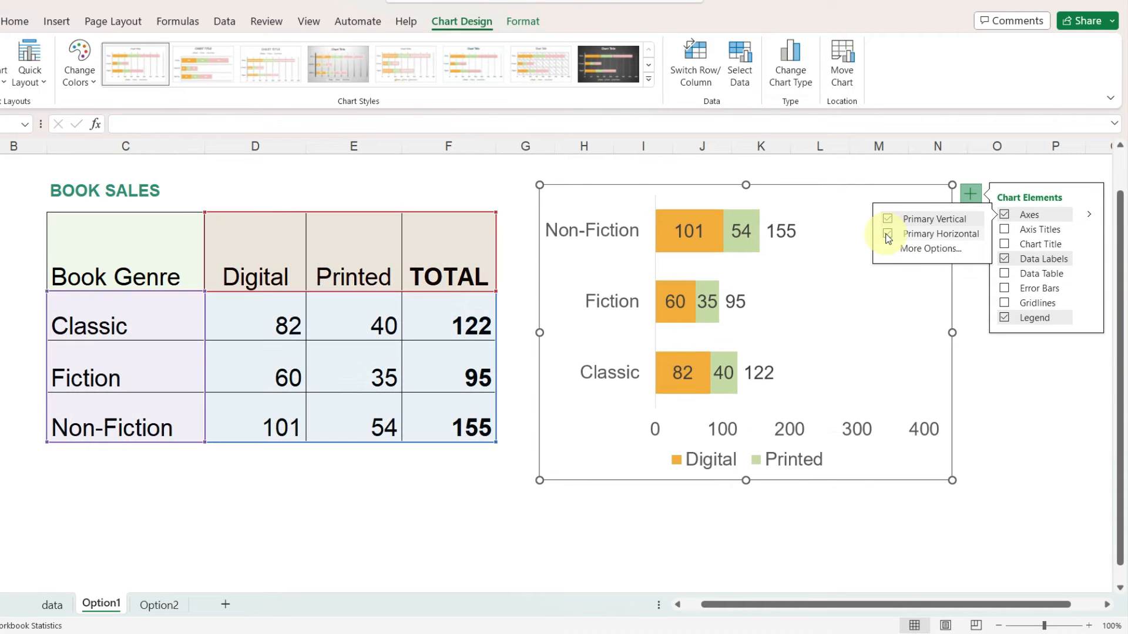
left_click(819, 510)
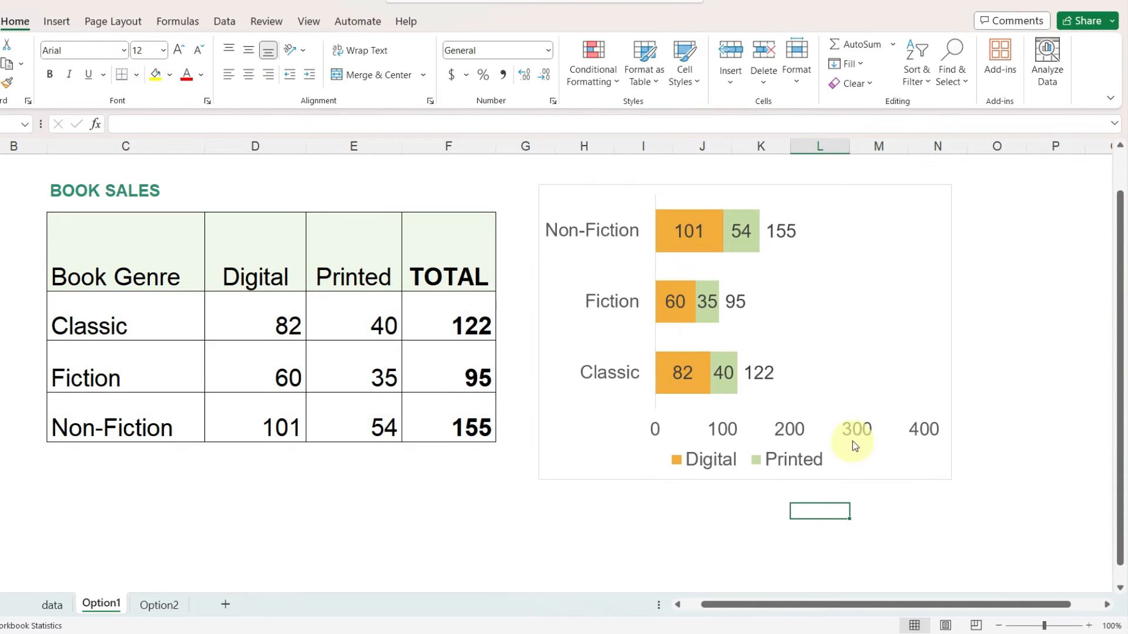
left_click(827, 428)
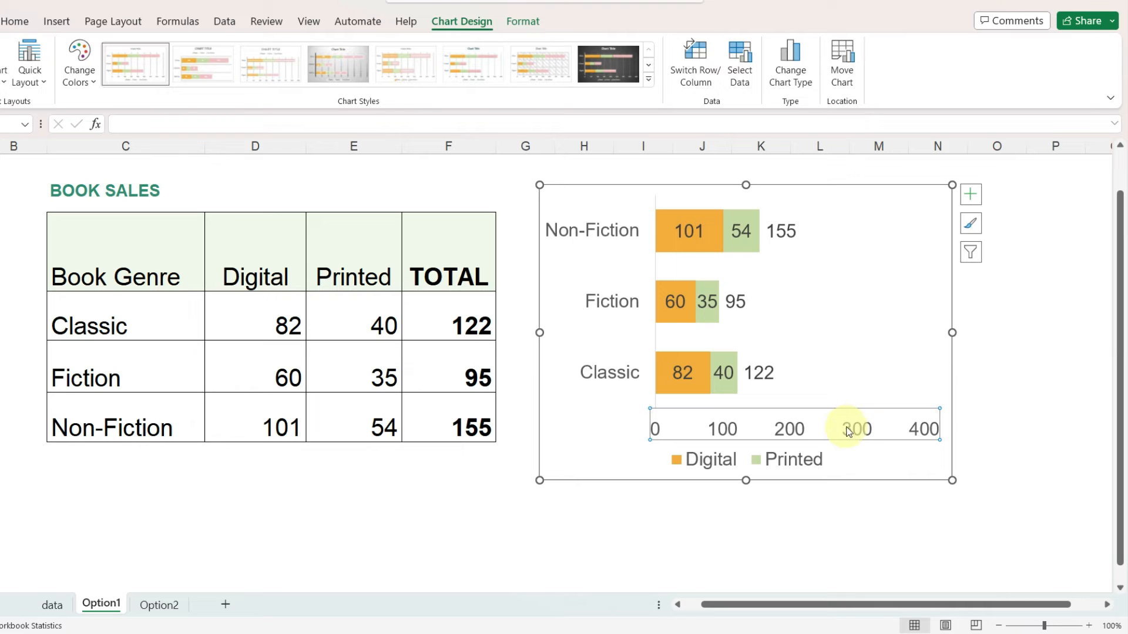
Set the value axis Maximum bound to 200.
right_click(849, 429)
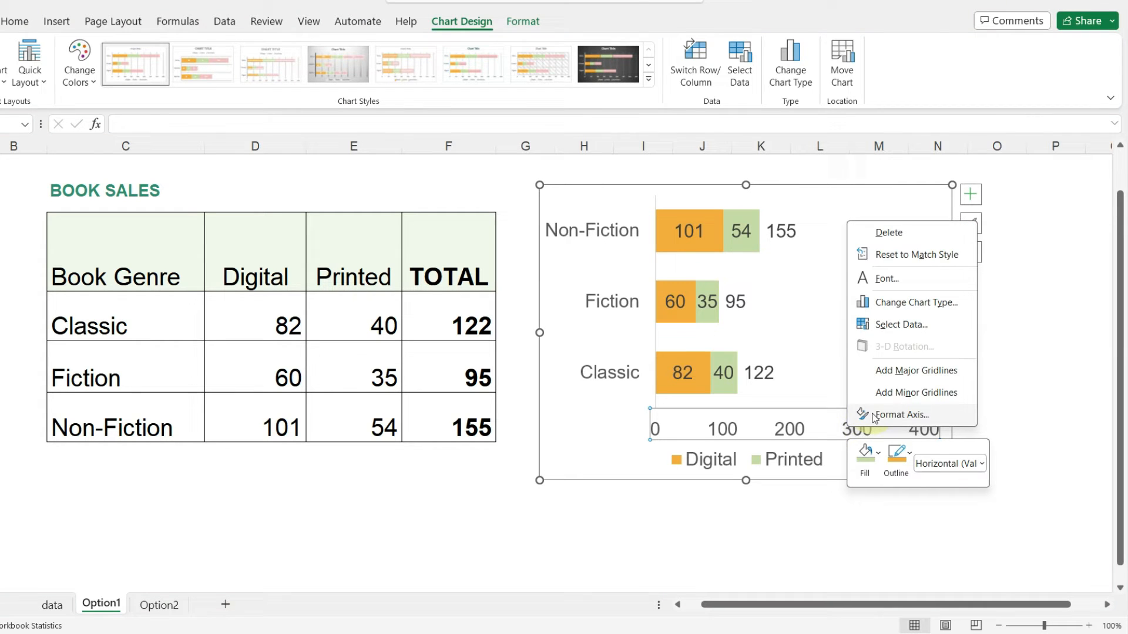
left_click(899, 415)
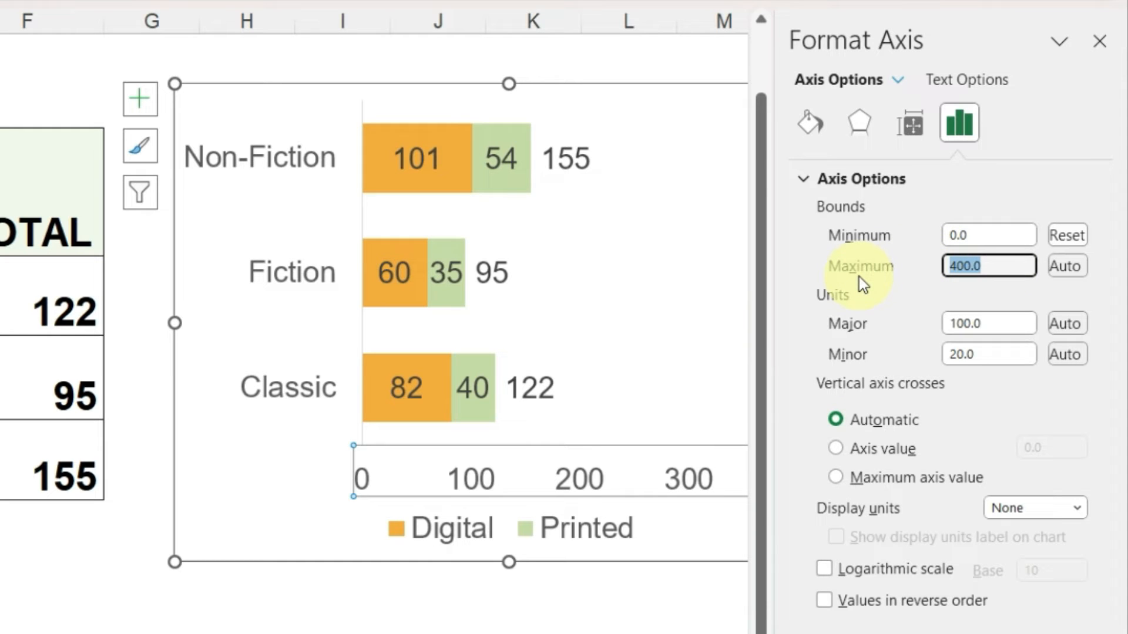
type("200")
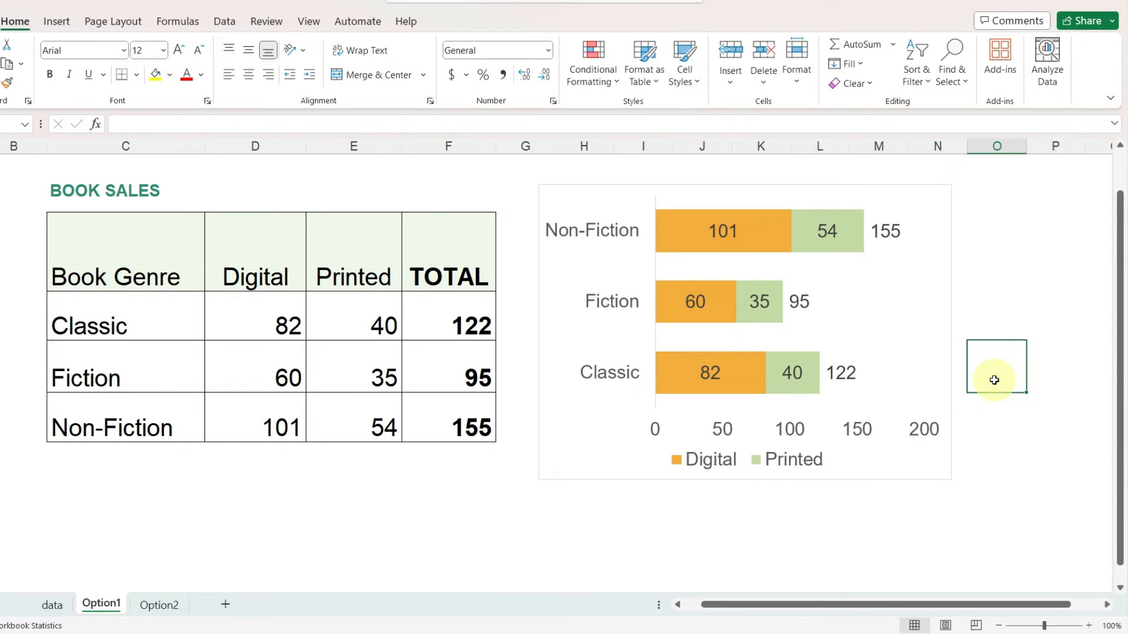
mouse_move(333, 298)
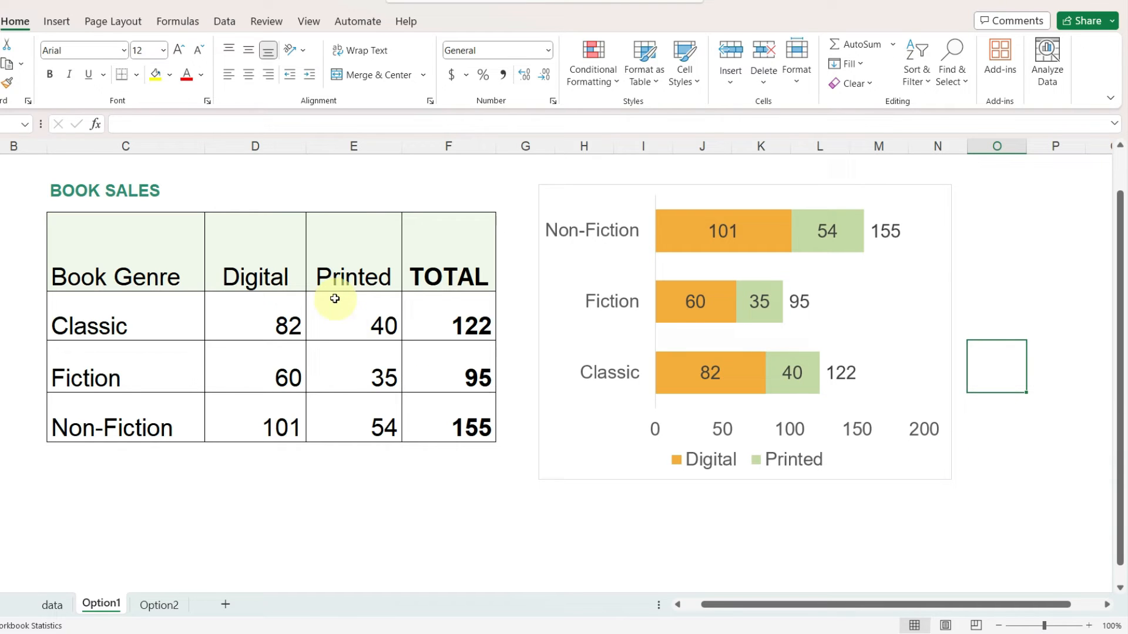
mouse_move(687, 441)
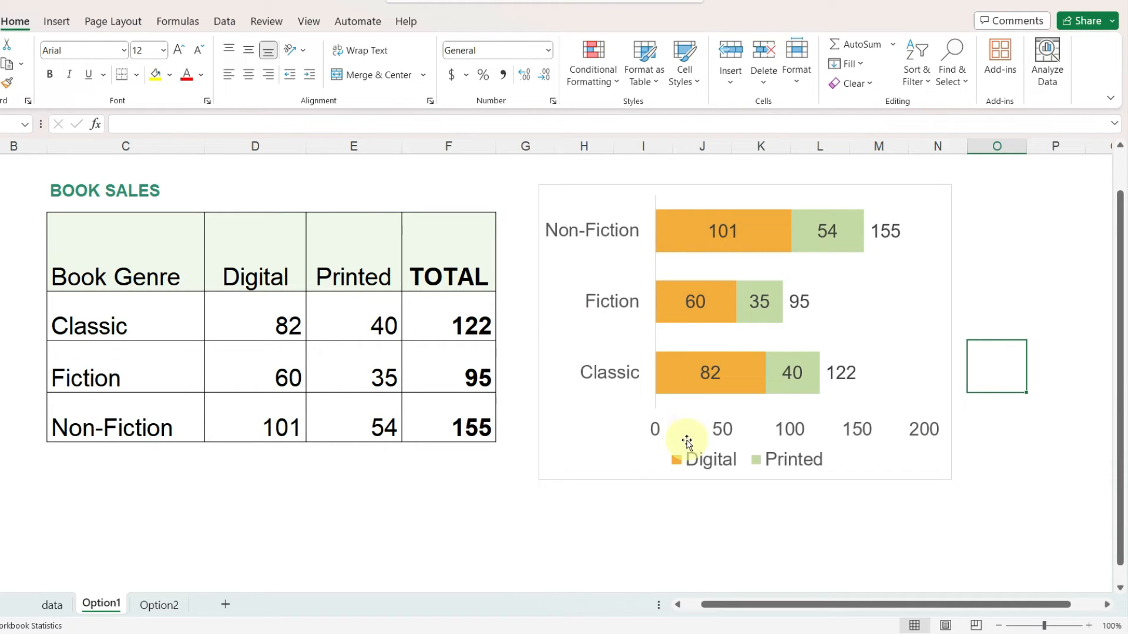
mouse_move(728, 431)
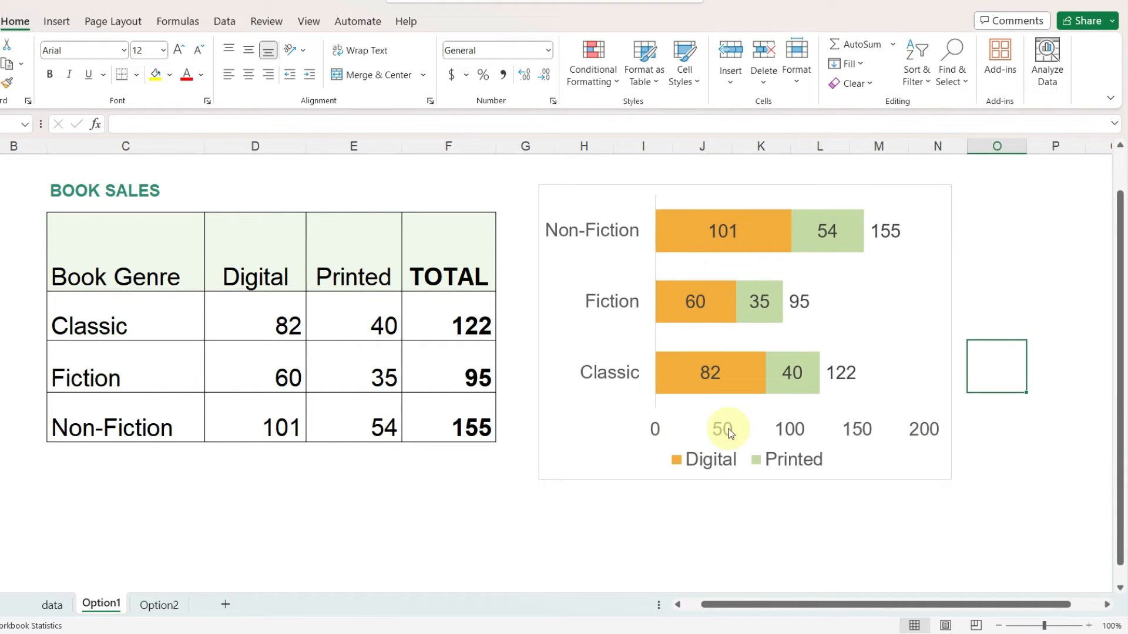
mouse_move(909, 432)
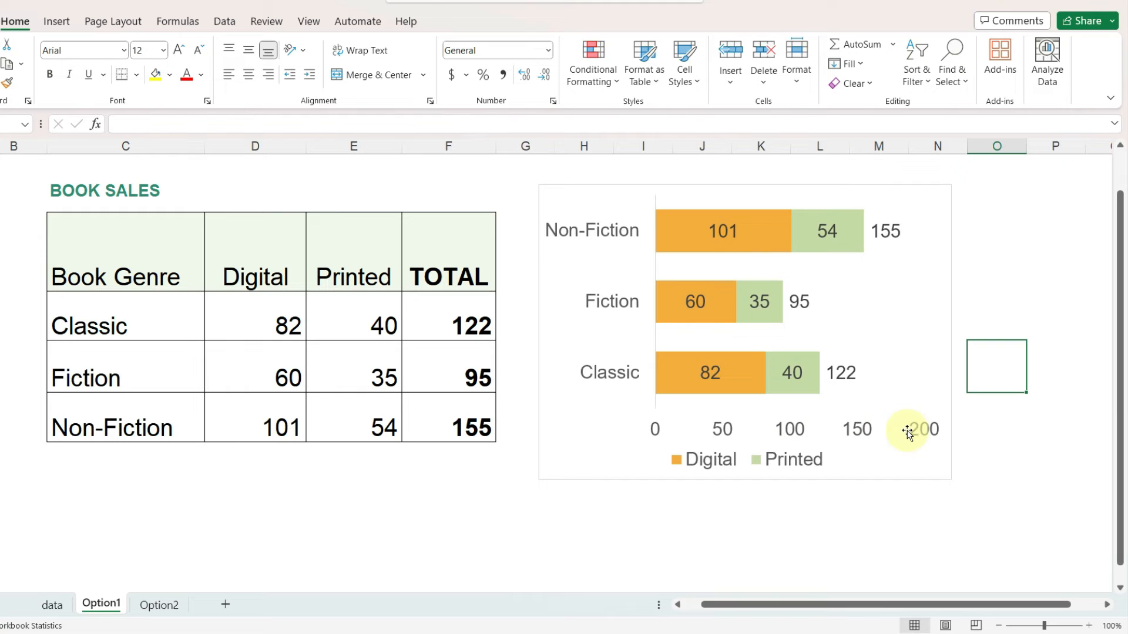
Change Classic's Printed sales in E5 from 40 to 250.
left_click(353, 325)
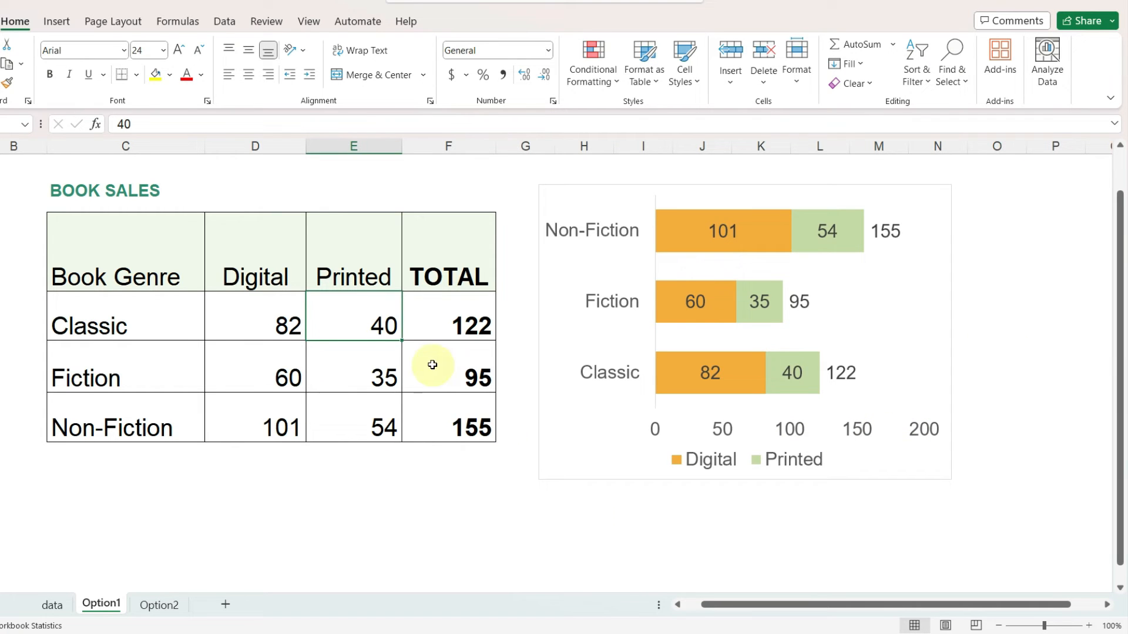
double_click(352, 326)
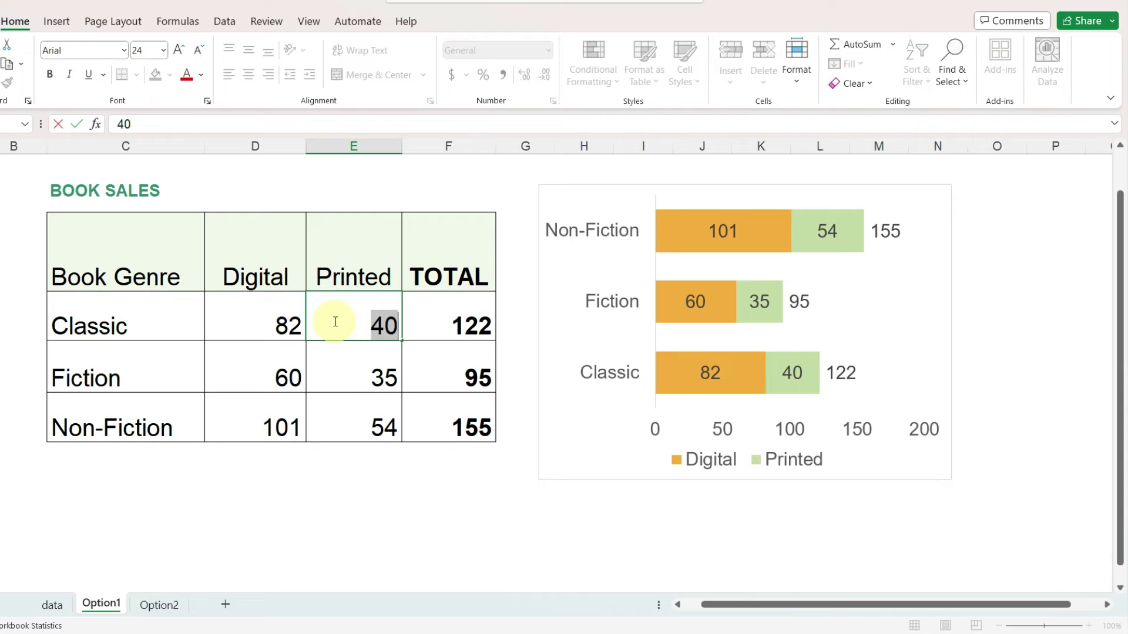
type("250")
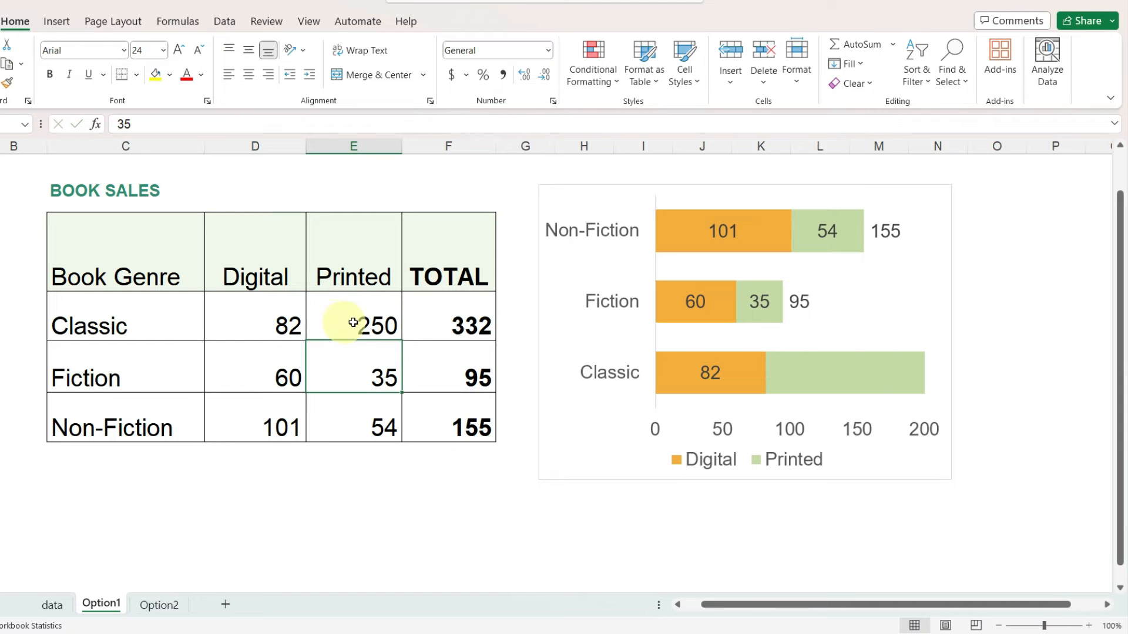
mouse_move(914, 407)
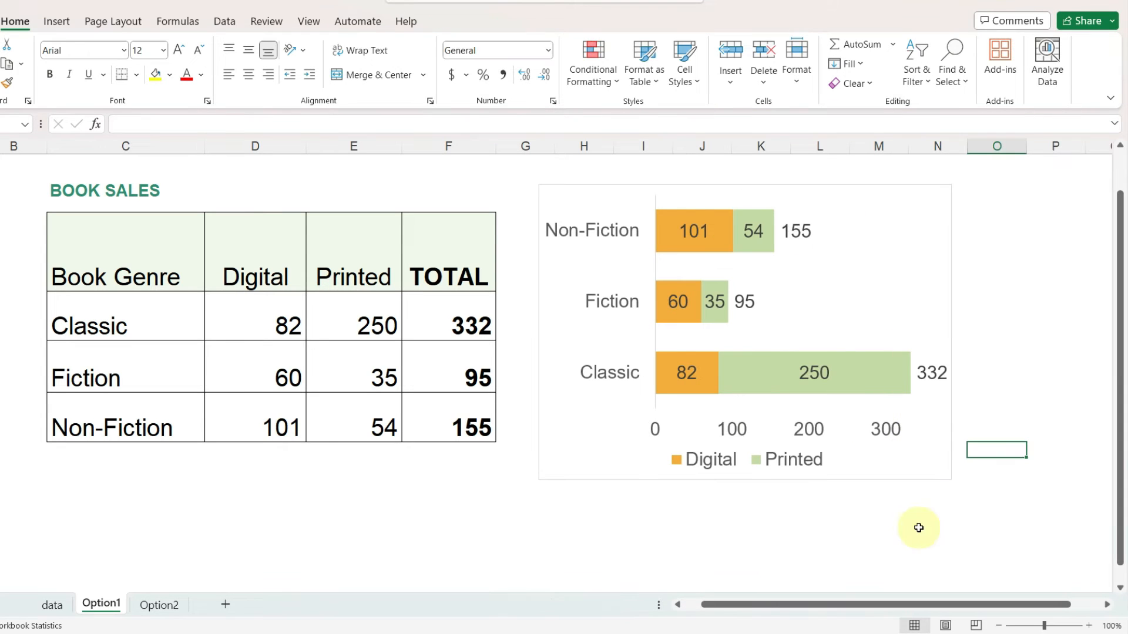
mouse_move(929, 404)
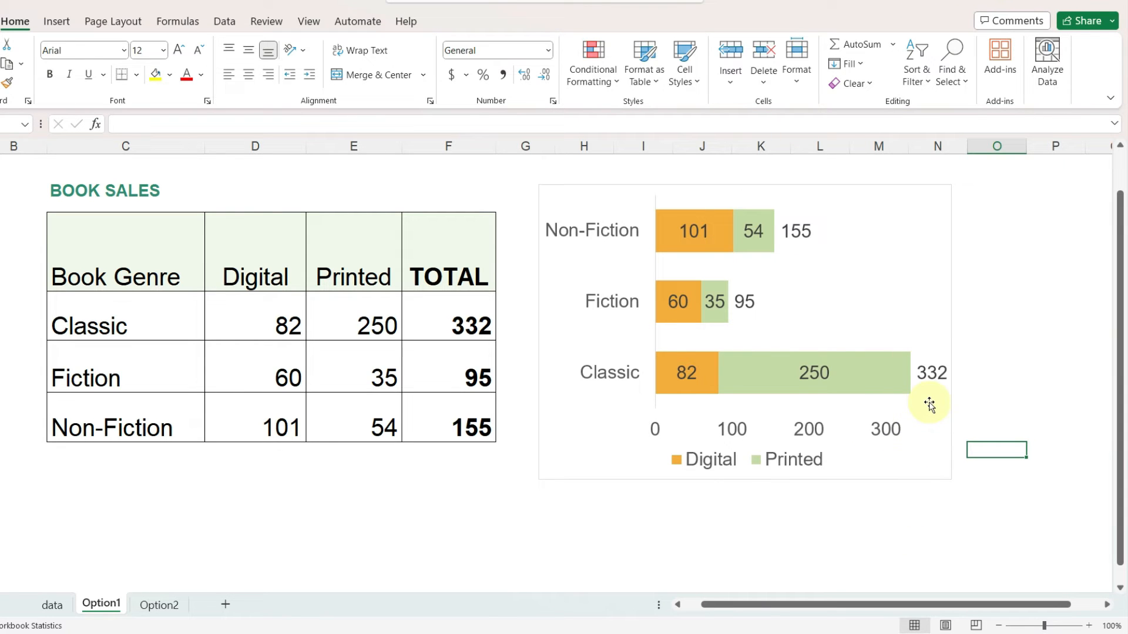
mouse_move(946, 499)
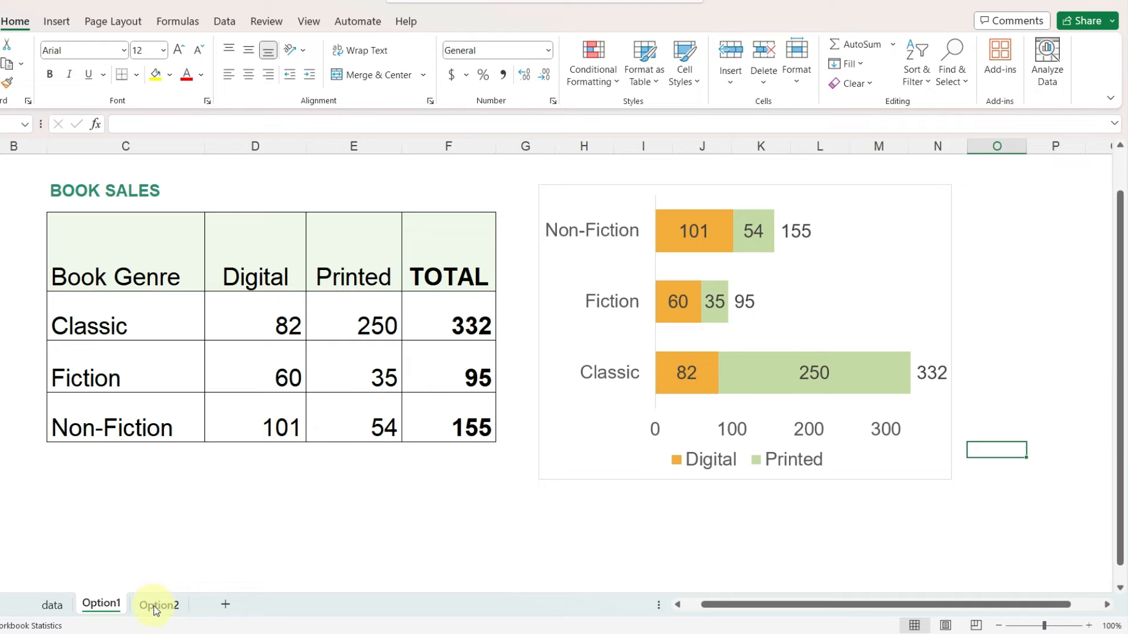
On Option2, add a Display Total column of zeros before TOTAL and select Book Genre through Display Total.
left_click(158, 605)
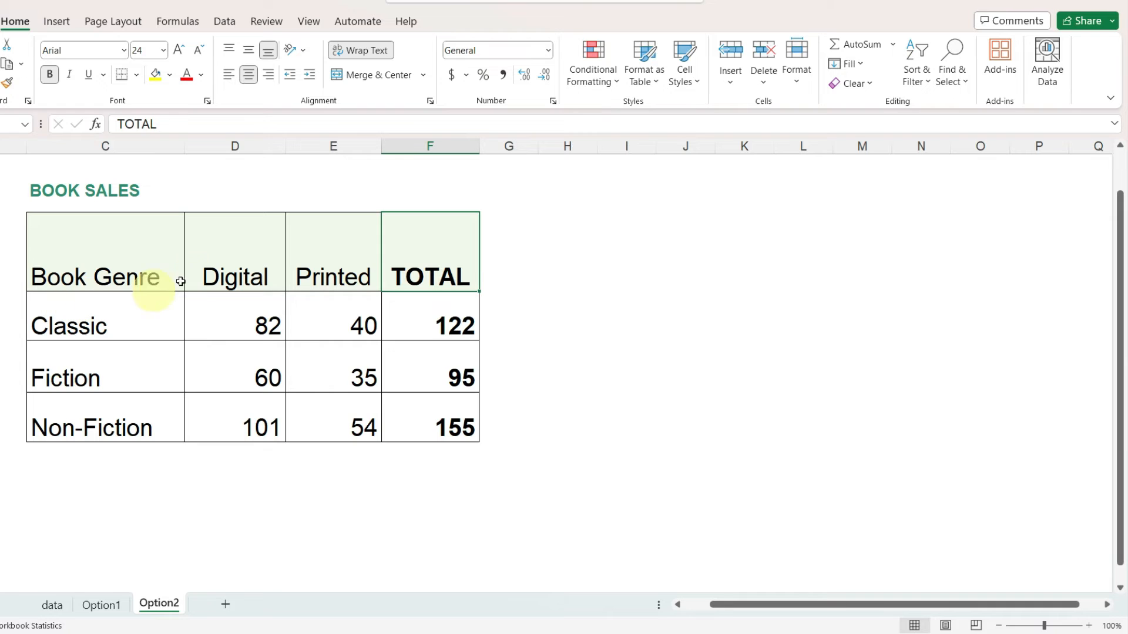
mouse_move(429, 146)
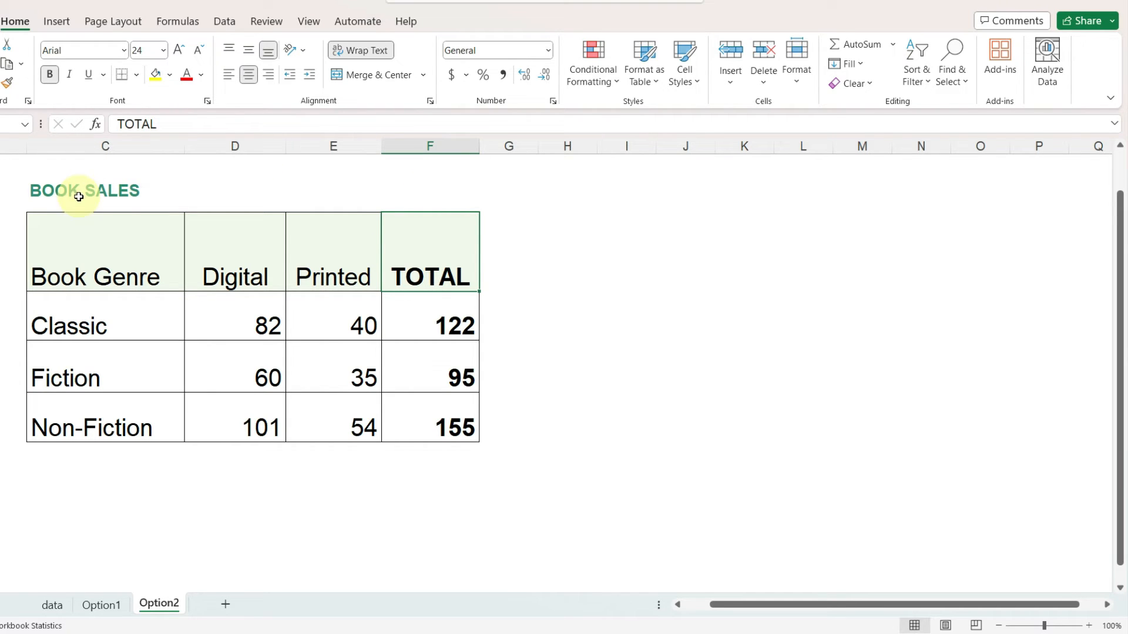
mouse_move(450, 424)
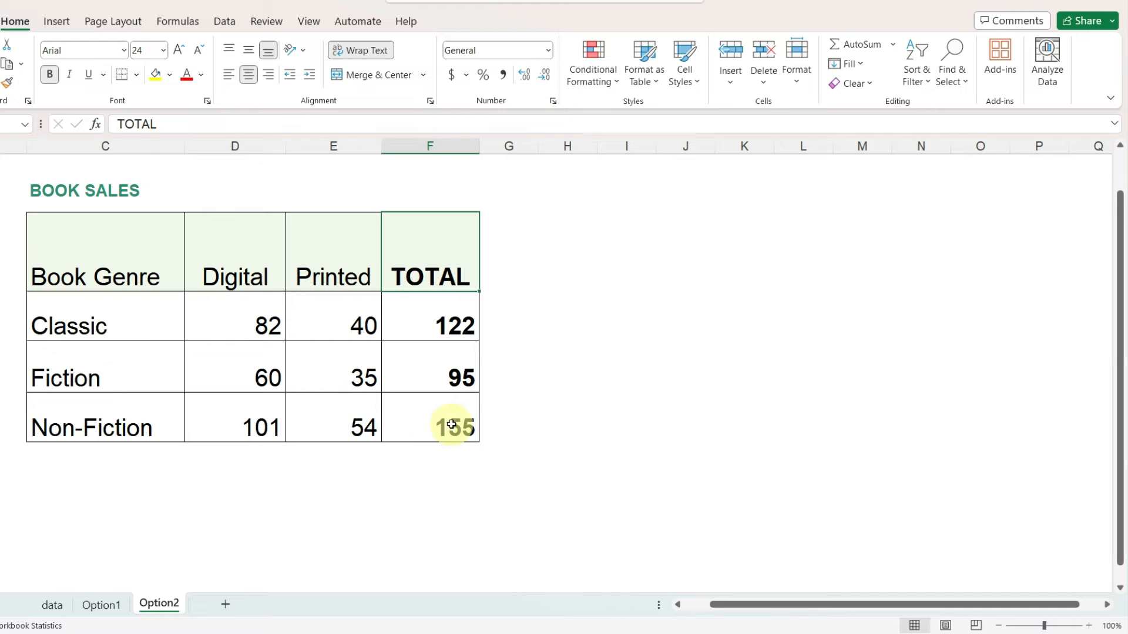
left_click(429, 146)
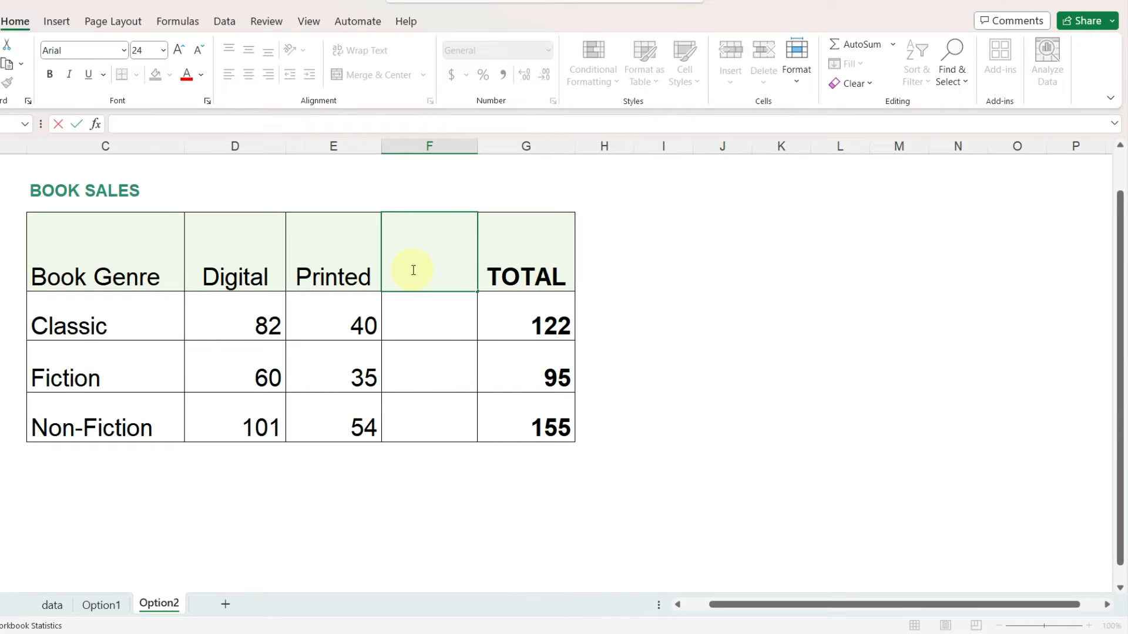
type("Display Total")
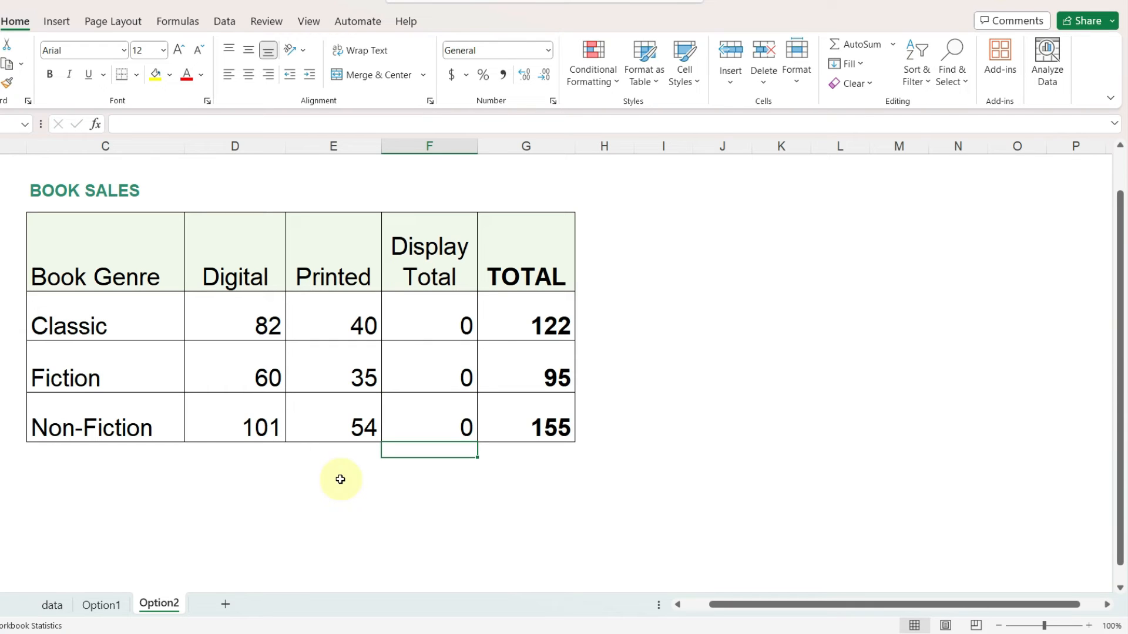
left_click(839, 465)
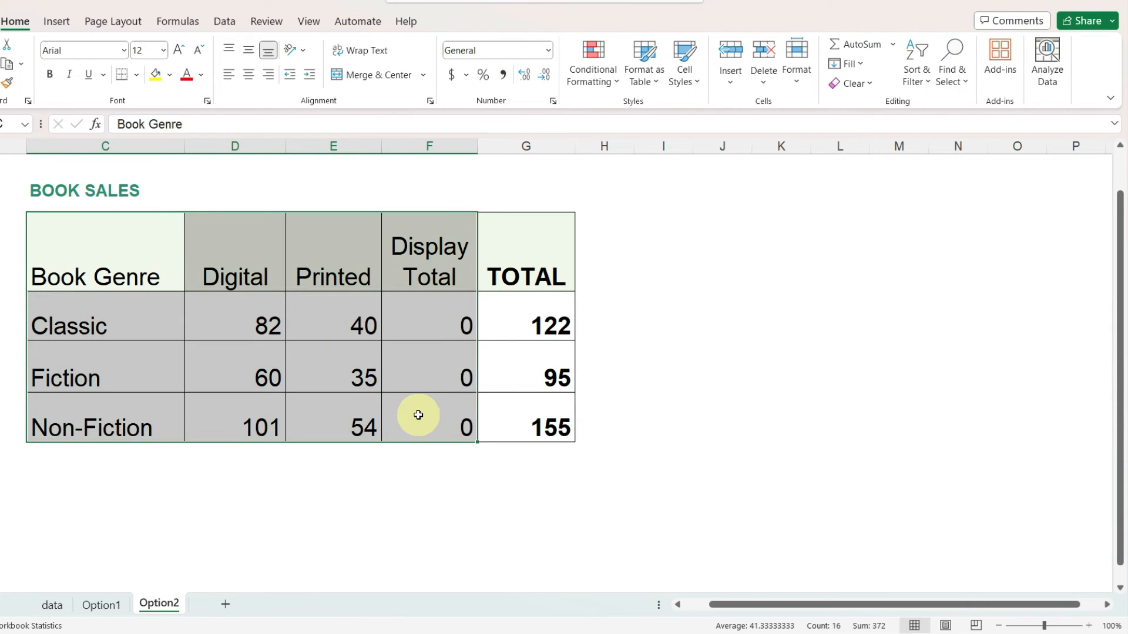
left_click(536, 292)
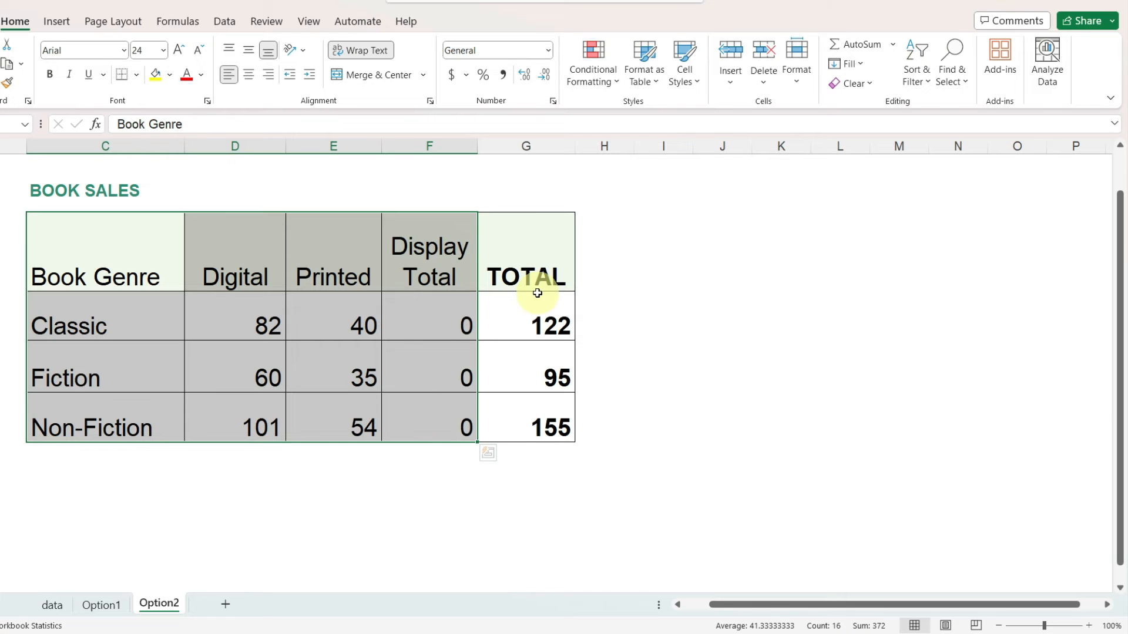
Insert a 2-D Stacked Bar chart from the selected sales table.
left_click(57, 21)
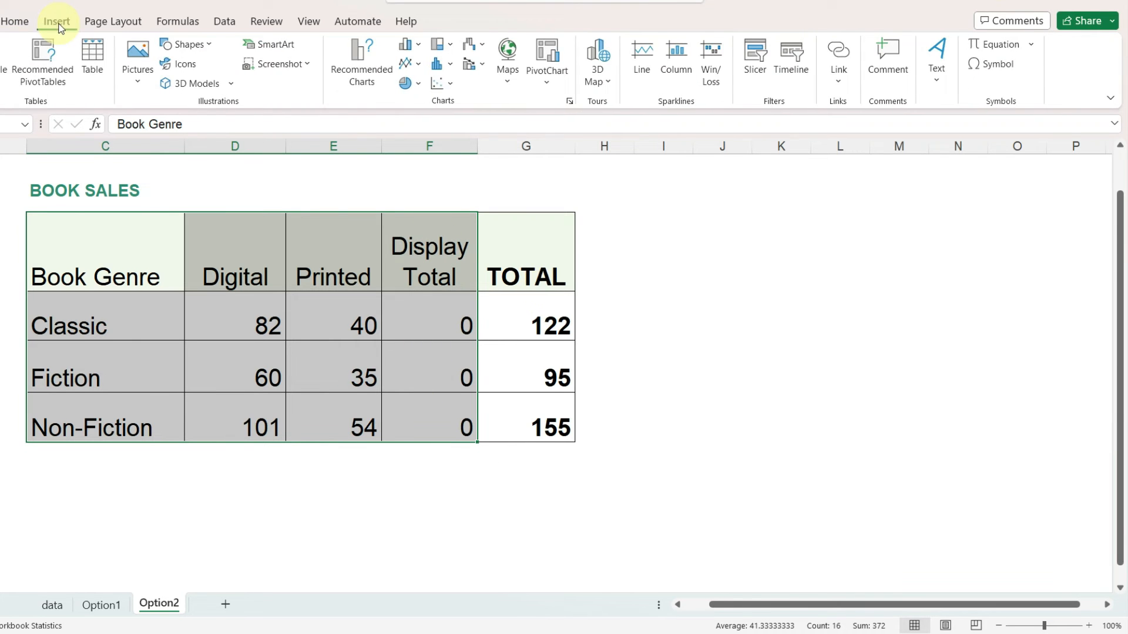
left_click(488, 45)
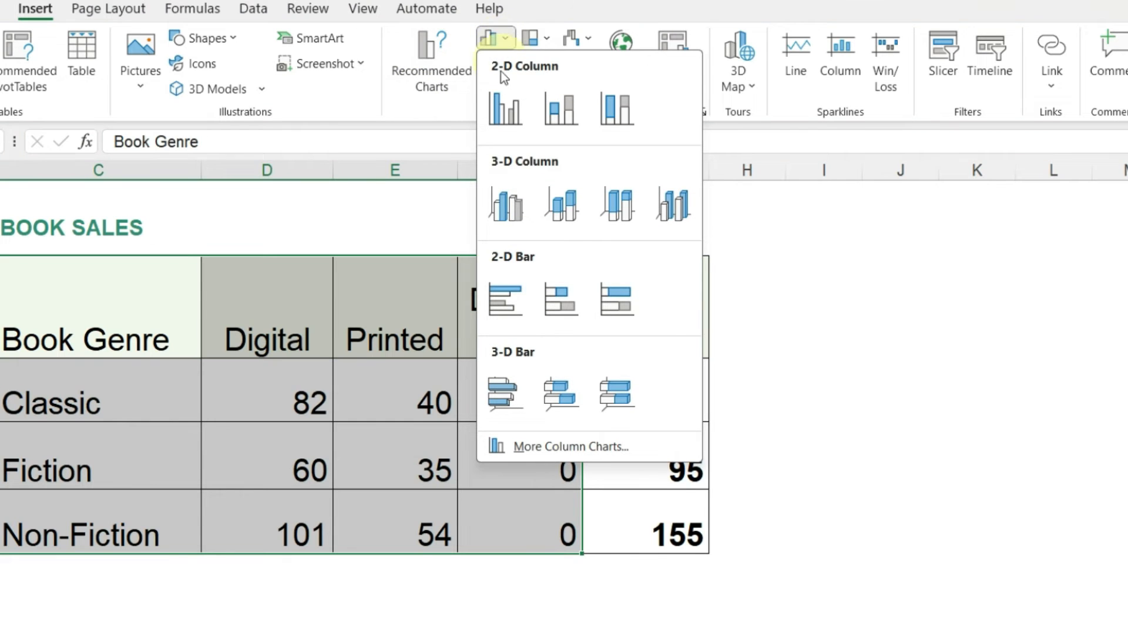
left_click(561, 298)
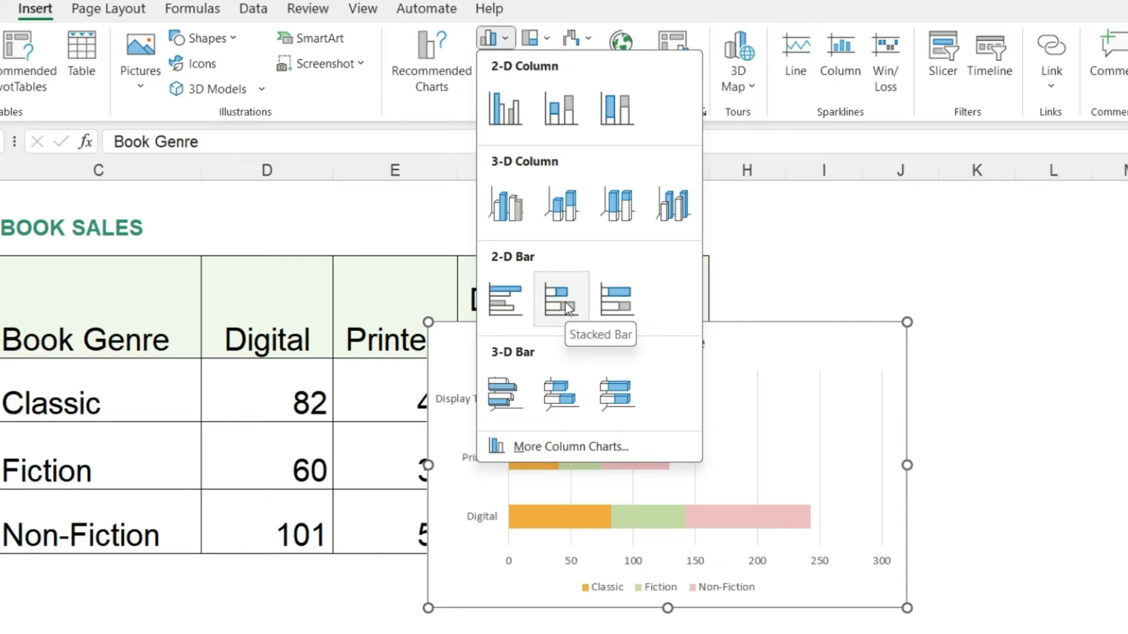
left_click(560, 297)
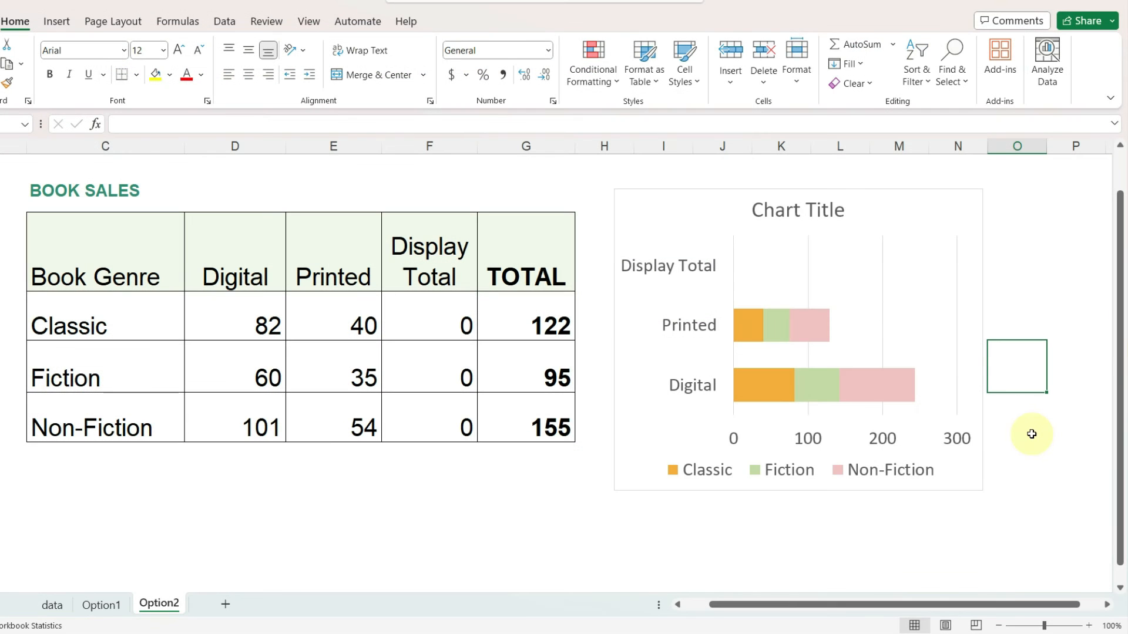
mouse_move(973, 490)
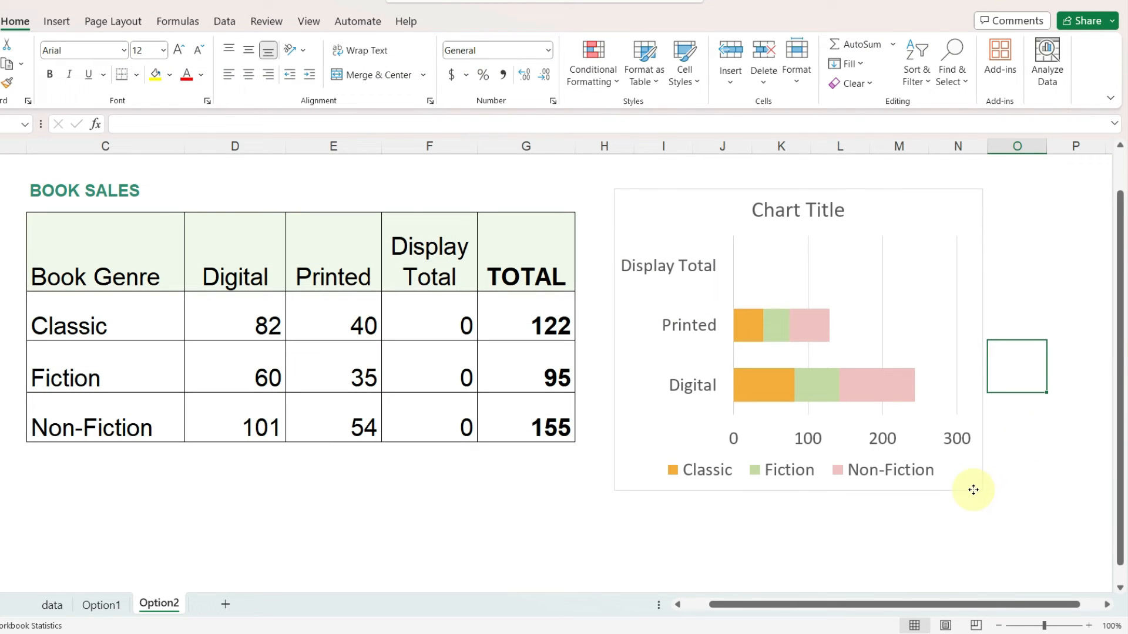
Turn on Data Labels for the chart.
left_click(1000, 203)
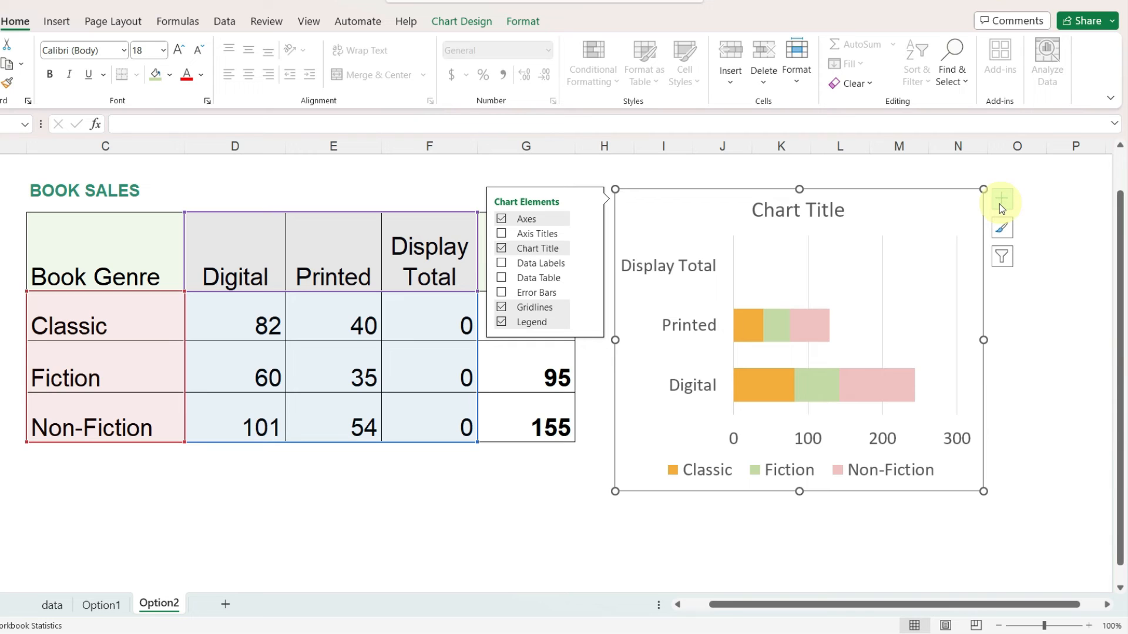
left_click(501, 263)
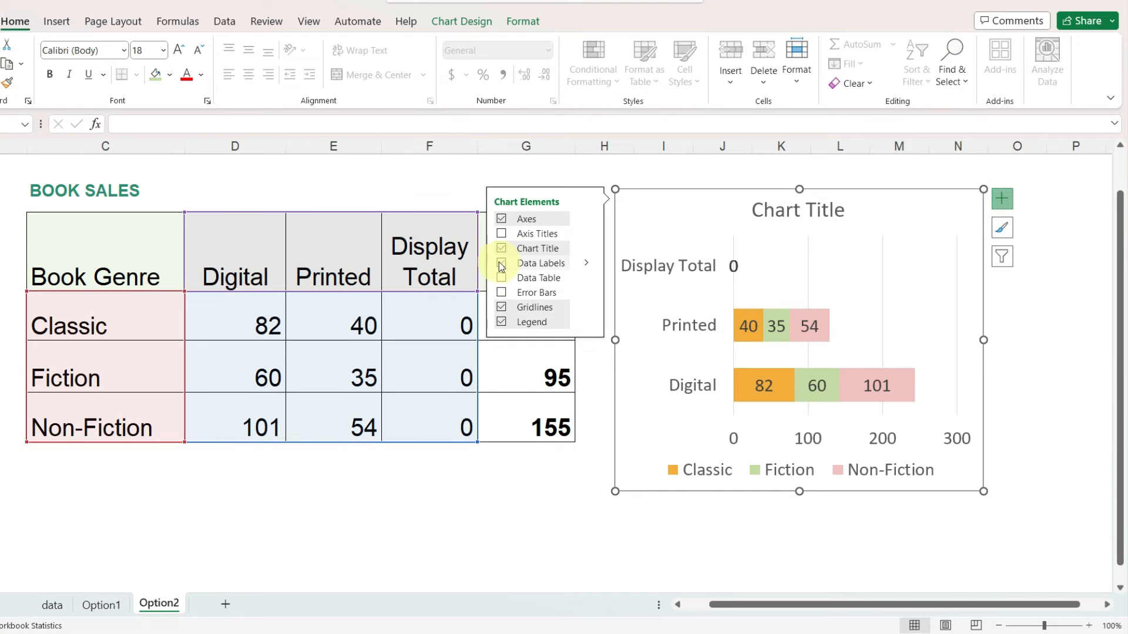
left_click(501, 263)
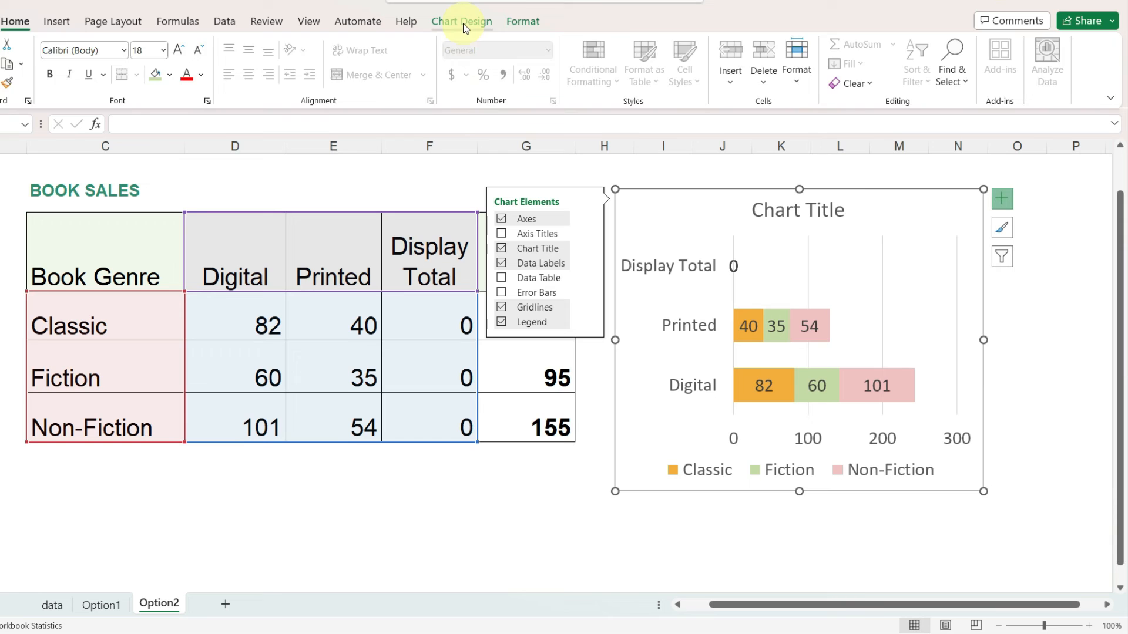
Switch rows and columns so each genre is one bar, then select the Display Total labels.
left_click(462, 21)
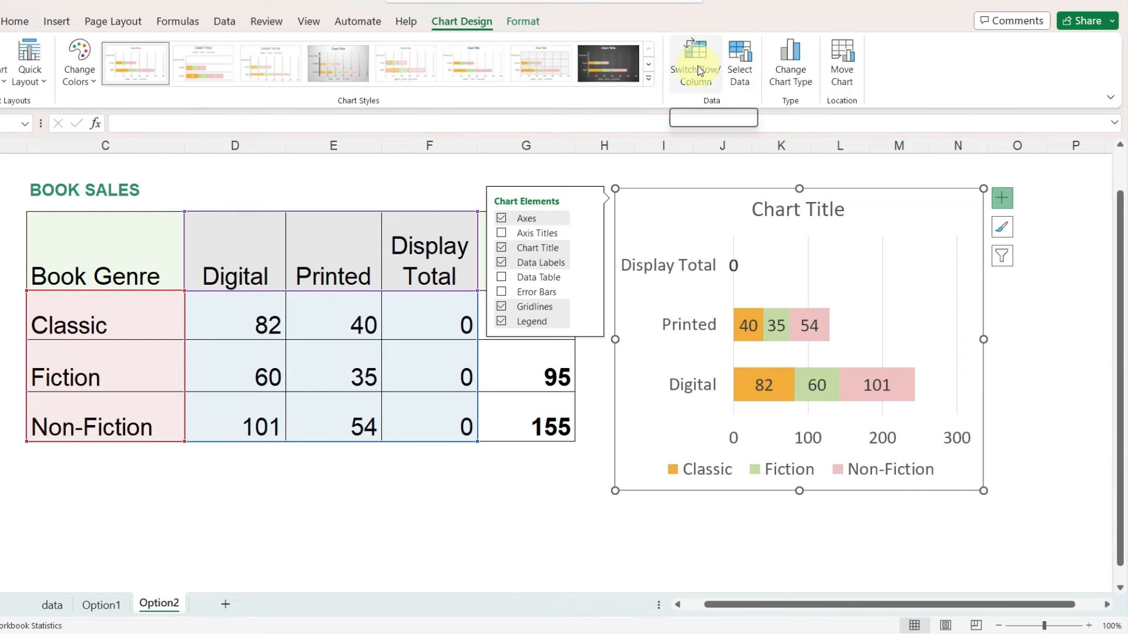
left_click(692, 63)
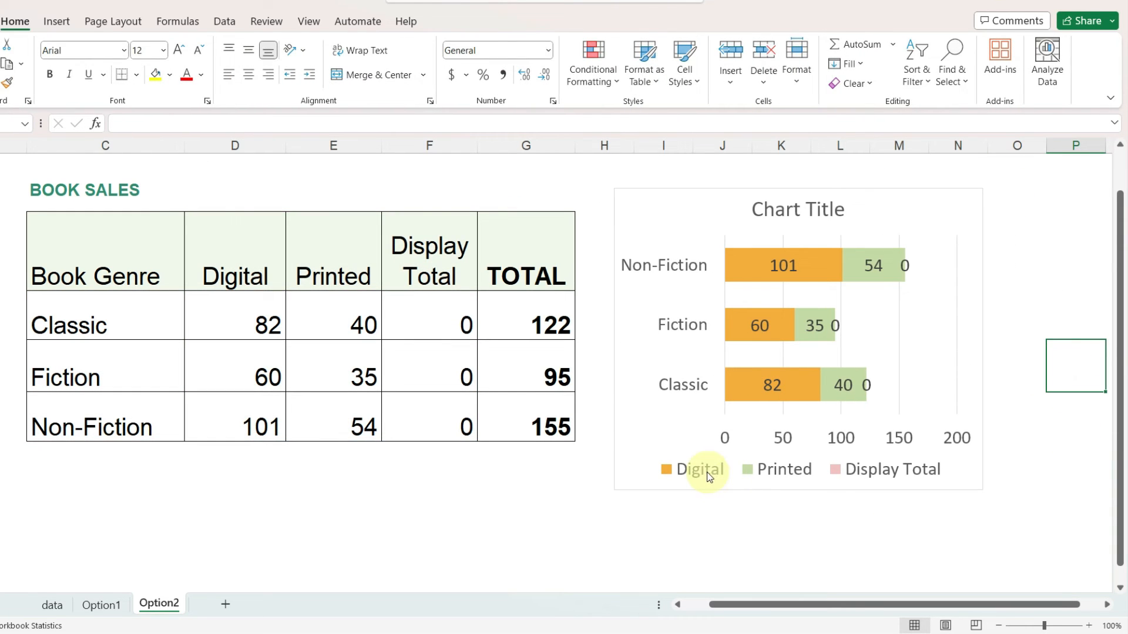
mouse_move(756, 385)
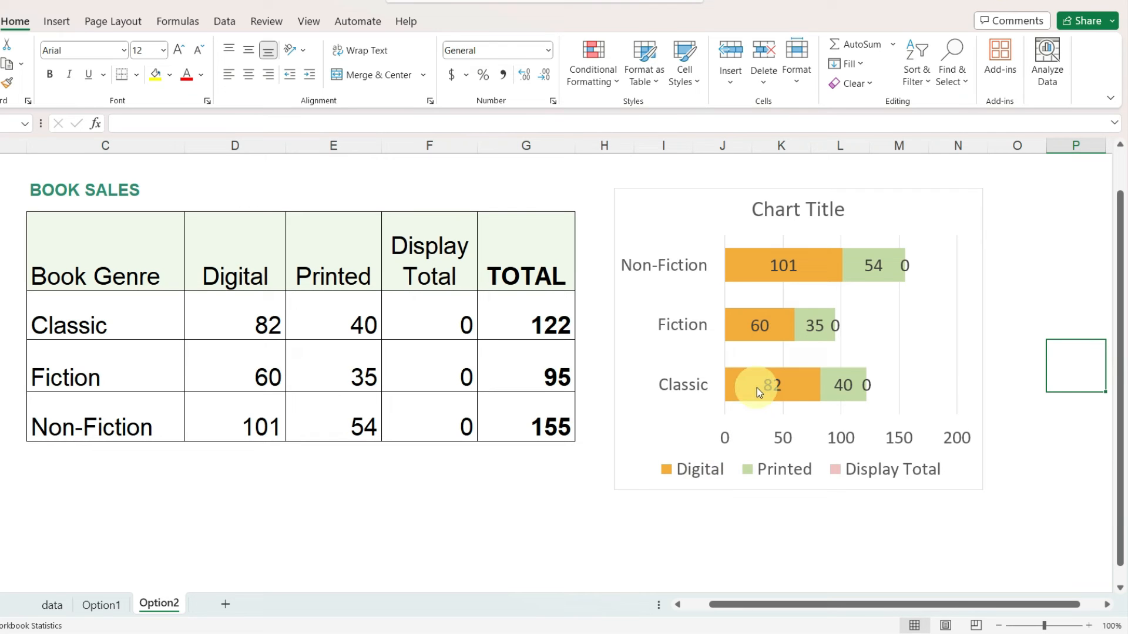
mouse_move(871, 388)
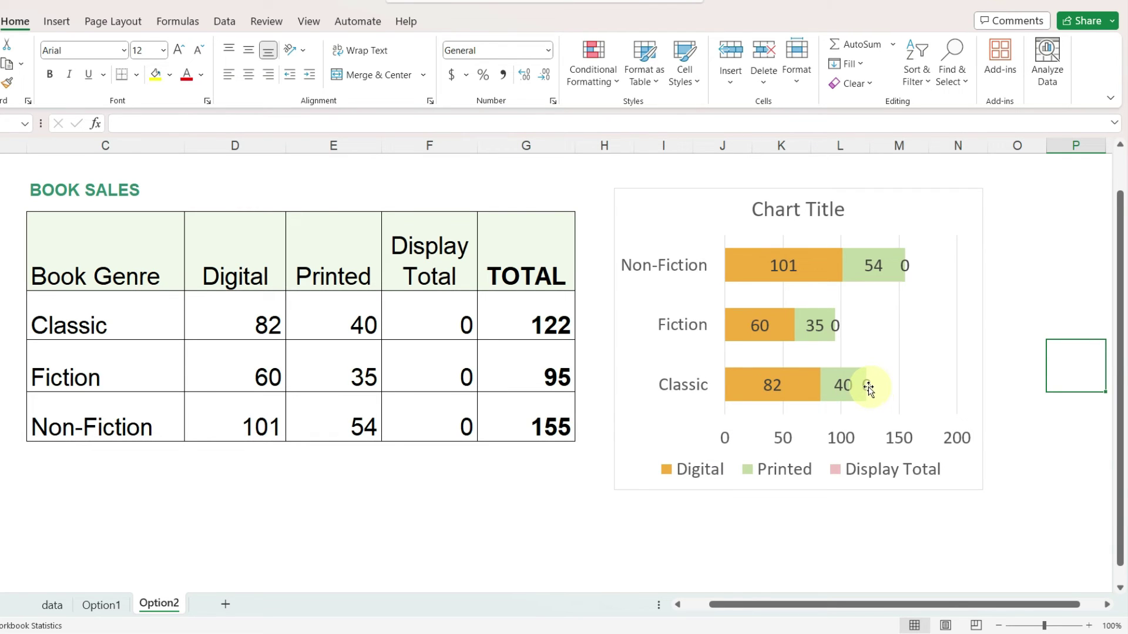
mouse_move(823, 388)
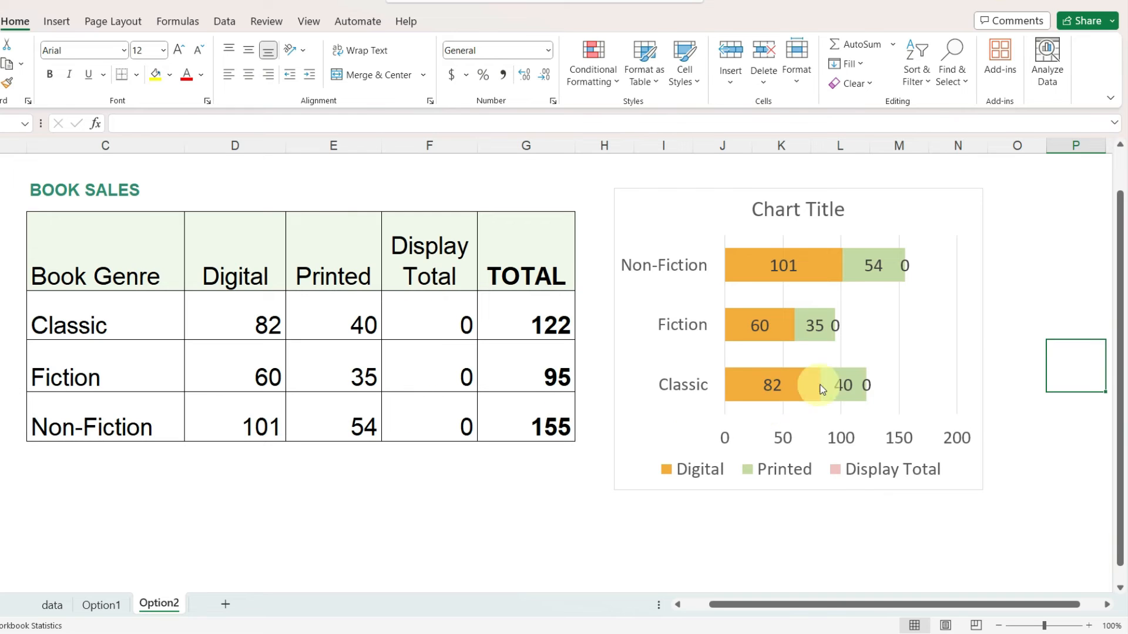
left_click(820, 384)
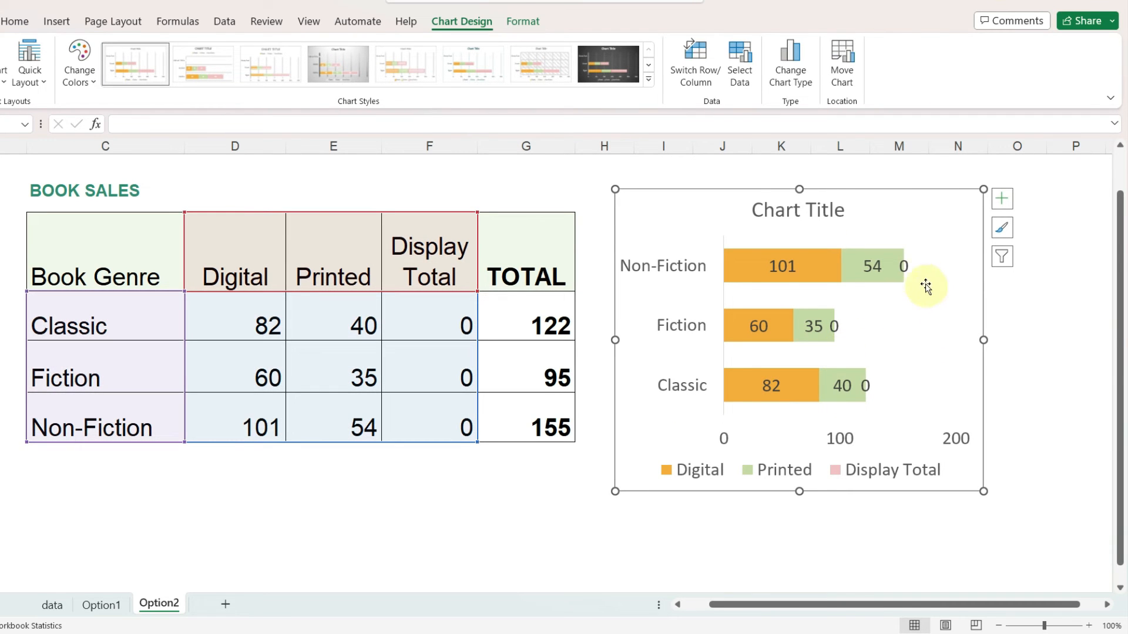
mouse_move(573, 308)
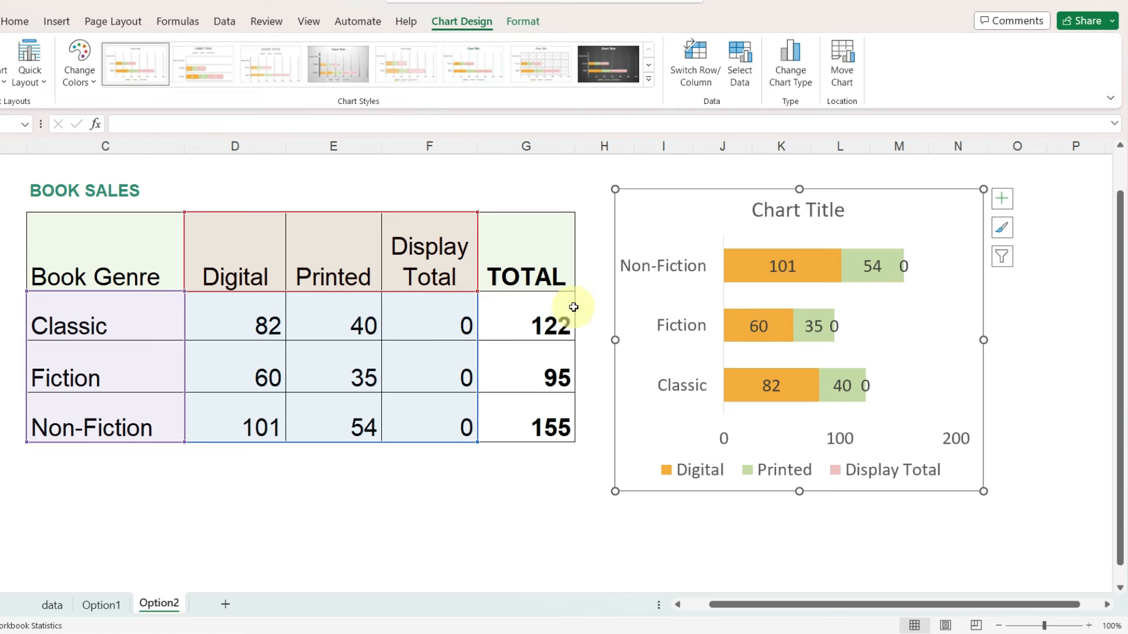
left_click(903, 266)
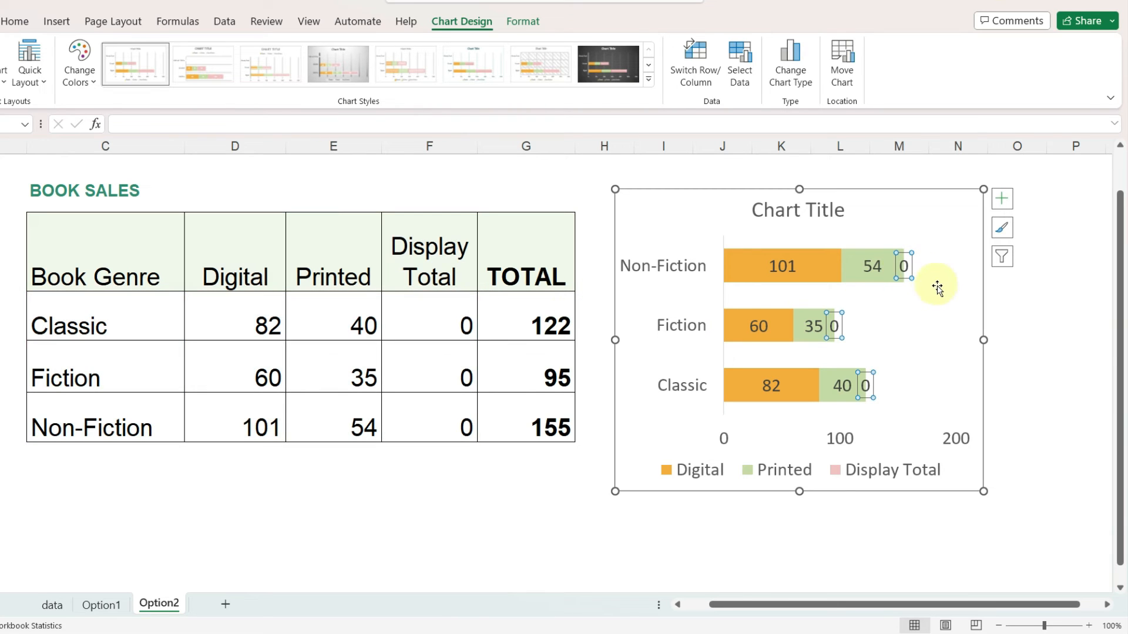
Right-click the Display Total data labels to reach their formatting options.
right_click(903, 267)
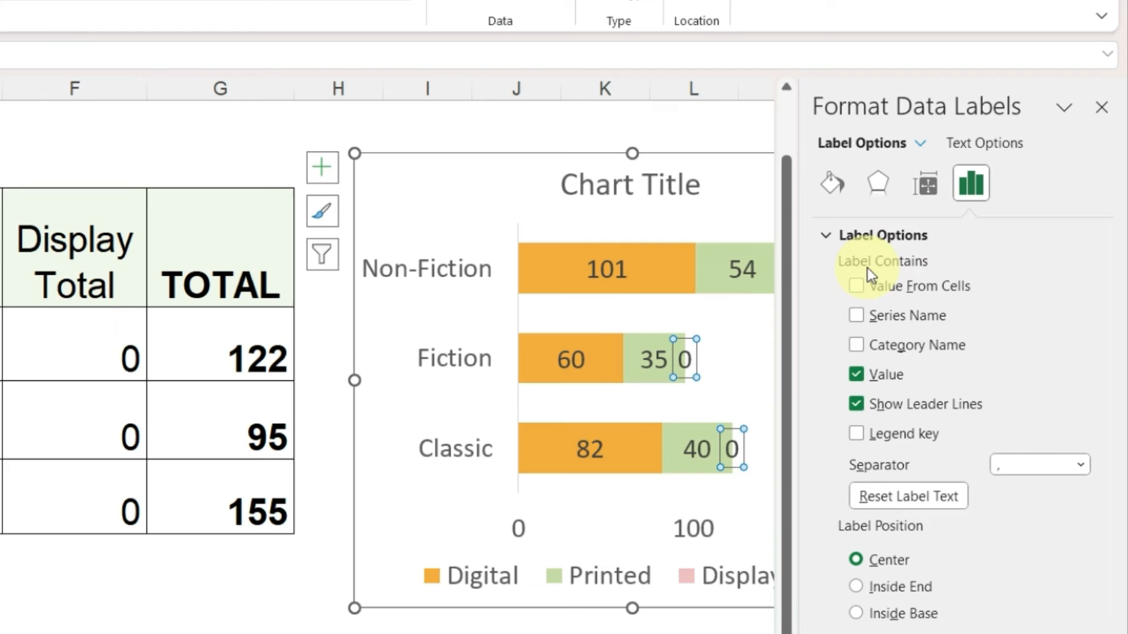
mouse_move(974, 270)
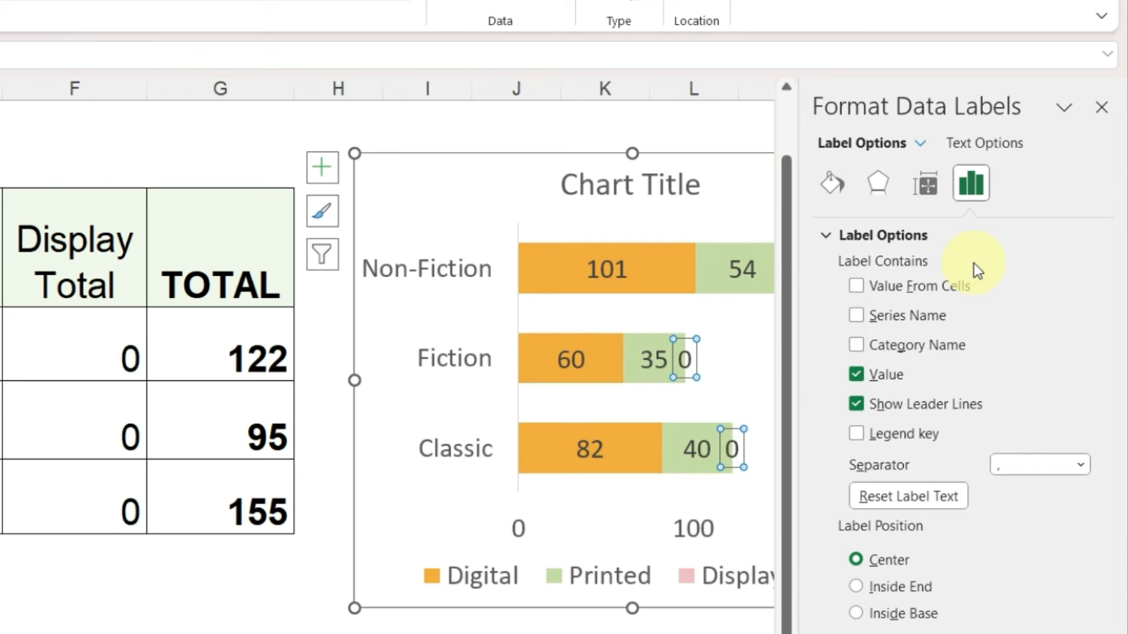
mouse_move(931, 381)
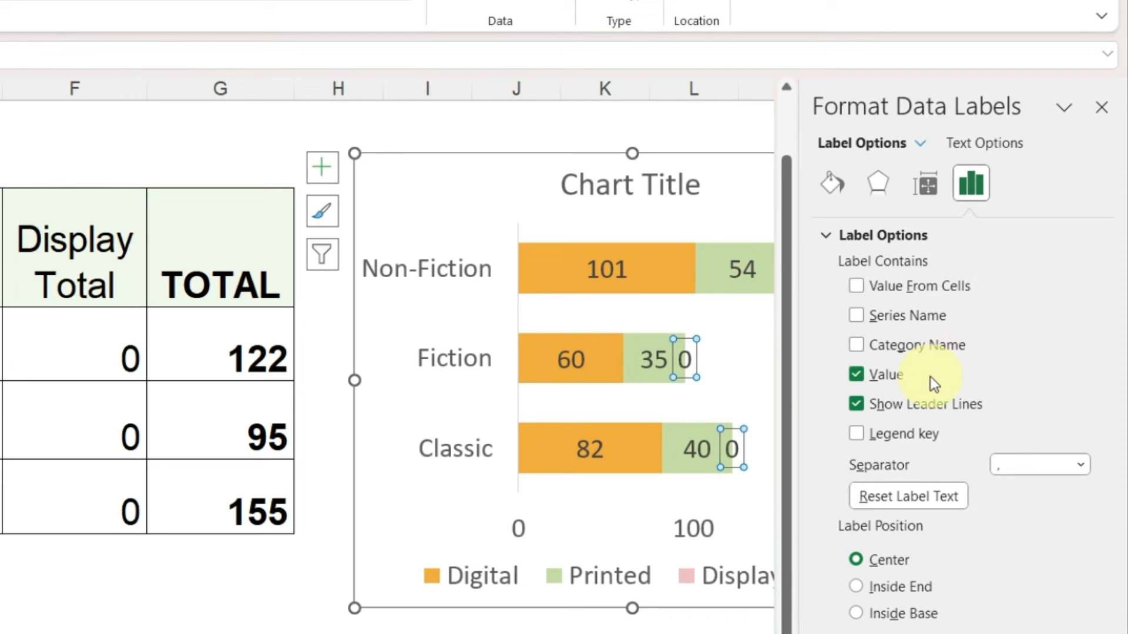
mouse_move(74, 481)
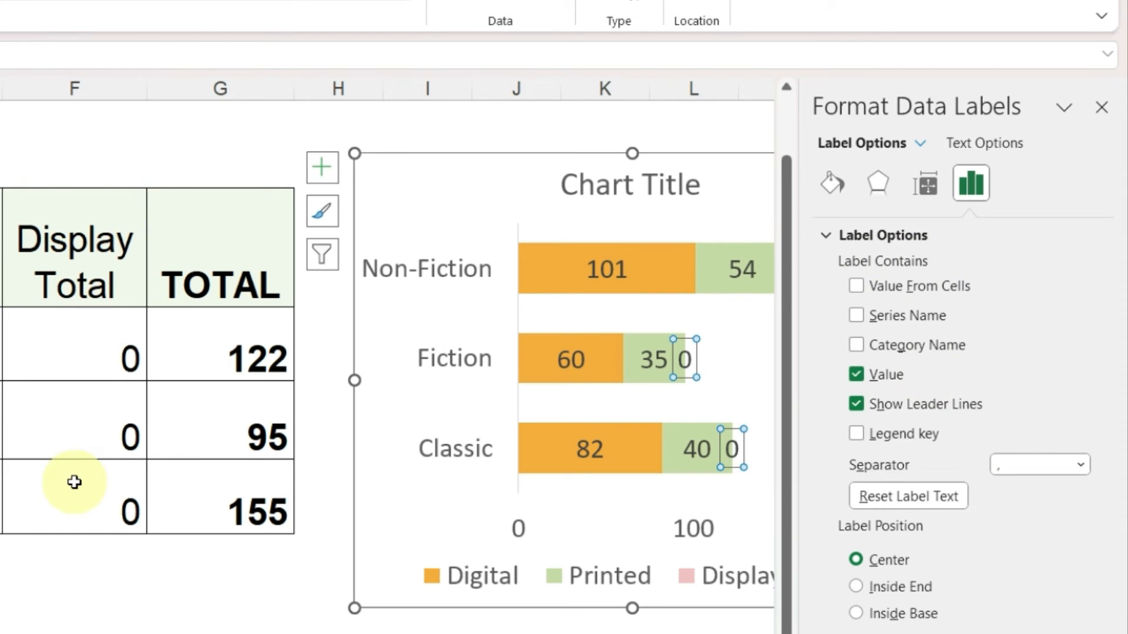
mouse_move(989, 331)
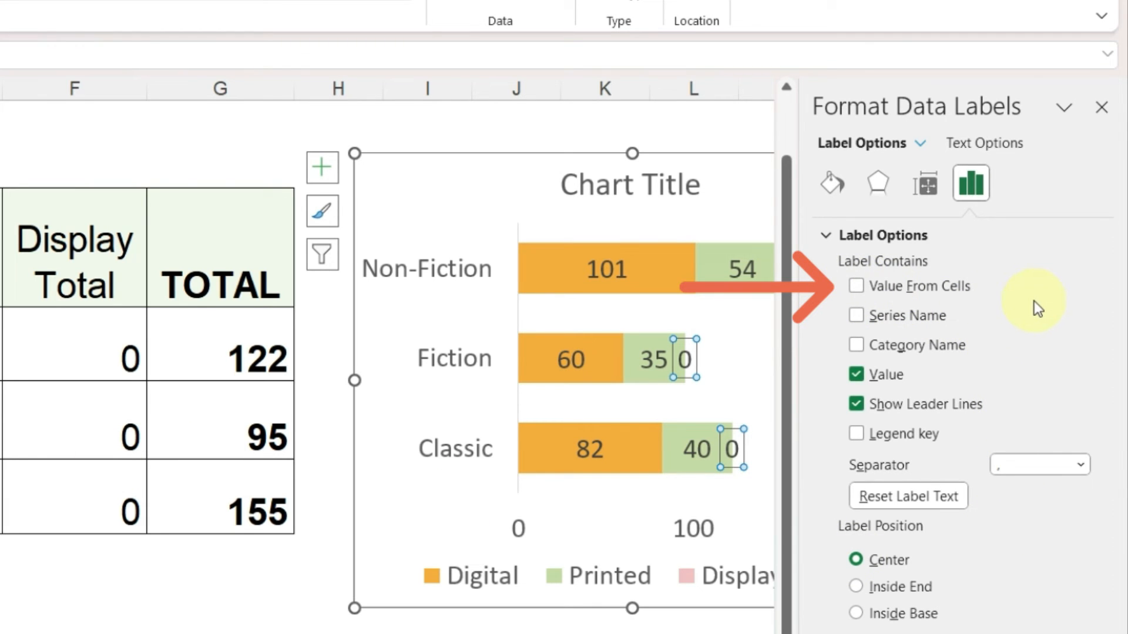
mouse_move(1025, 307)
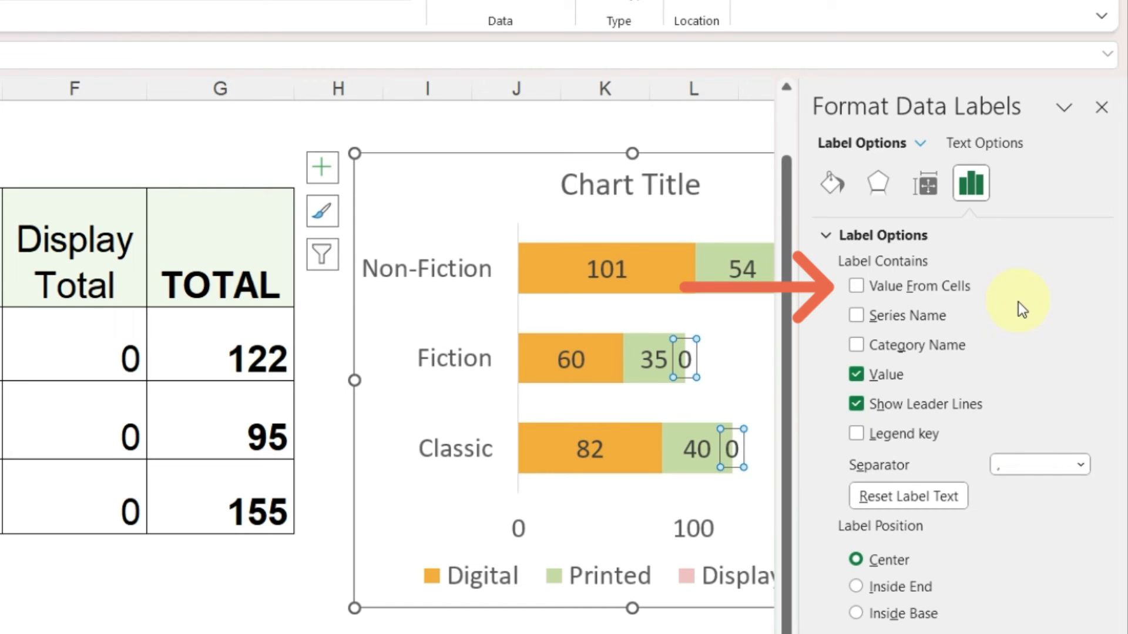
mouse_move(855, 288)
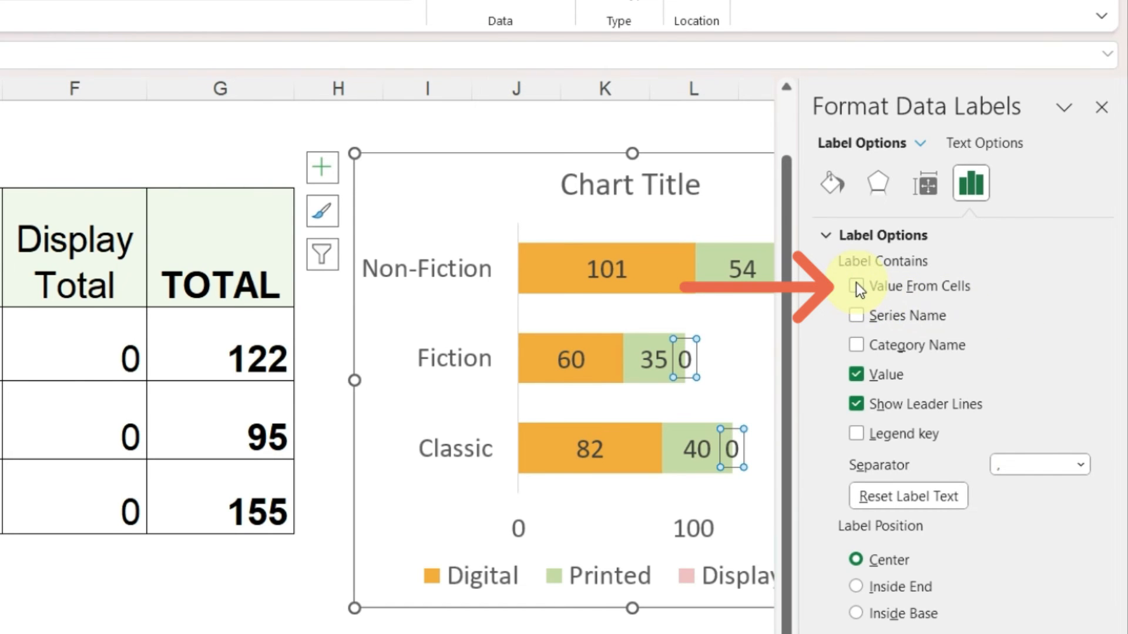
Make the Display Total labels use Value From Cells with the TOTAL range G7:G9.
left_click(856, 285)
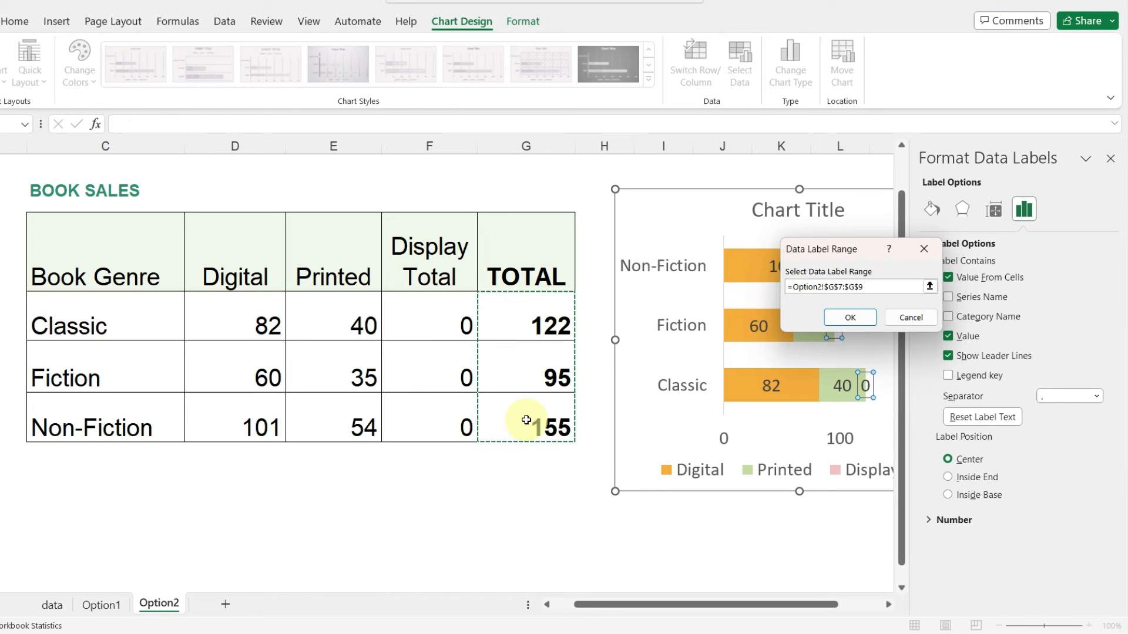
mouse_move(850, 317)
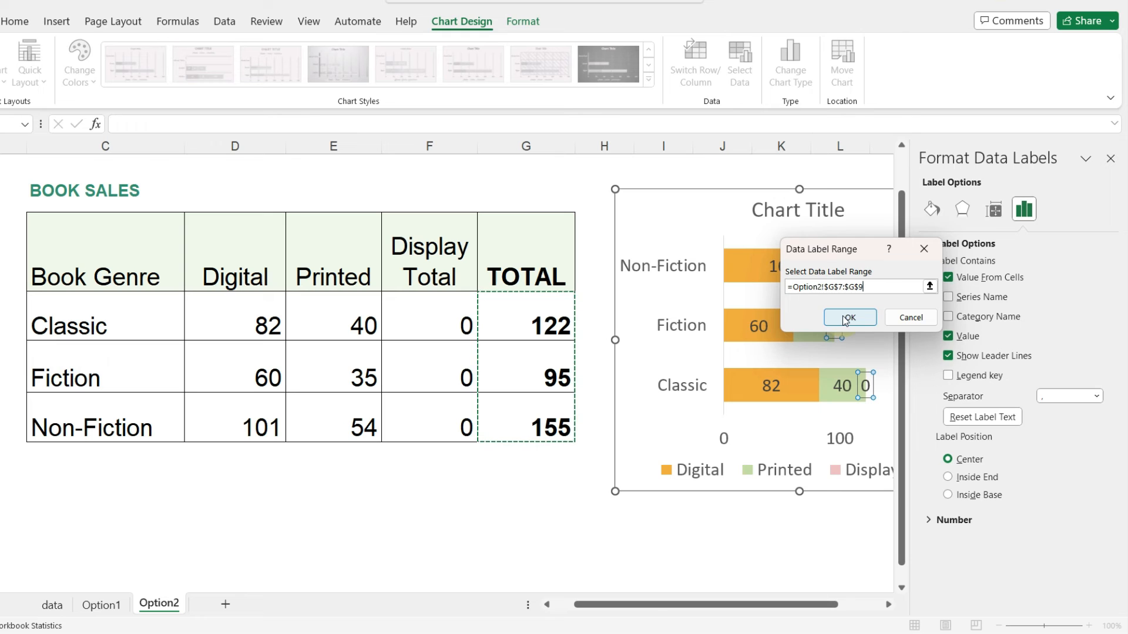
left_click(849, 318)
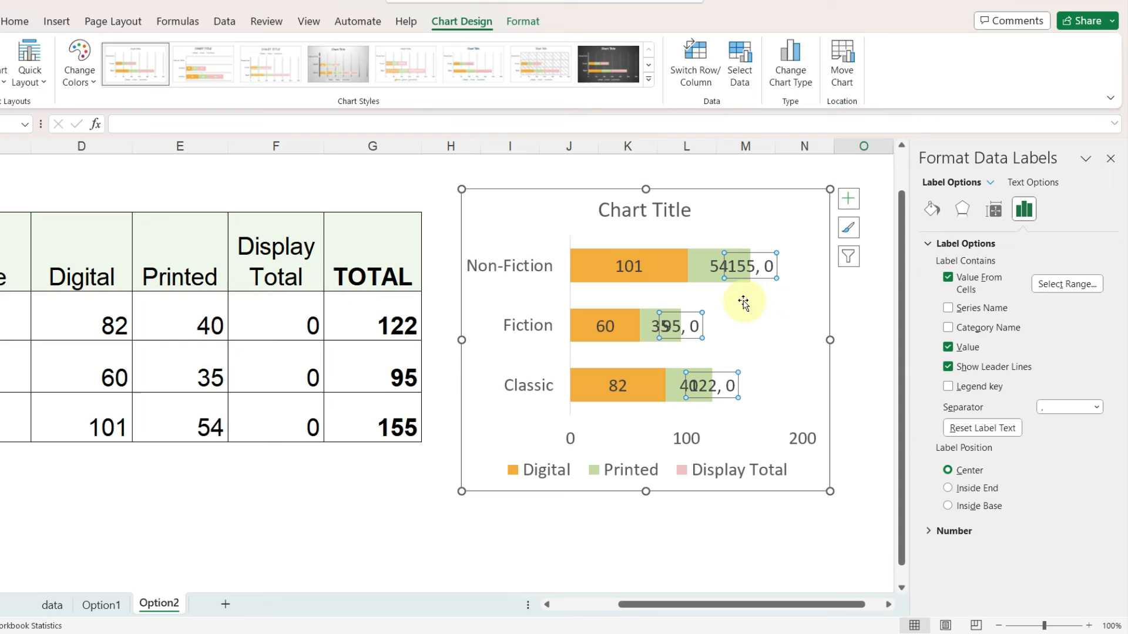
mouse_move(740, 293)
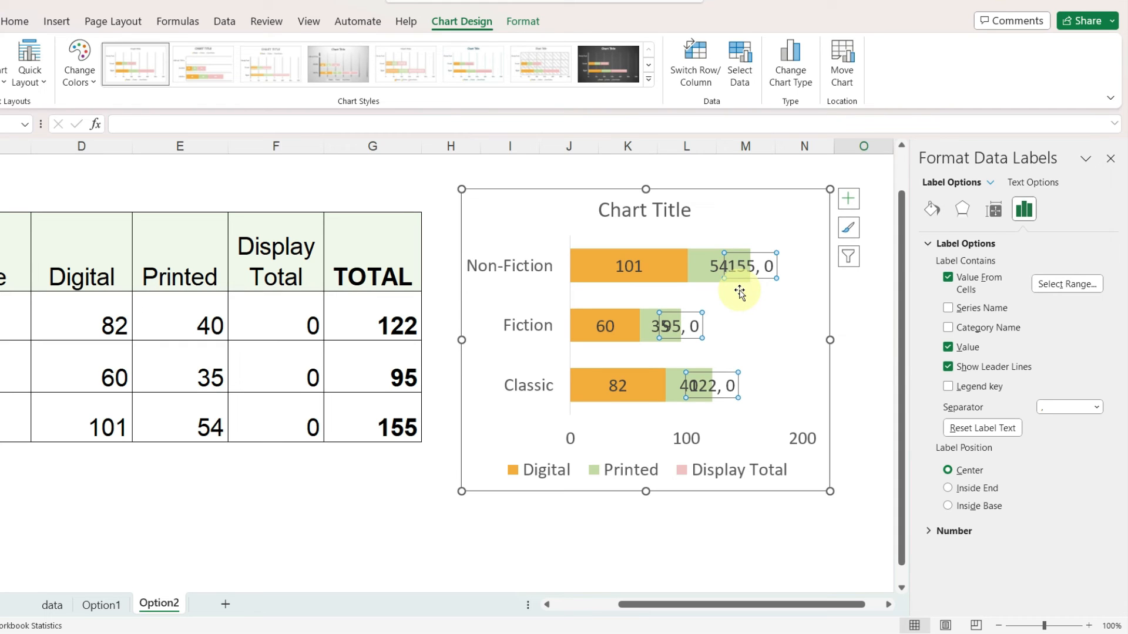
mouse_move(416, 461)
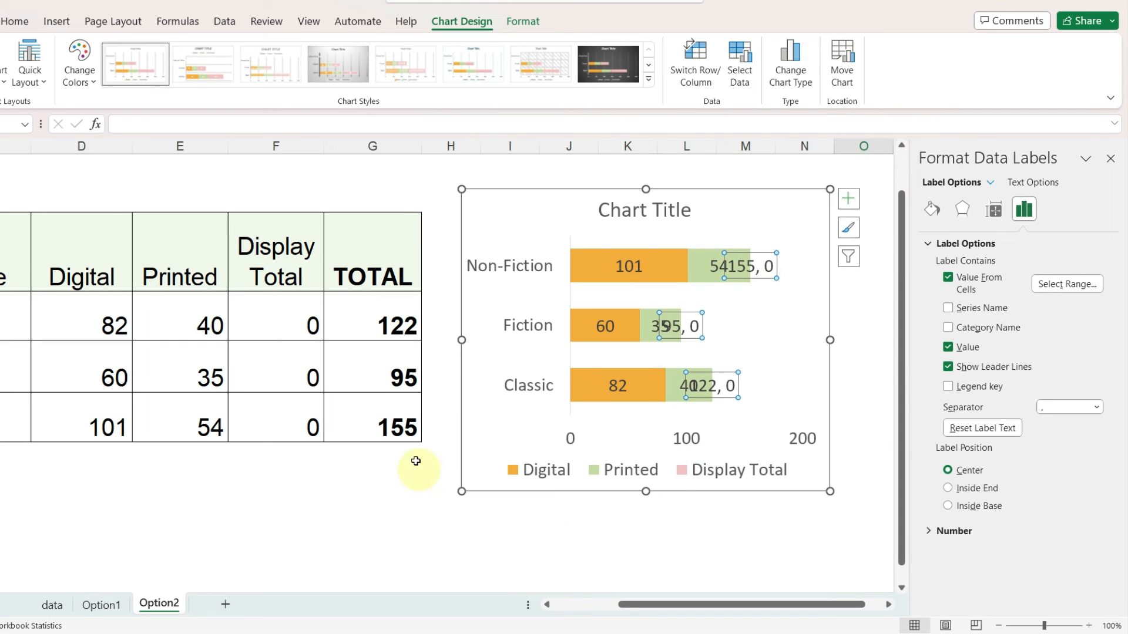
mouse_move(660, 599)
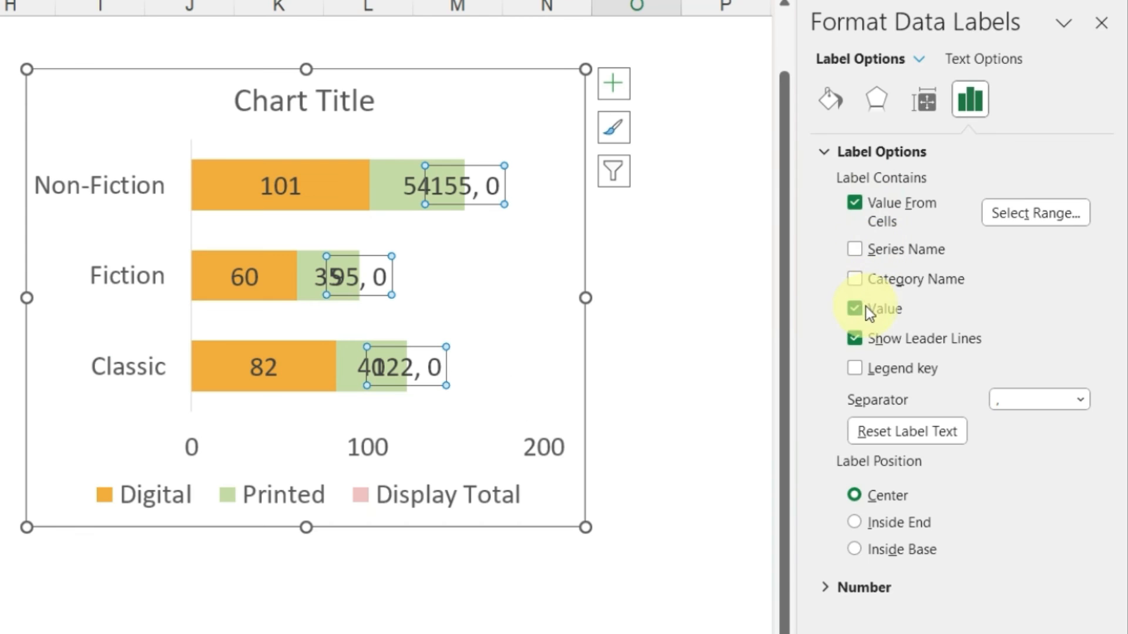
Uncheck Value so labels show only 155, 95, 122, then select the Display Total legend entry.
left_click(855, 308)
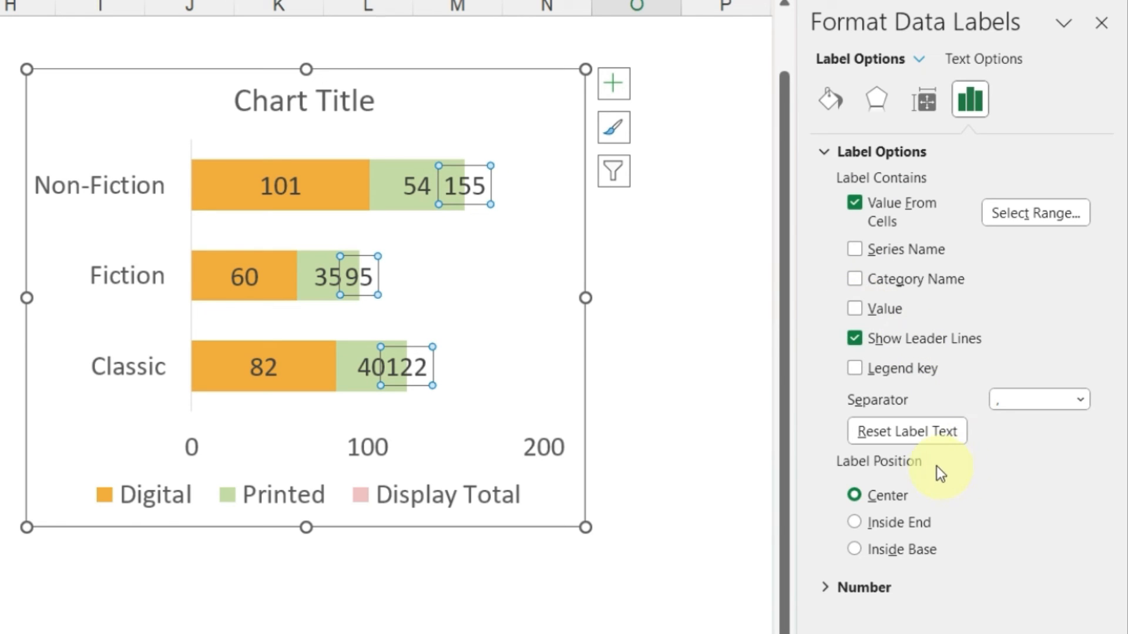
left_click(853, 549)
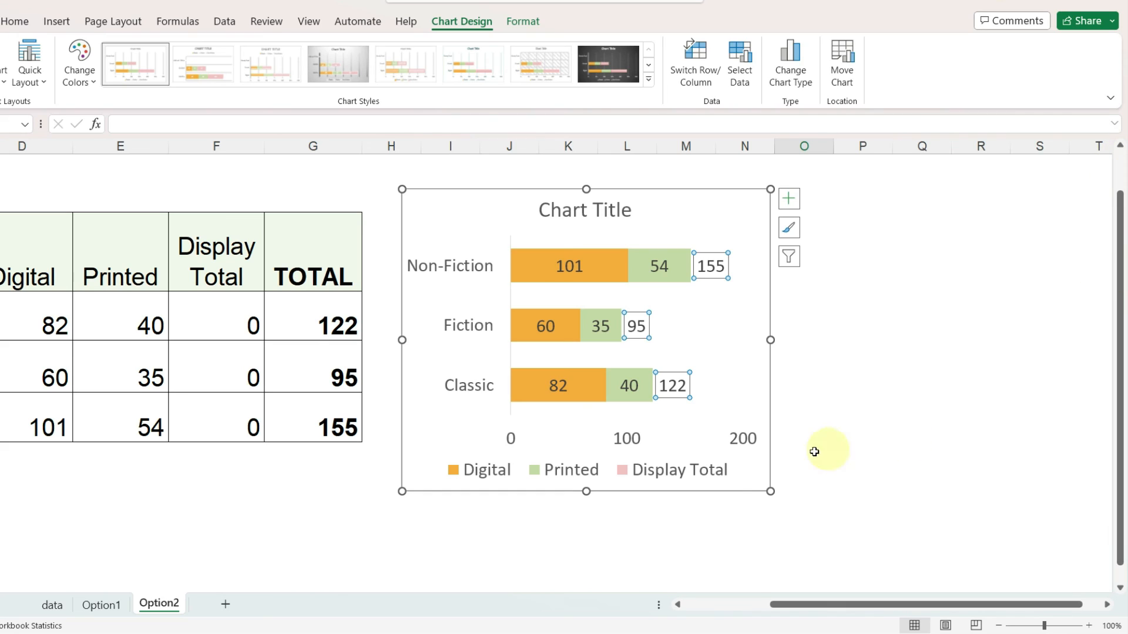
left_click(660, 470)
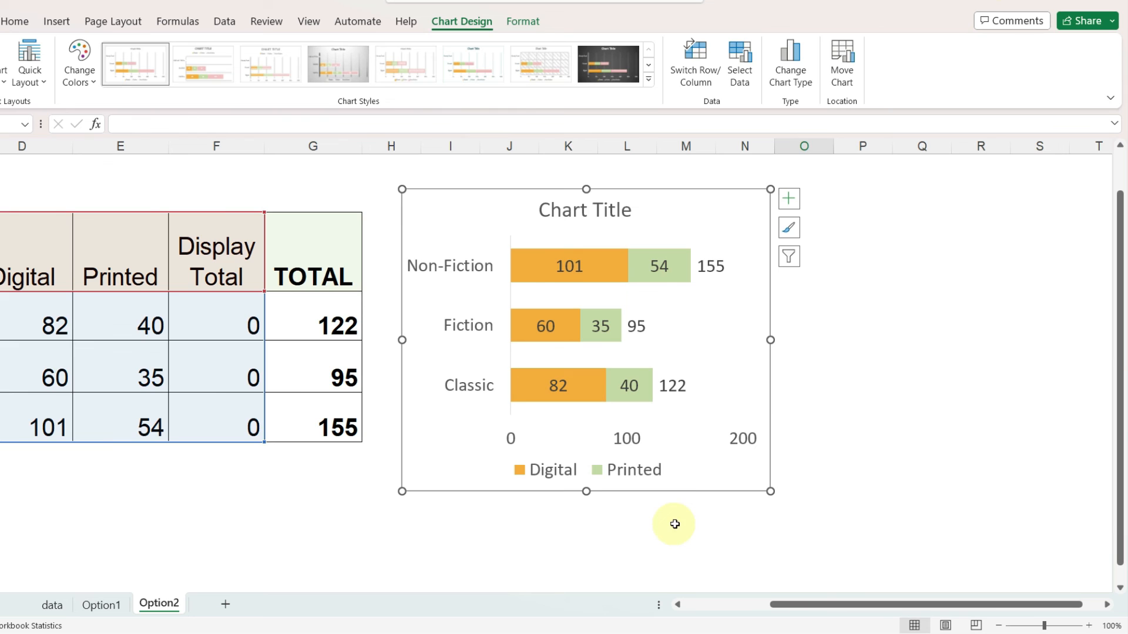
left_click(957, 495)
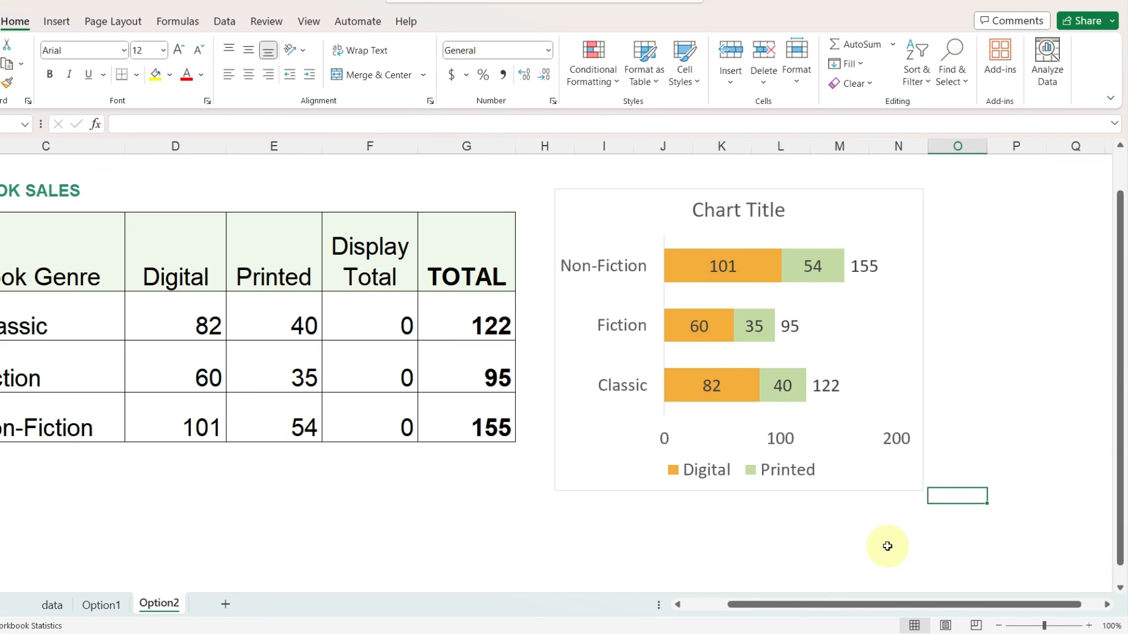
mouse_move(937, 446)
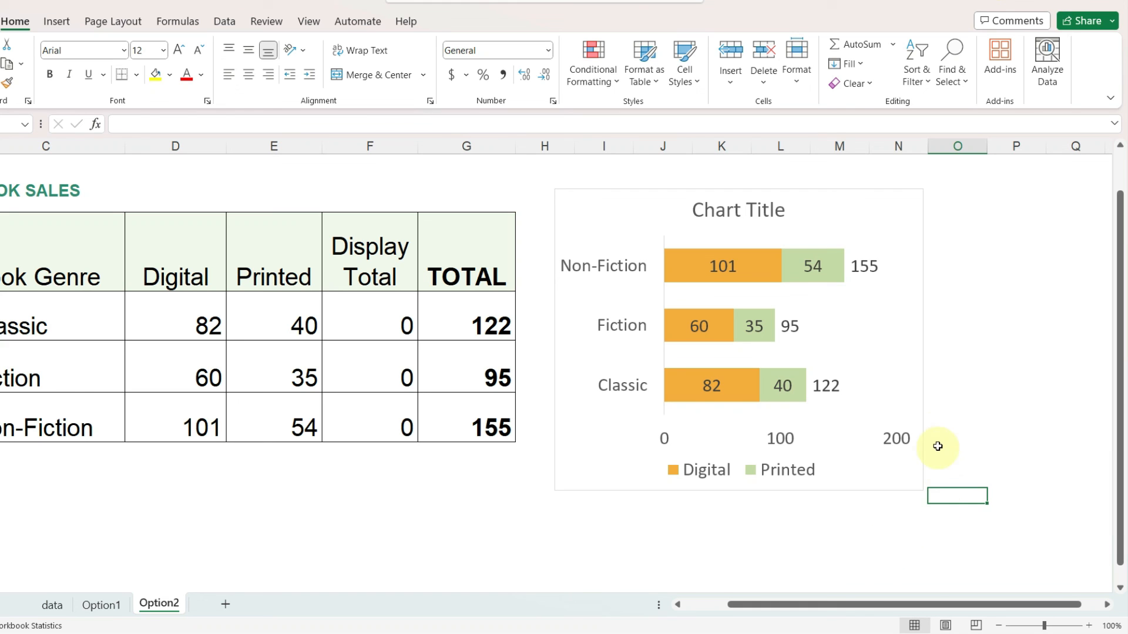
mouse_move(936, 393)
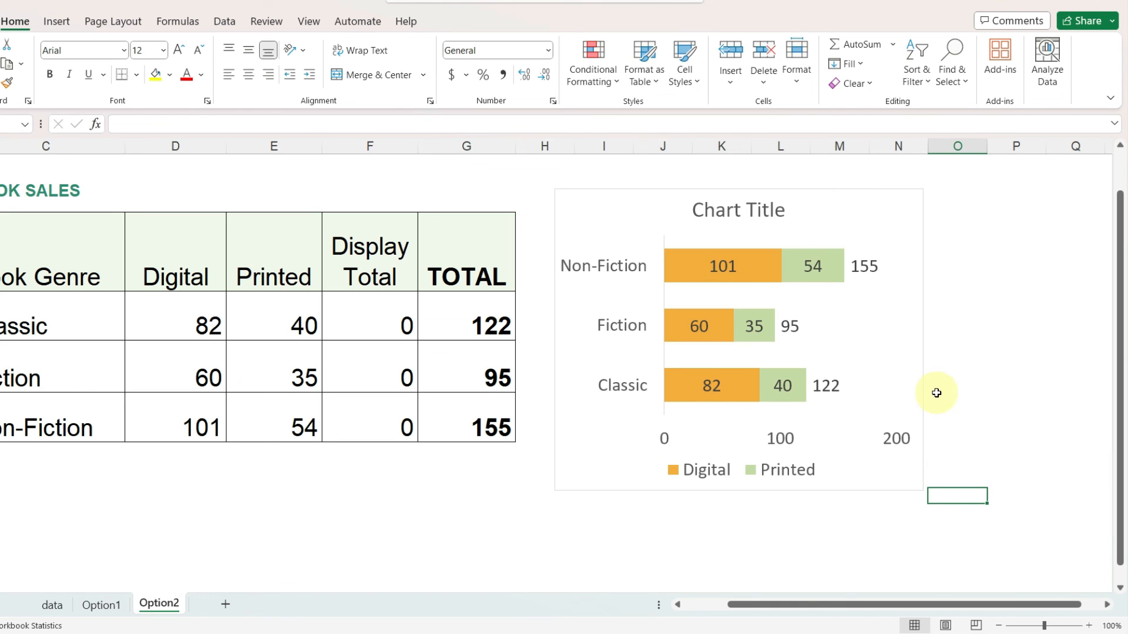
mouse_move(925, 454)
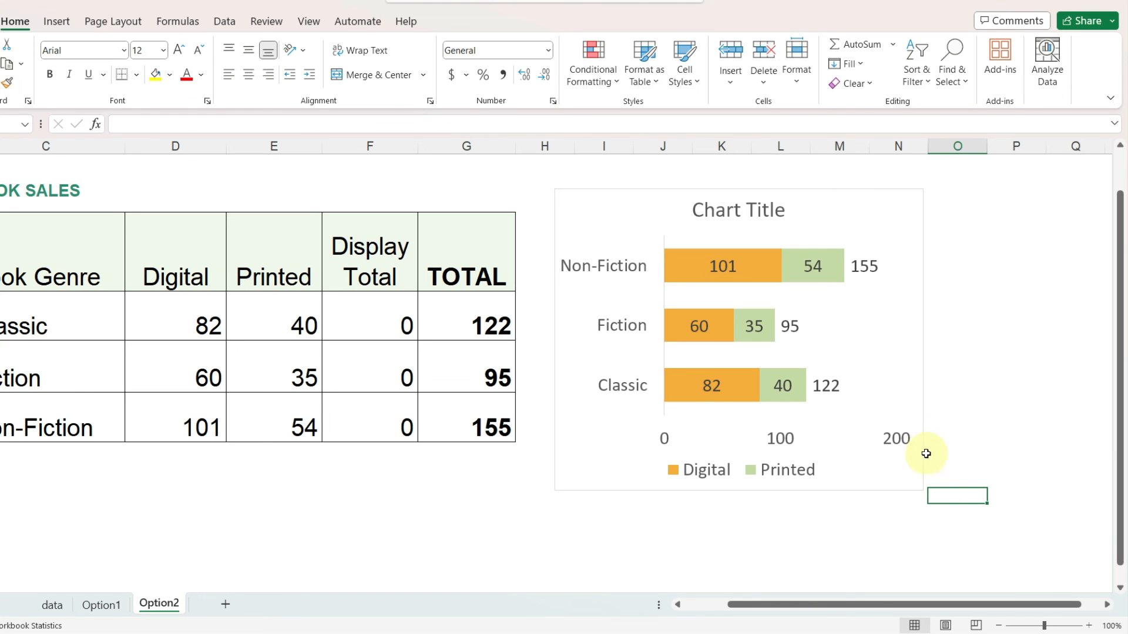
mouse_move(936, 457)
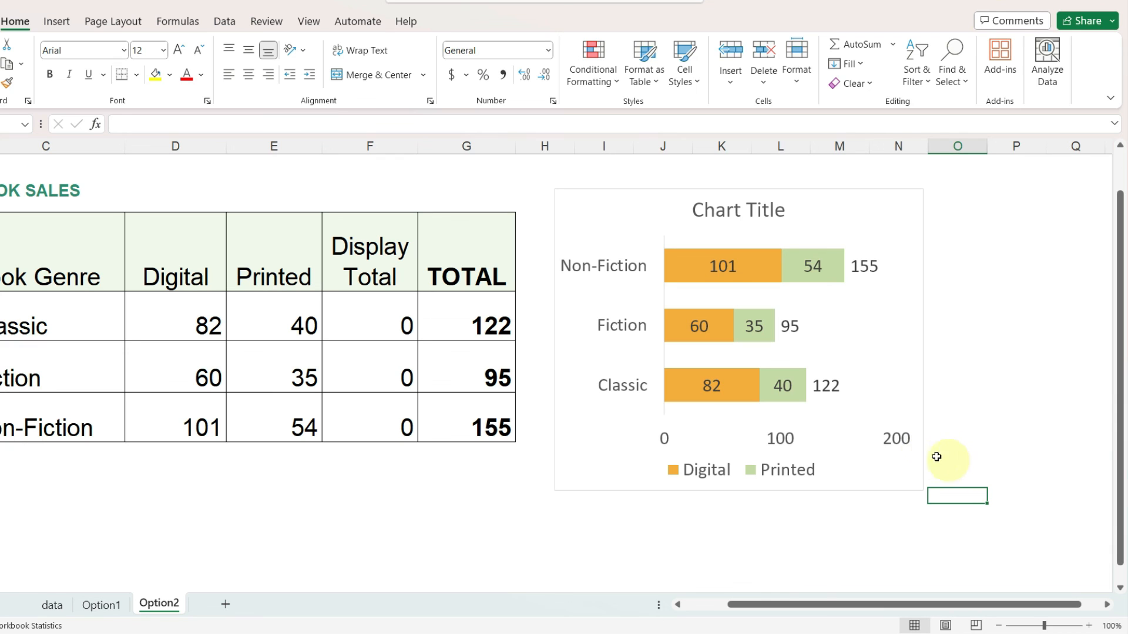
mouse_move(908, 450)
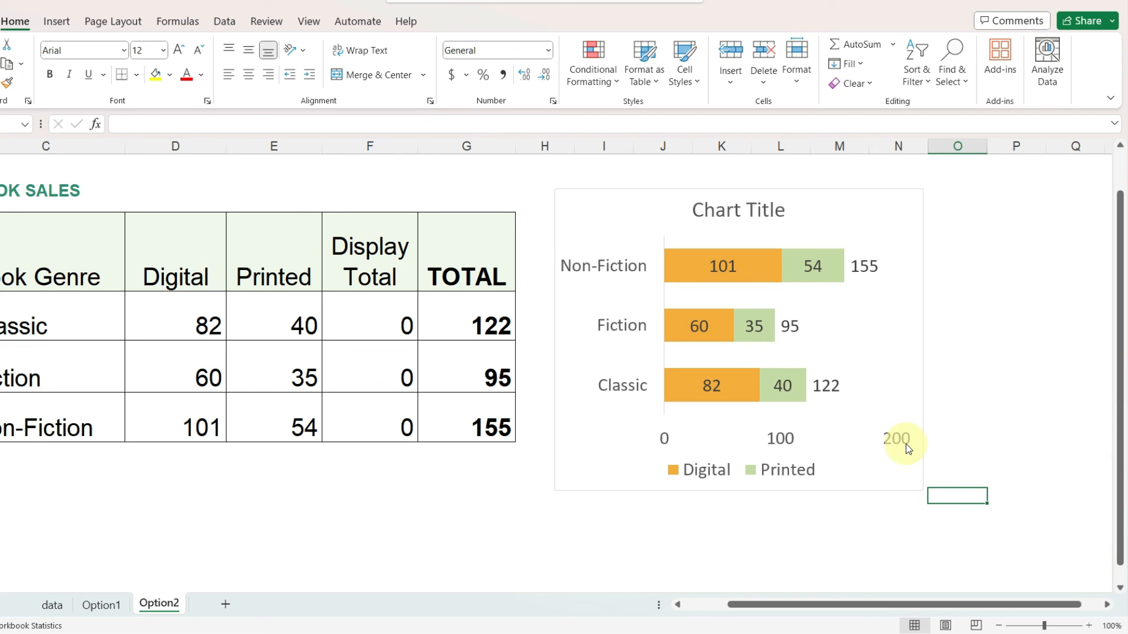
mouse_move(179, 407)
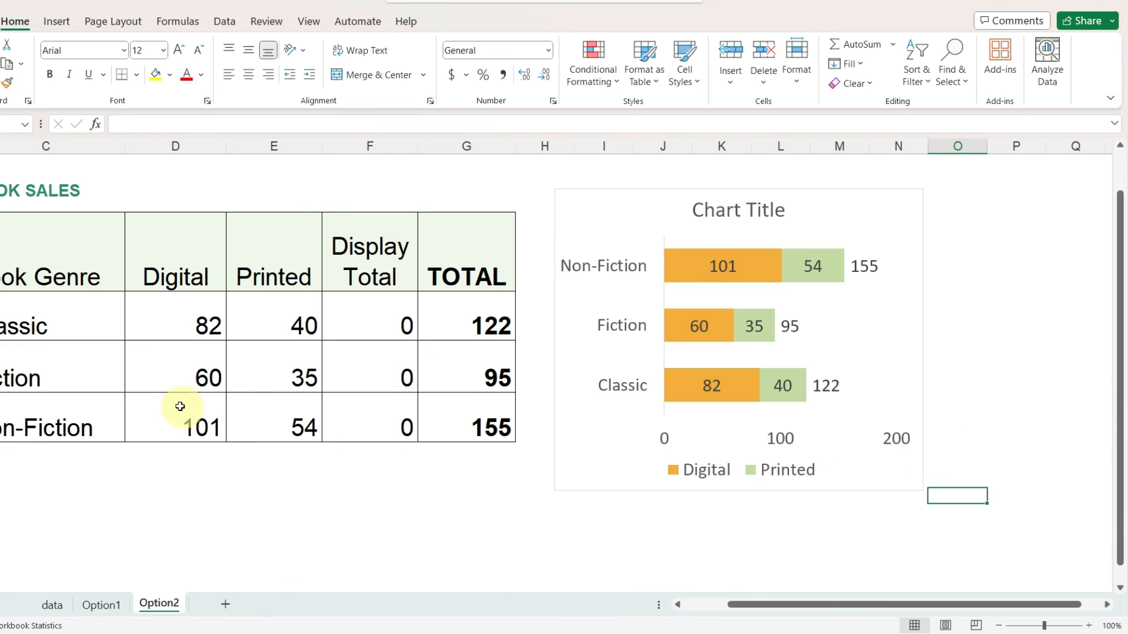
mouse_move(181, 425)
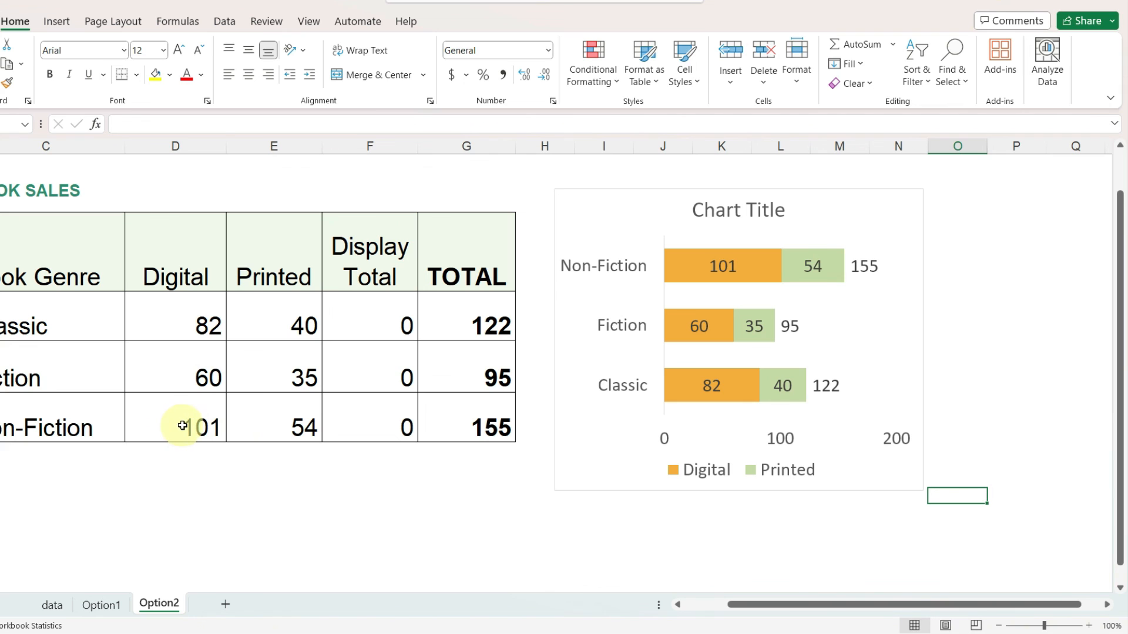
Change Non-Fiction Digital sales in D9 to 300, updating the chart total to 354.
double_click(175, 426)
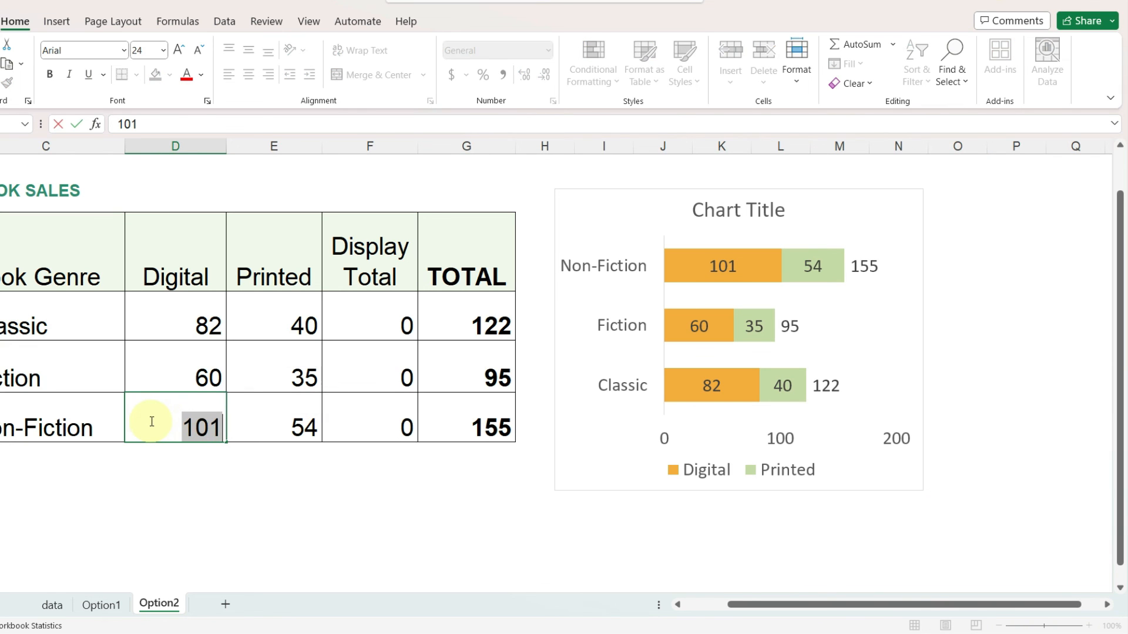
type("300")
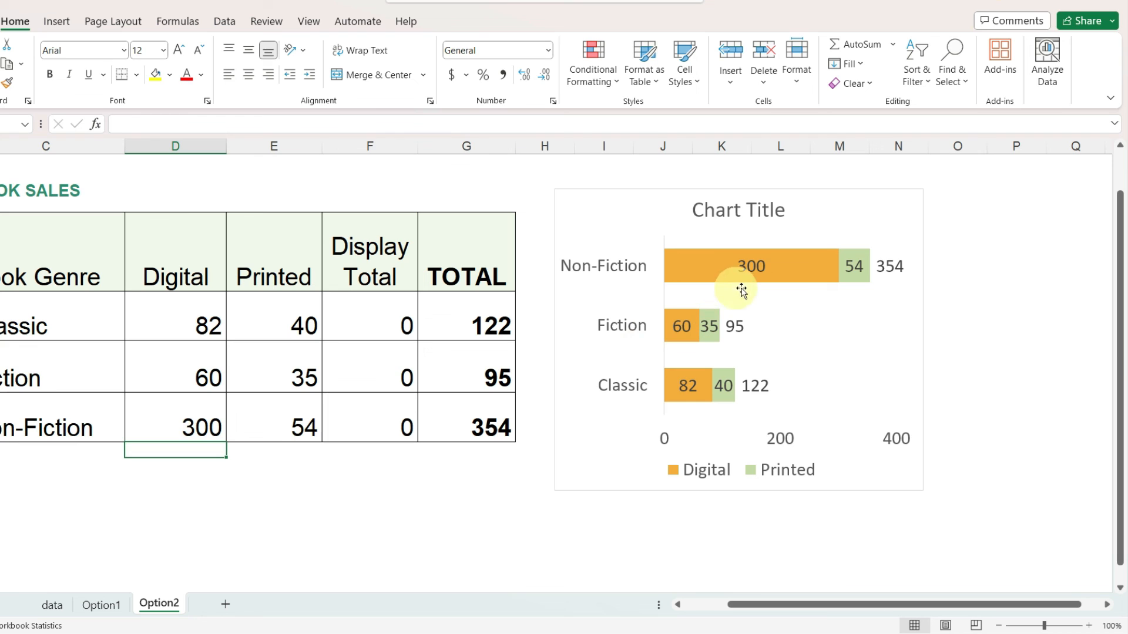
mouse_move(890, 280)
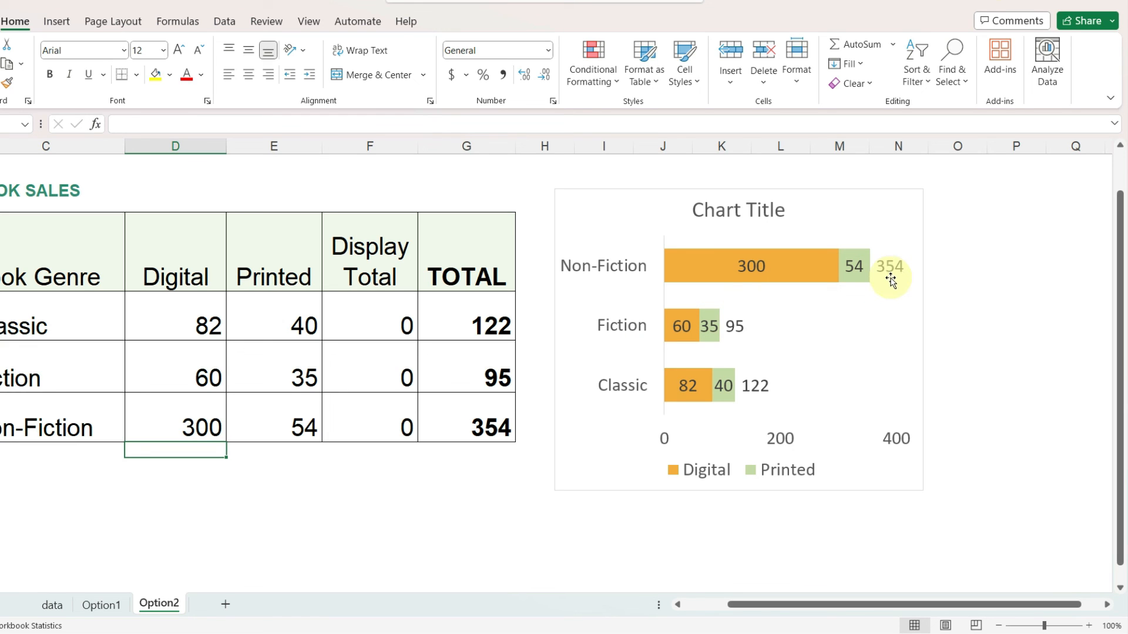
mouse_move(890, 342)
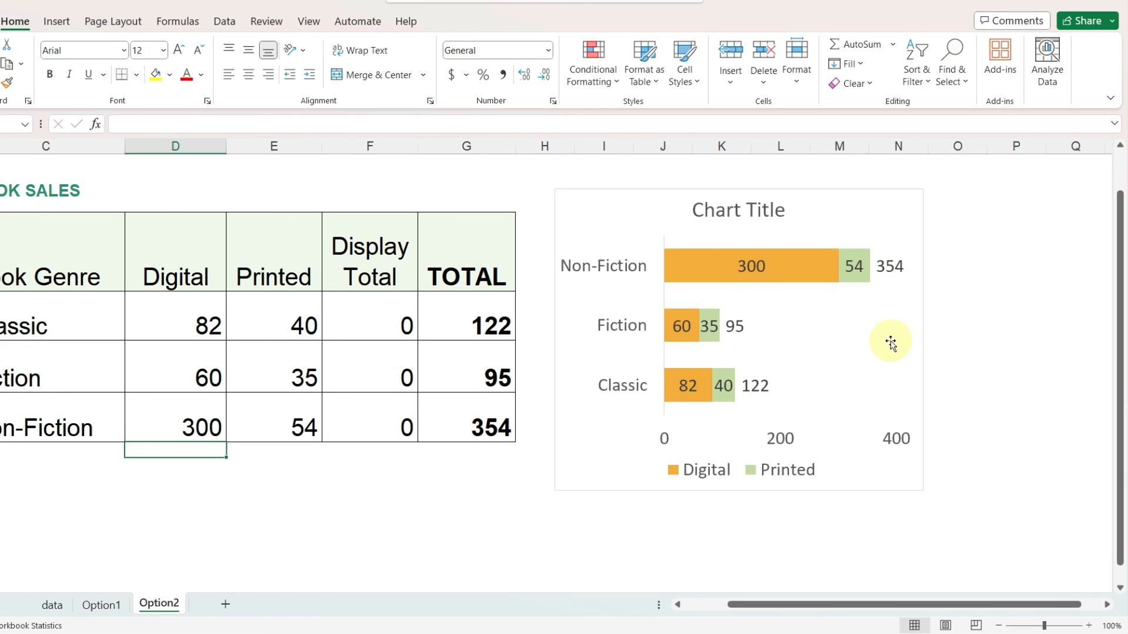
mouse_move(922, 445)
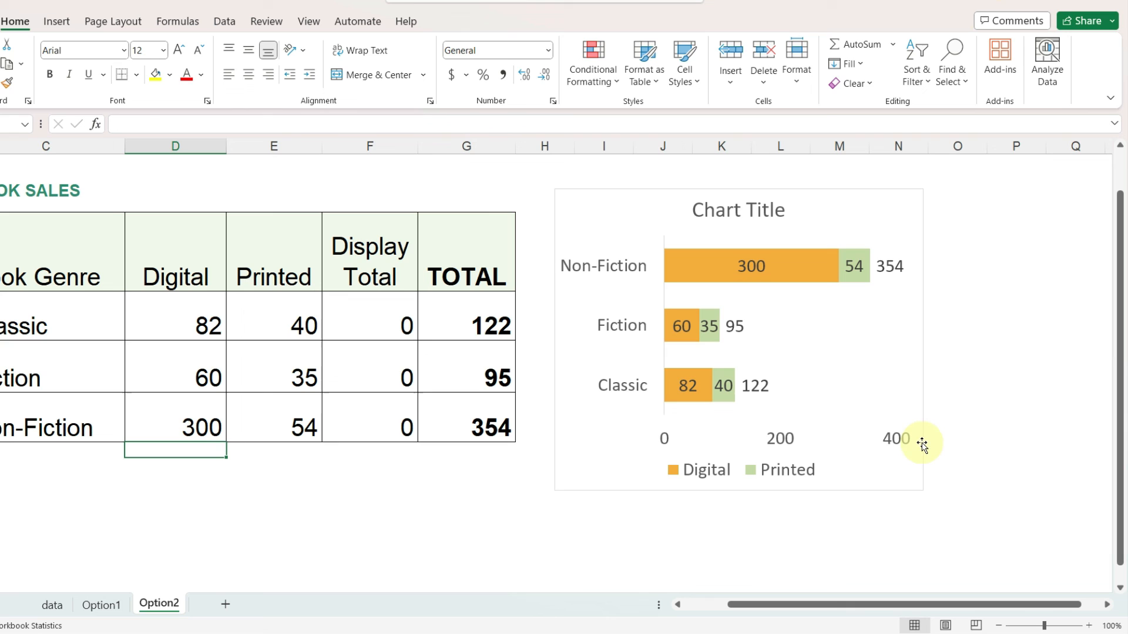
mouse_move(968, 475)
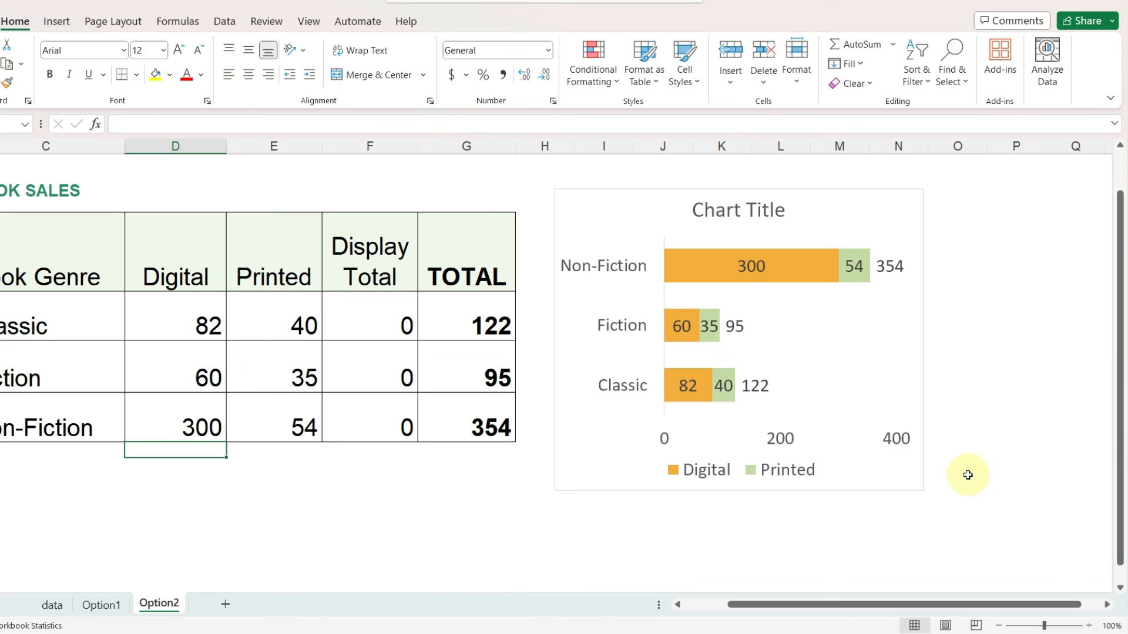
left_click(957, 480)
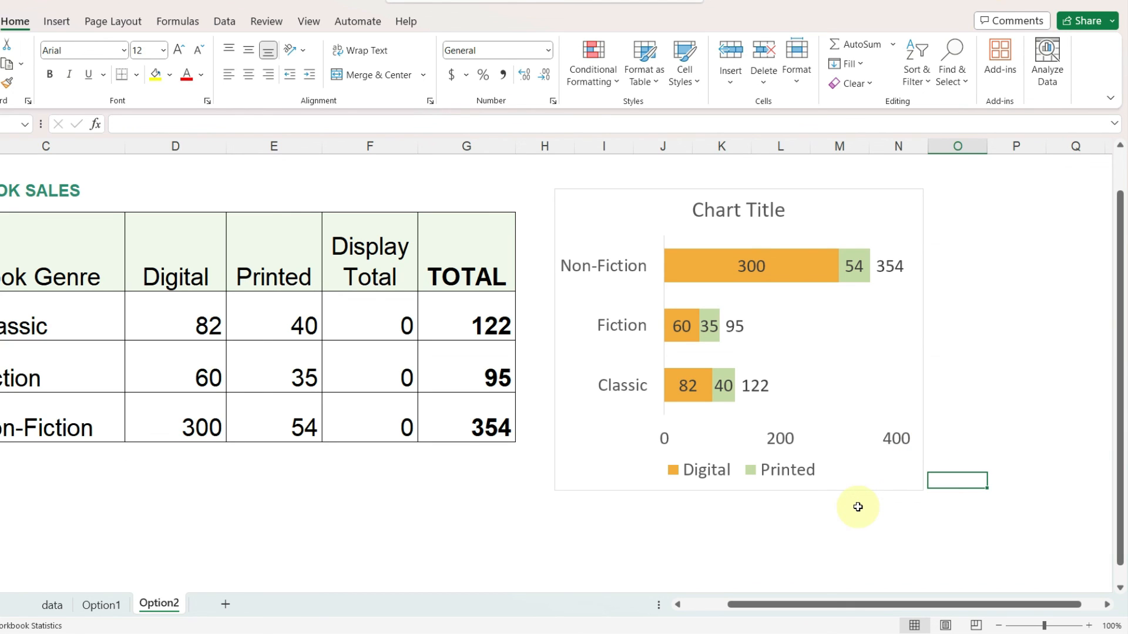